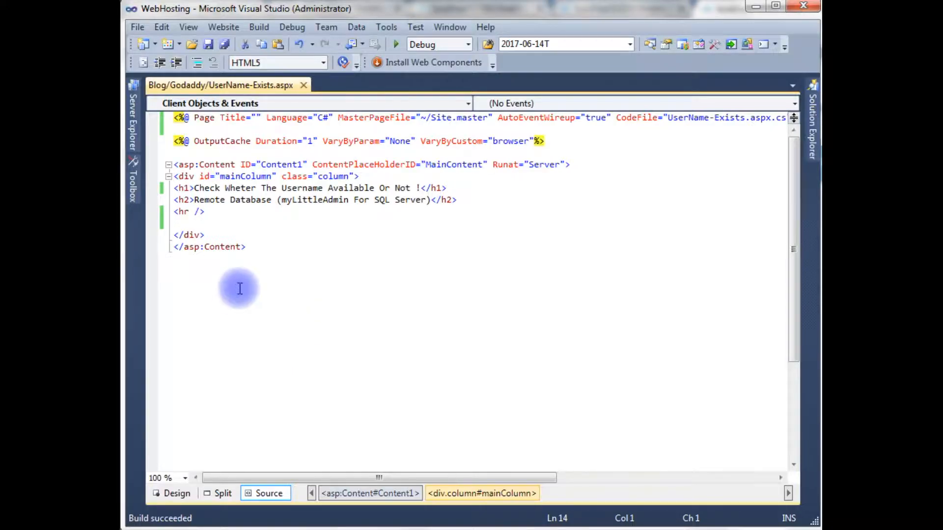
pyautogui.moveTo(390, 332)
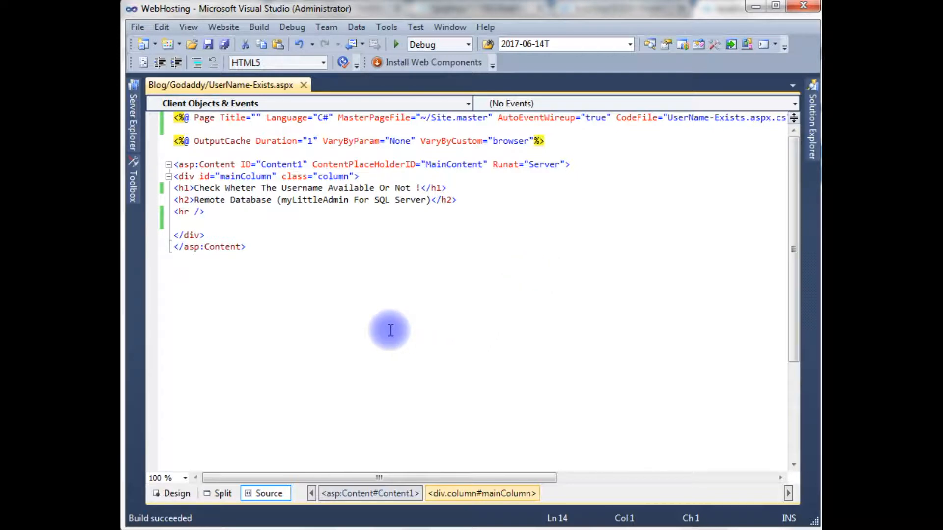
pyautogui.moveTo(179, 193)
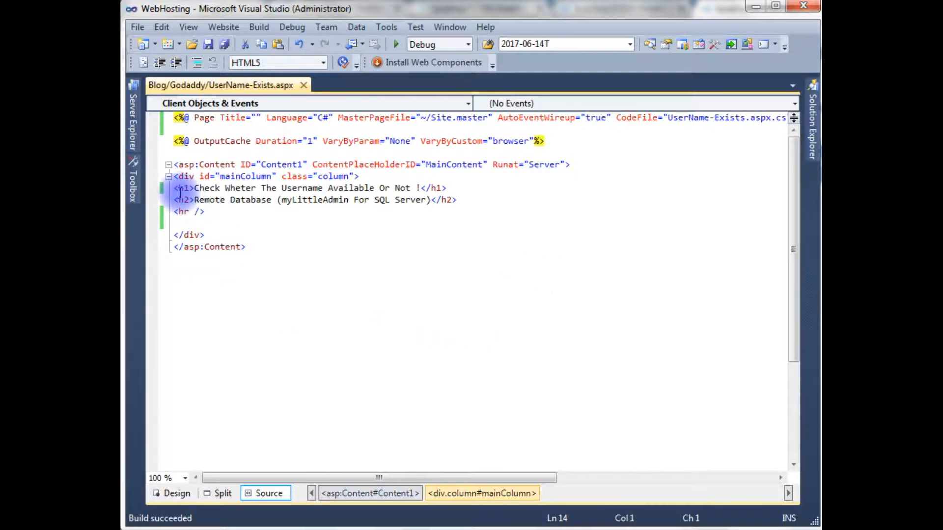
# Add an asp:ScriptManager below the horizontal rule and a new div beneath it
pyautogui.click(258, 28)
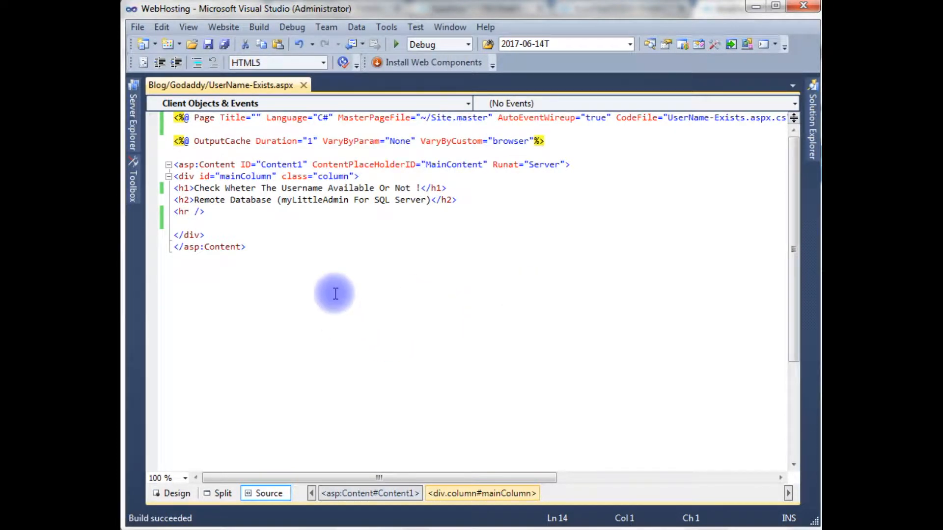
pyautogui.moveTo(340, 274)
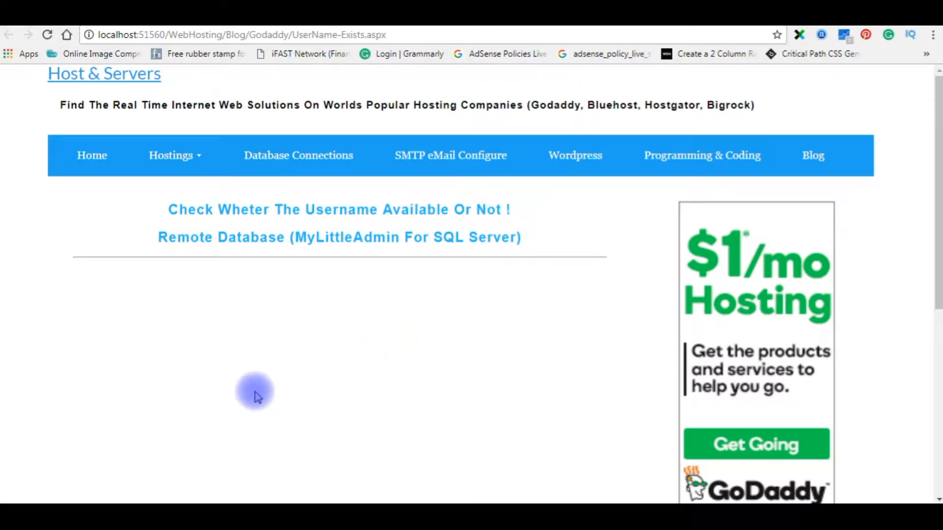
pyautogui.moveTo(315, 423)
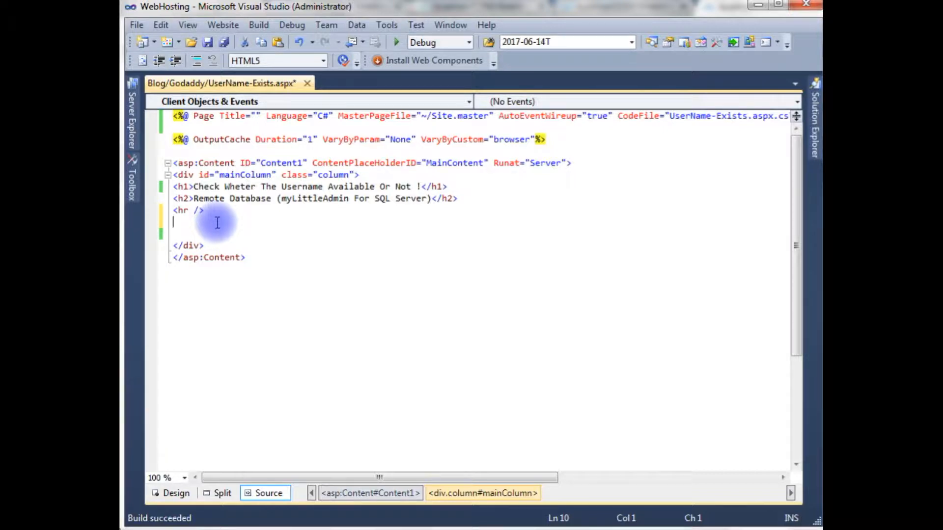
pyautogui.click(132, 178)
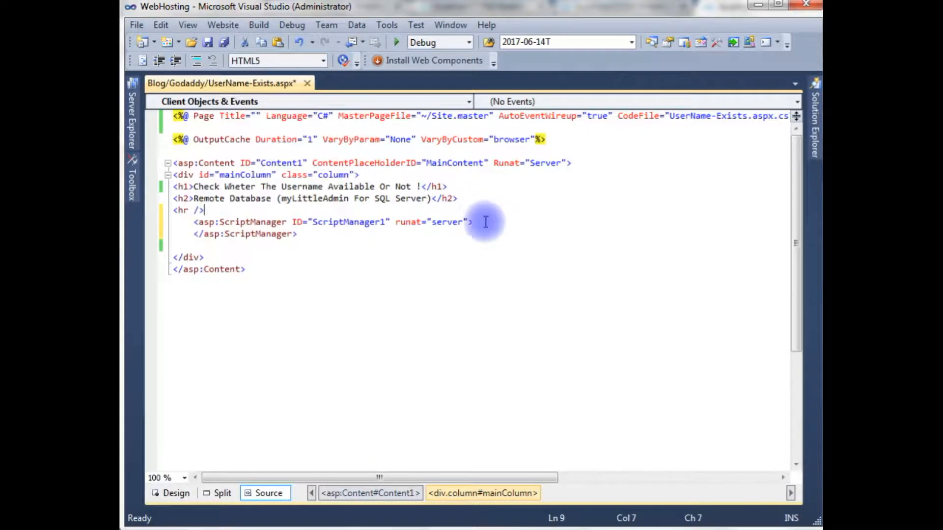
pyautogui.click(296, 234)
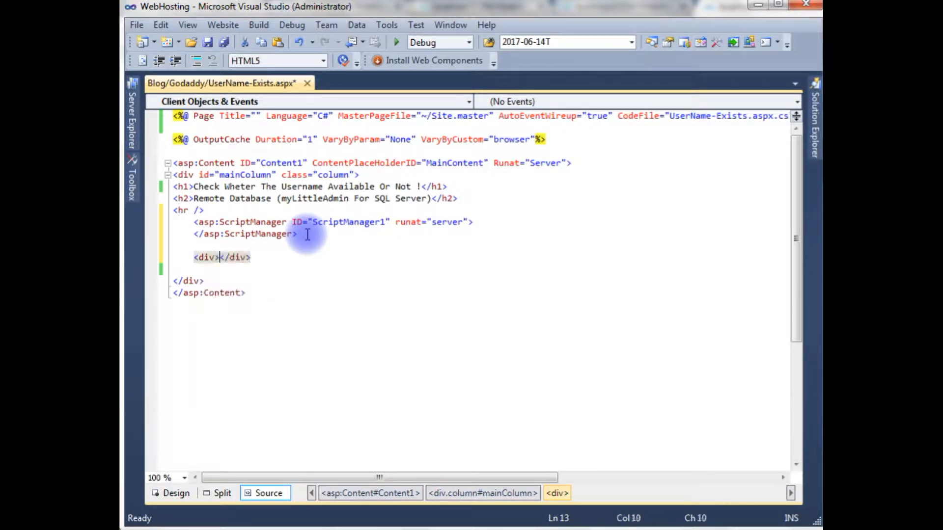
pyautogui.press('enter')
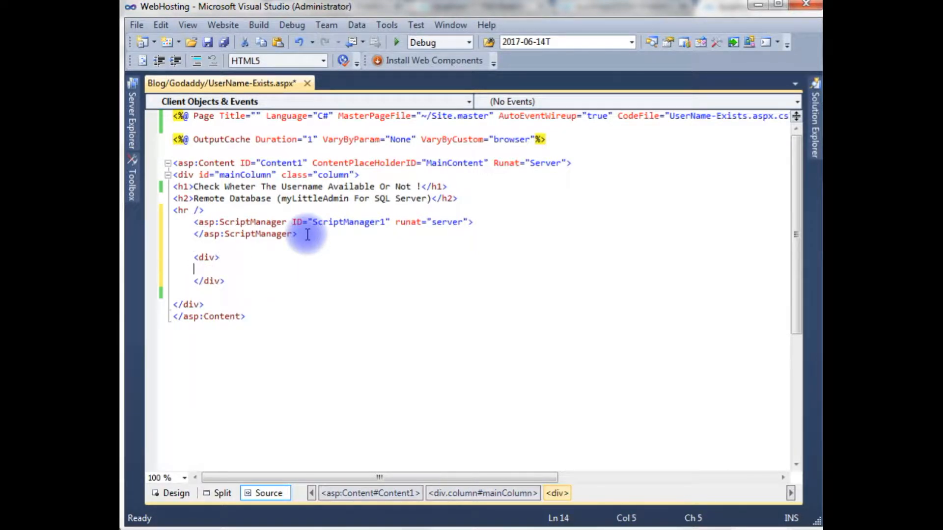
pyautogui.click(194, 269)
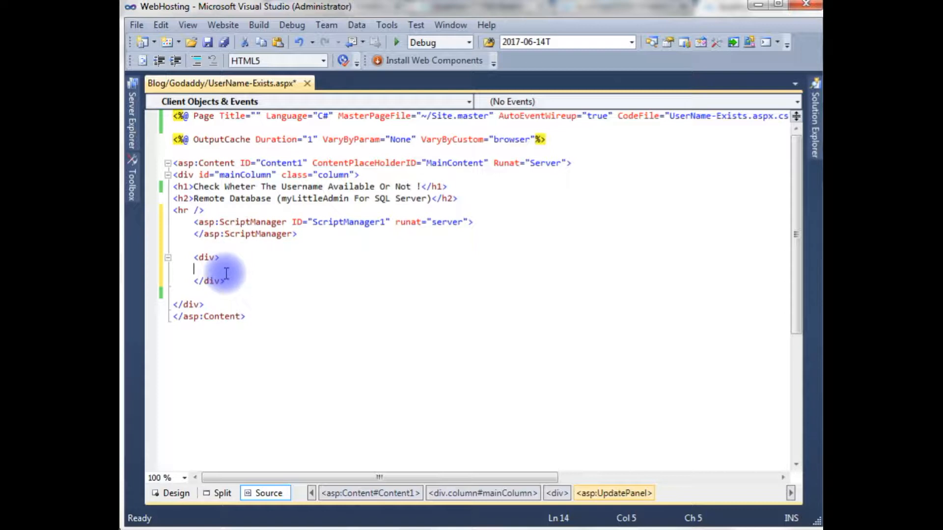
# Inside the div, add asp:UpdatePanel ID="userdetails" runat="server" with a ContentTemplate
pyautogui.write('<asp')
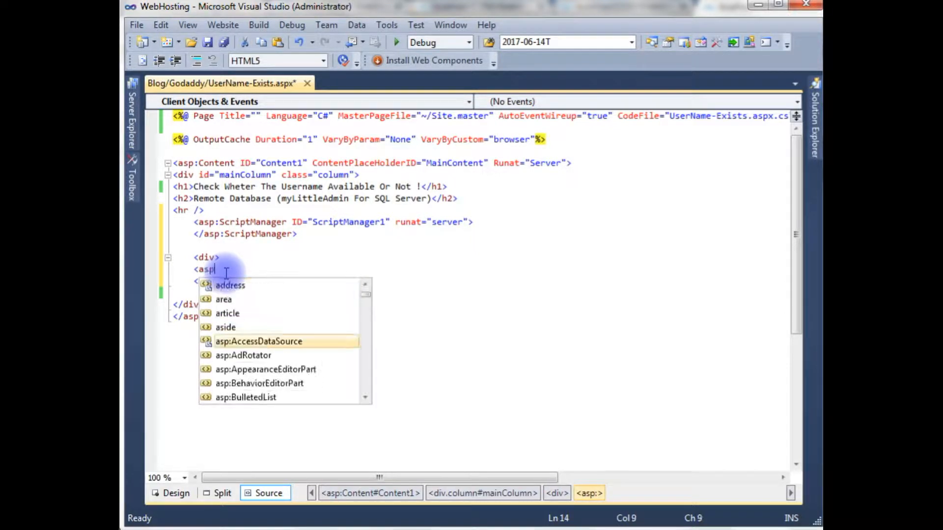
pyautogui.write(':up')
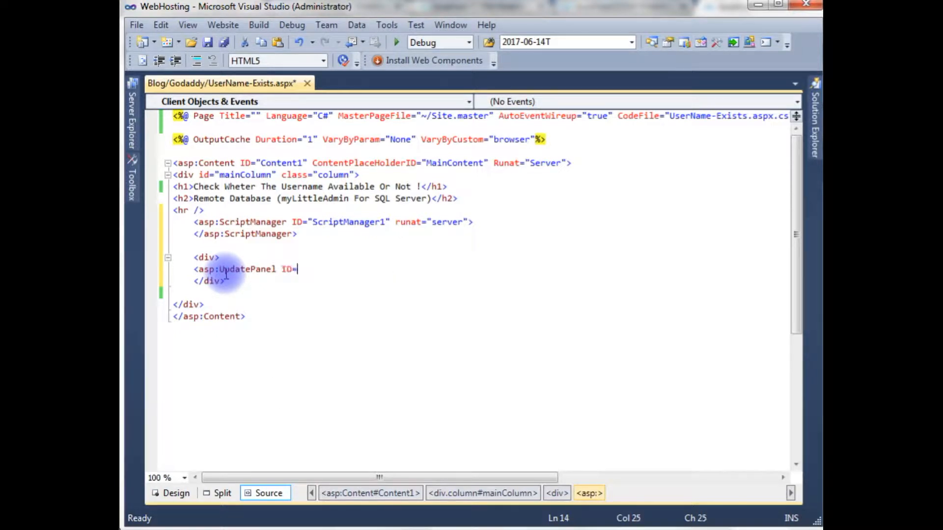
pyautogui.write('""')
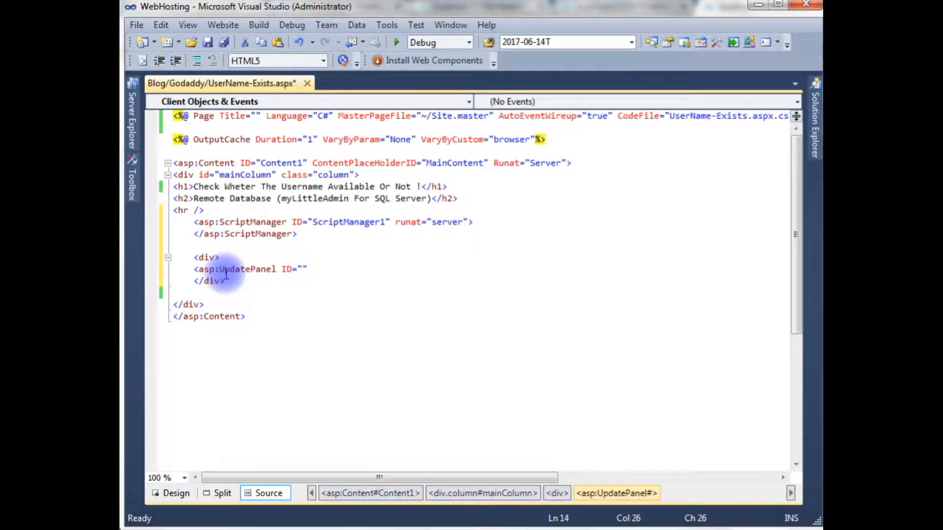
pyautogui.write('userdr')
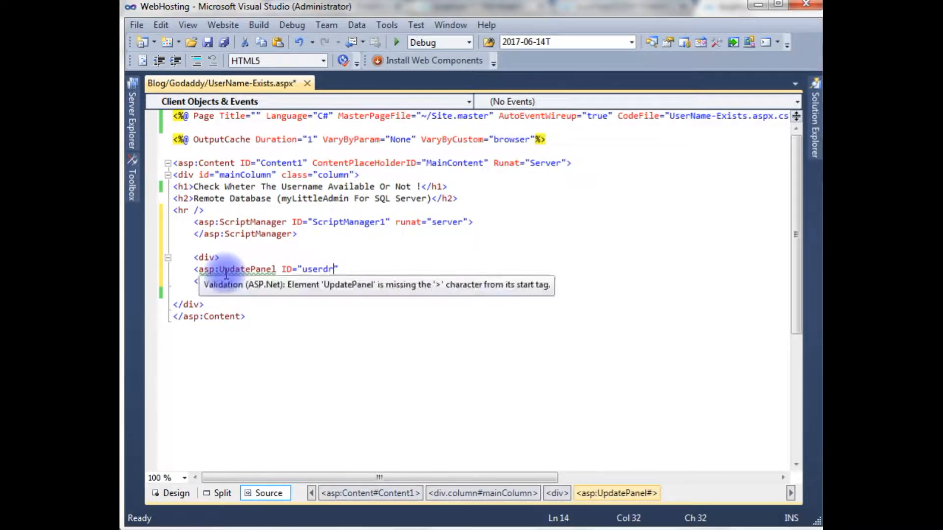
pyautogui.write('etails')
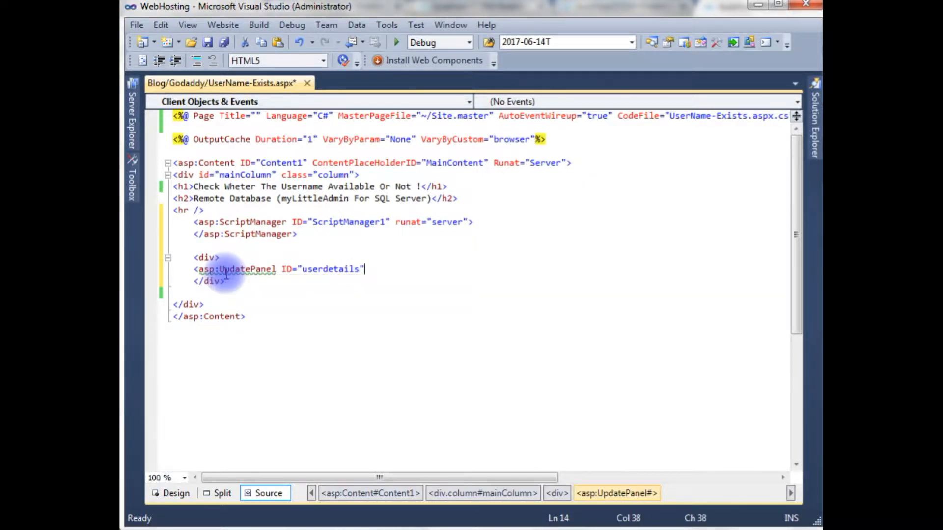
pyautogui.write('runat="server">')
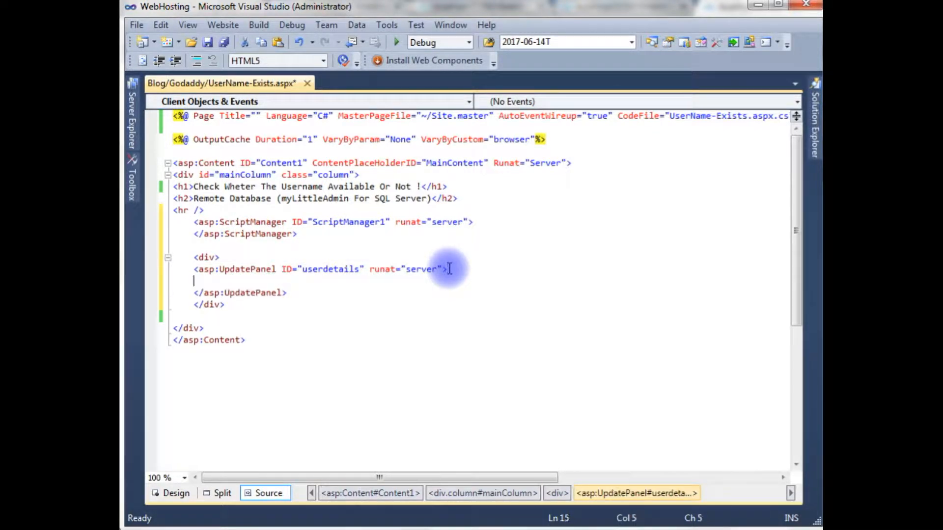
pyautogui.write('<con')
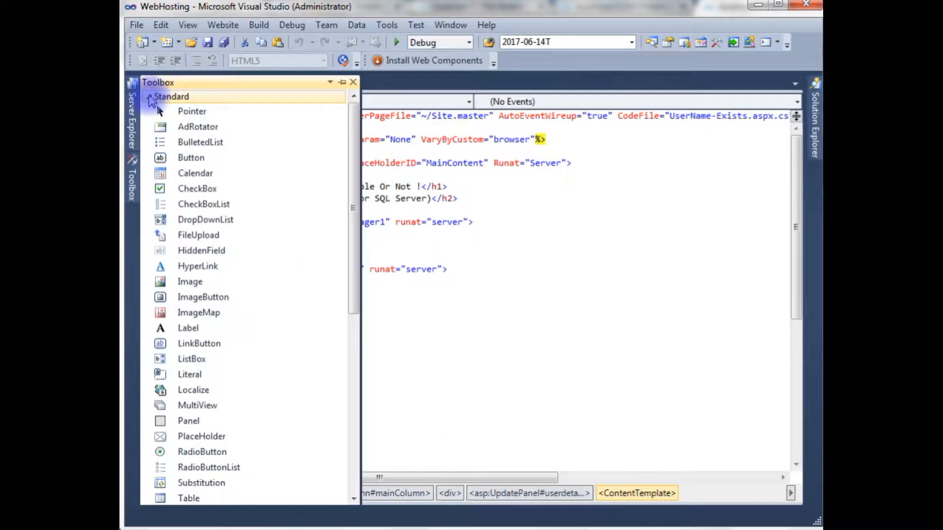
pyautogui.moveTo(357, 300)
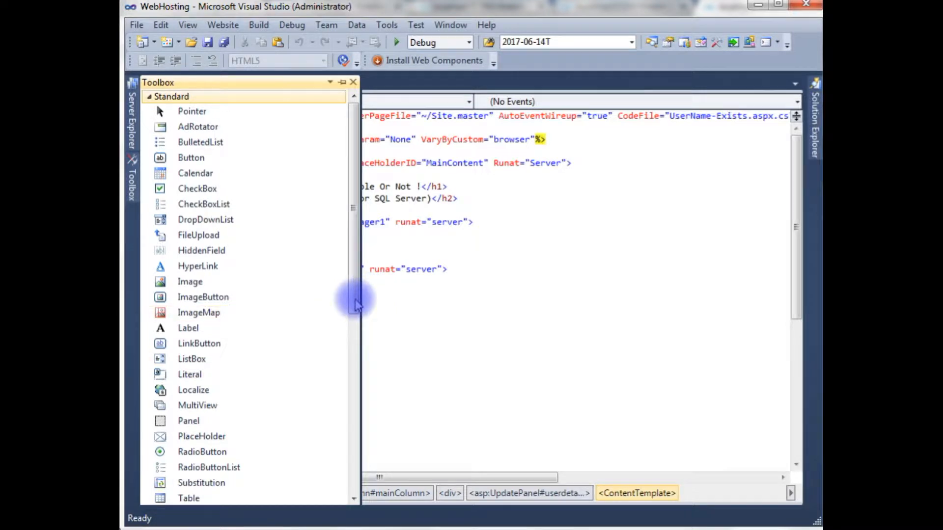
# Insert a TextBox with ID txtusername in the content template, preceded by a Username label
pyautogui.doubleClick(193, 345)
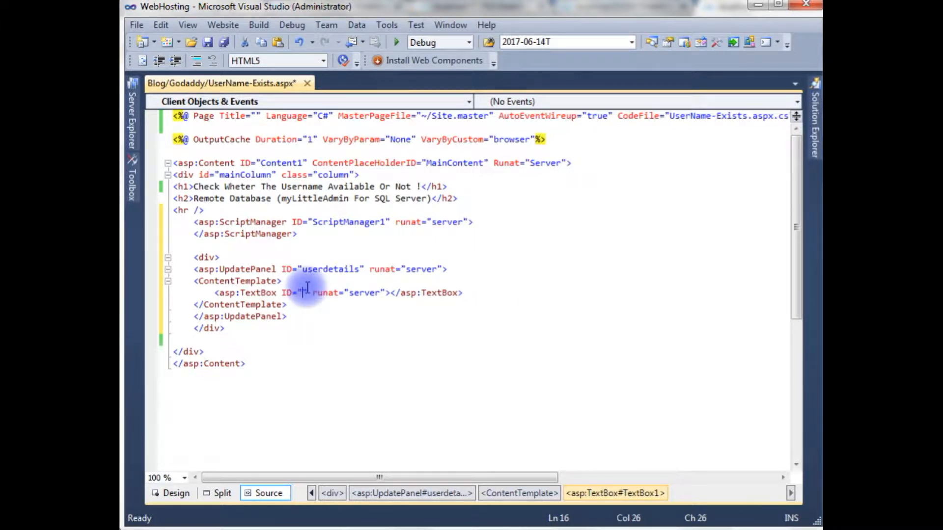
pyautogui.write('txtusername')
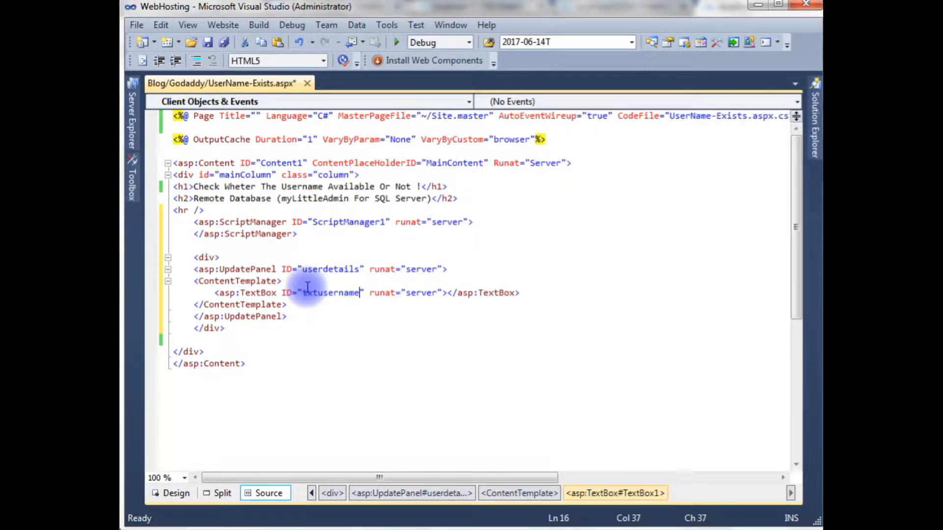
pyautogui.moveTo(493, 293)
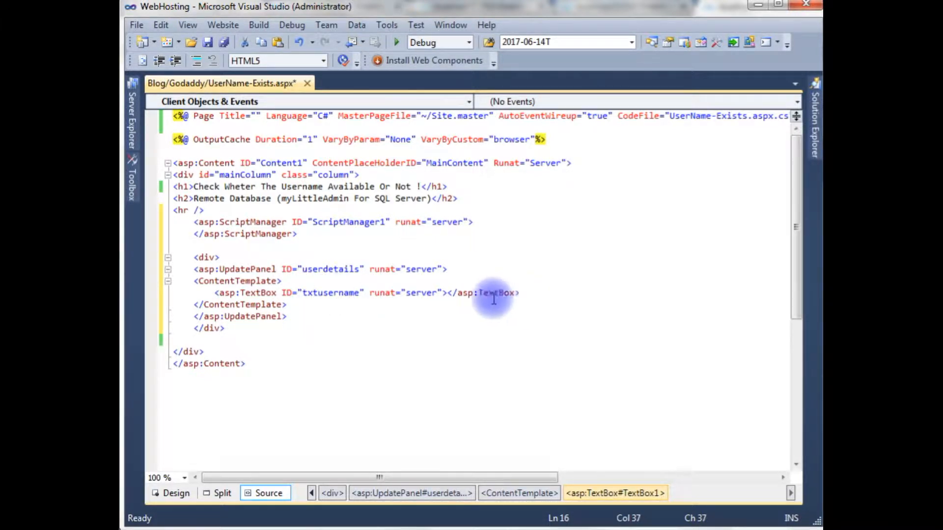
pyautogui.click(216, 293)
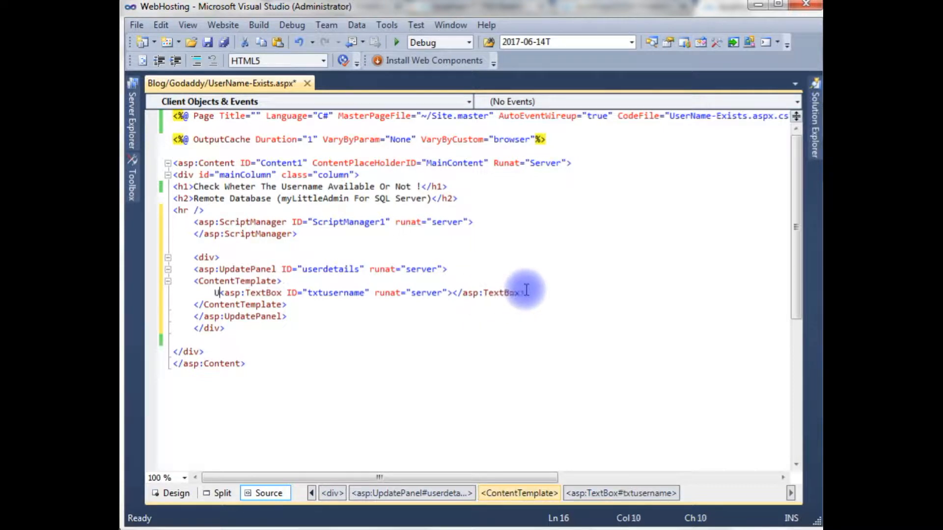
pyautogui.write('sername :')
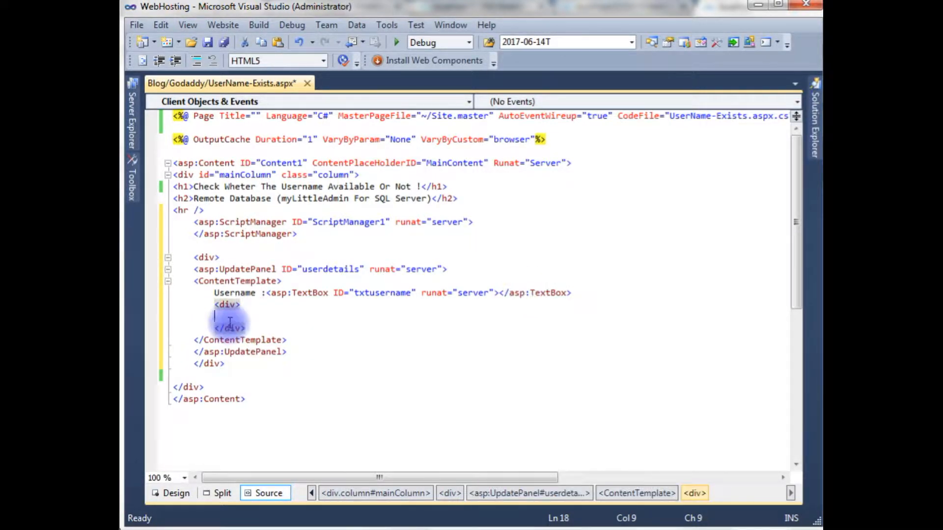
# Inside the new div, add a Litstatus Literal and set the Image ID to Imgstause
pyautogui.click(131, 174)
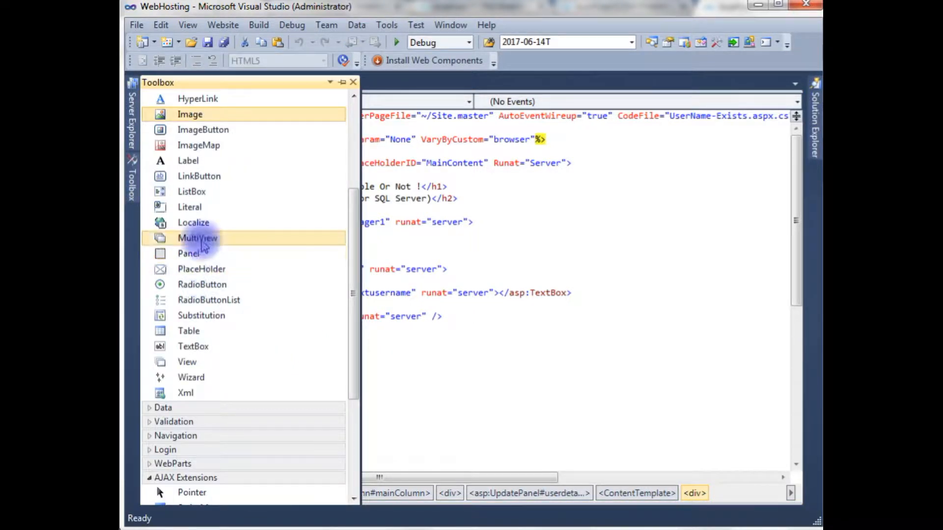
pyautogui.moveTo(193, 253)
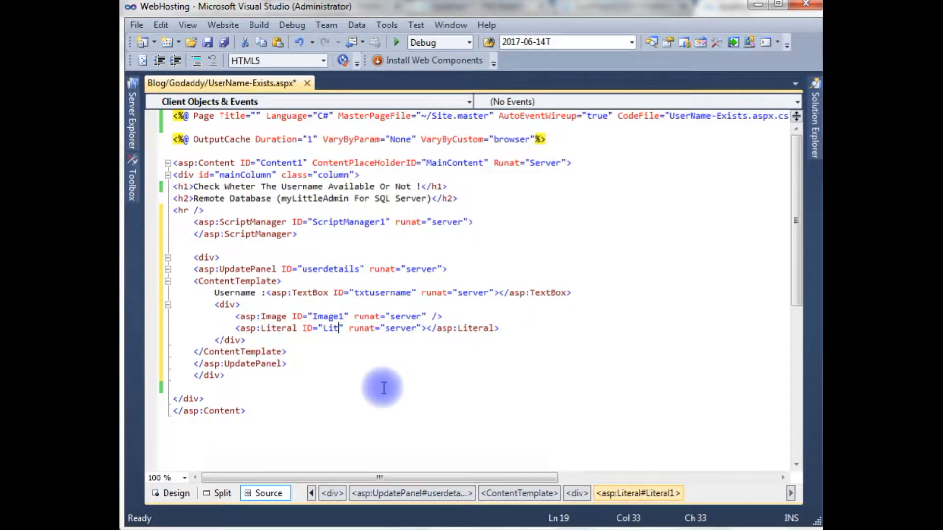
pyautogui.write('status')
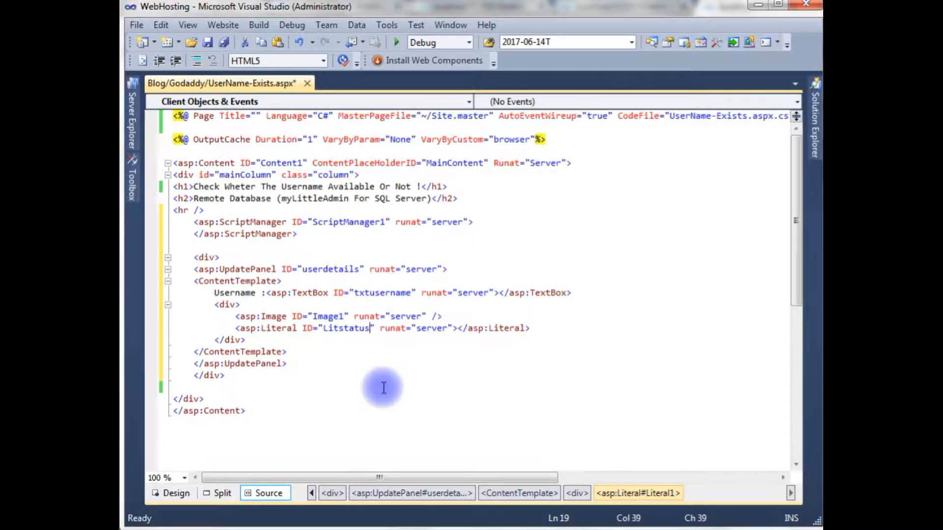
pyautogui.moveTo(328, 315)
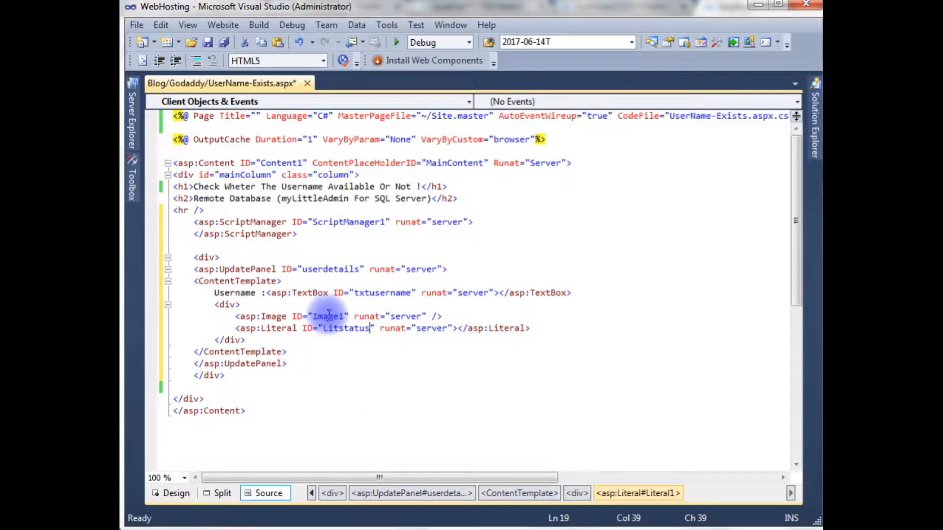
pyautogui.click(325, 317)
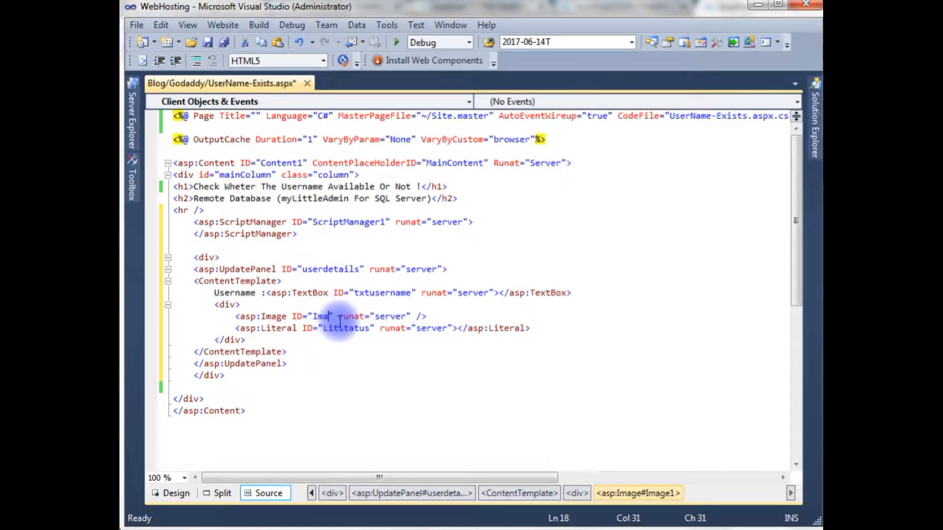
pyautogui.write('stuse')
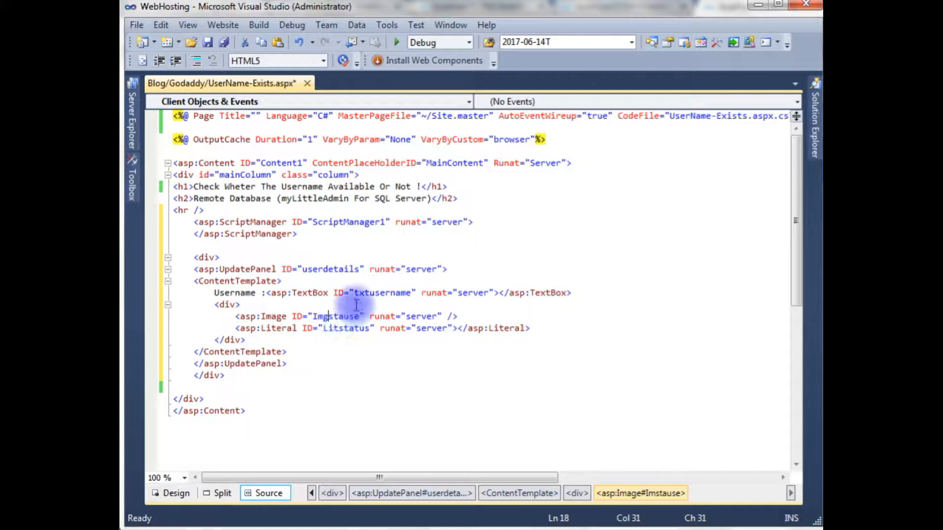
# Give the wrapping div id="checkuseravilable" runat="server" and visible="false"
pyautogui.click(238, 305)
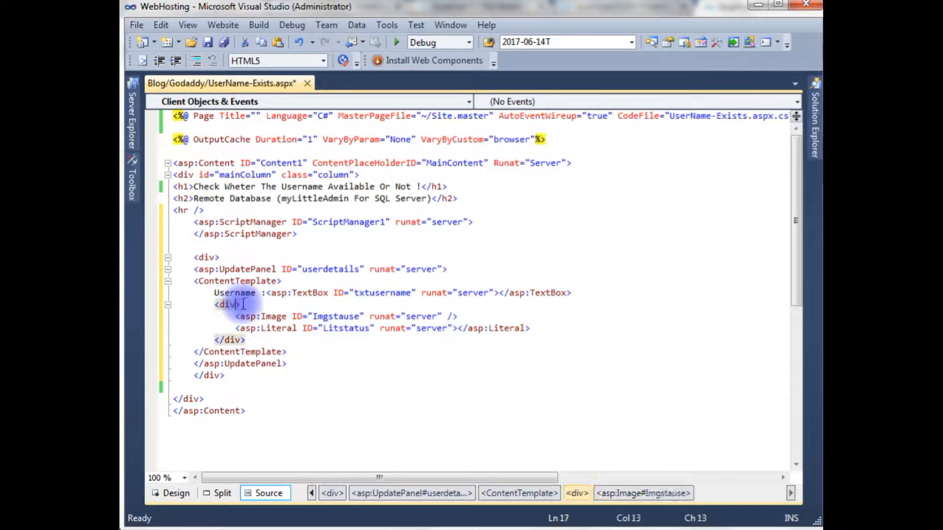
pyautogui.write('id="')
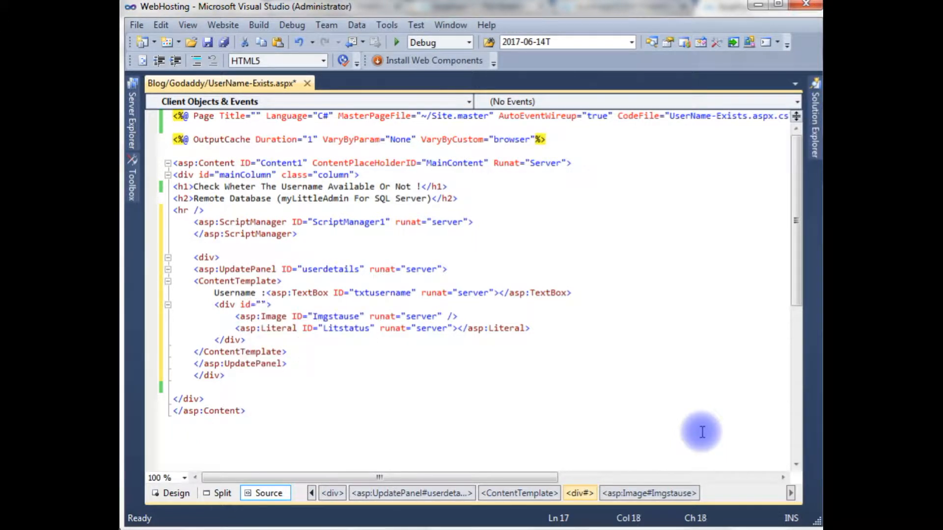
pyautogui.write('checkuser')
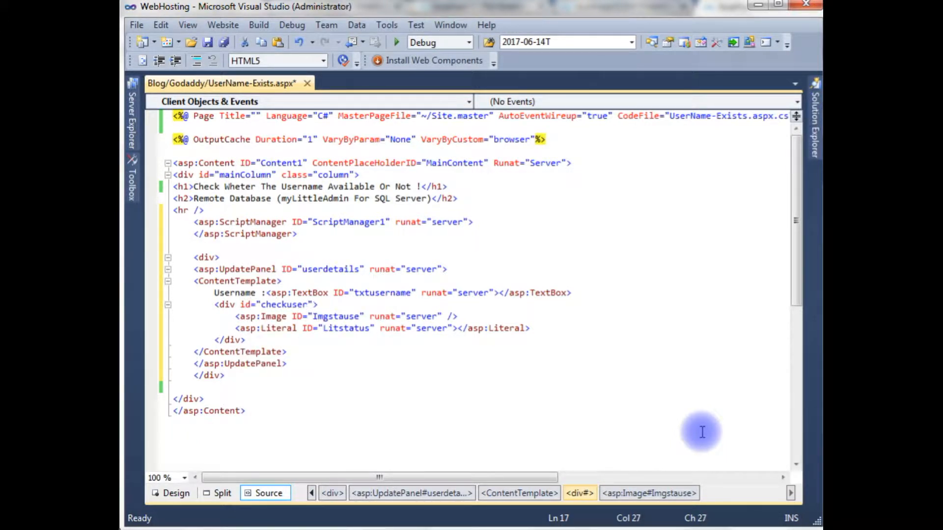
pyautogui.write('avilable')
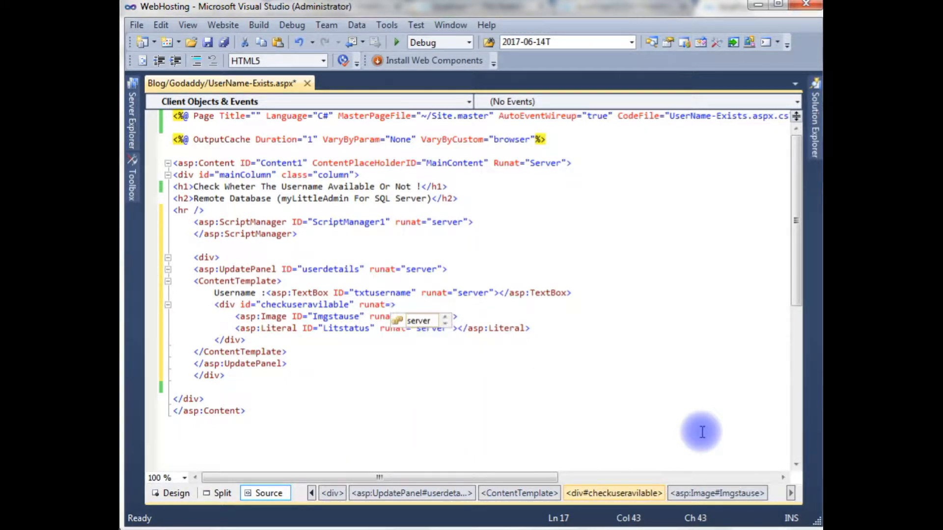
pyautogui.write('server" /')
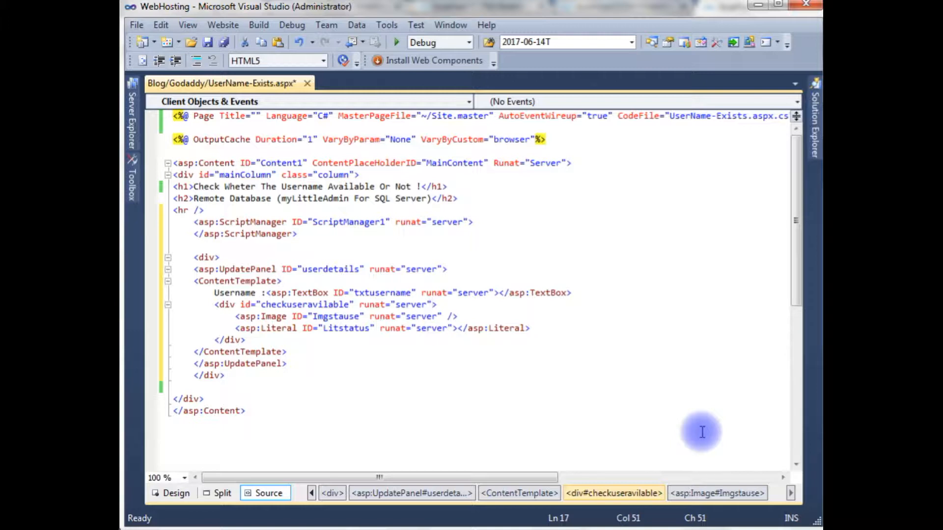
pyautogui.write('visible="false"')
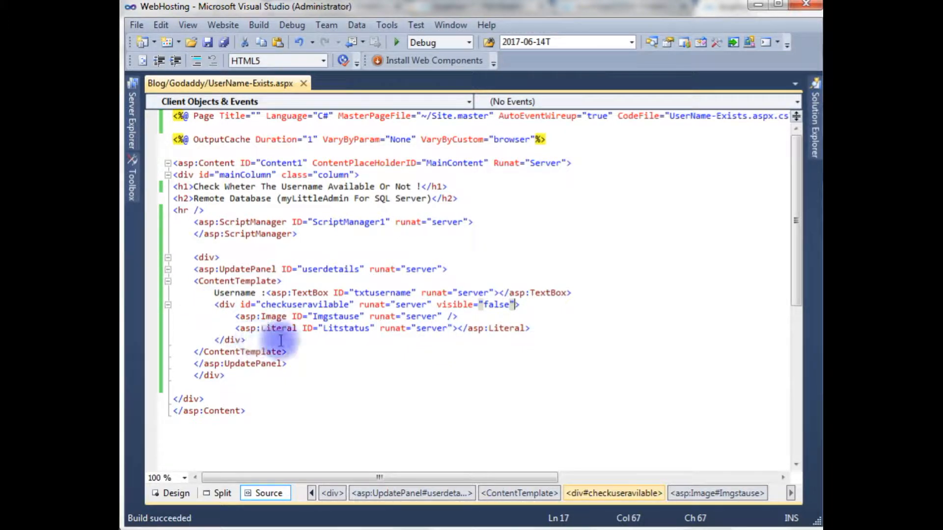
pyautogui.moveTo(252, 28)
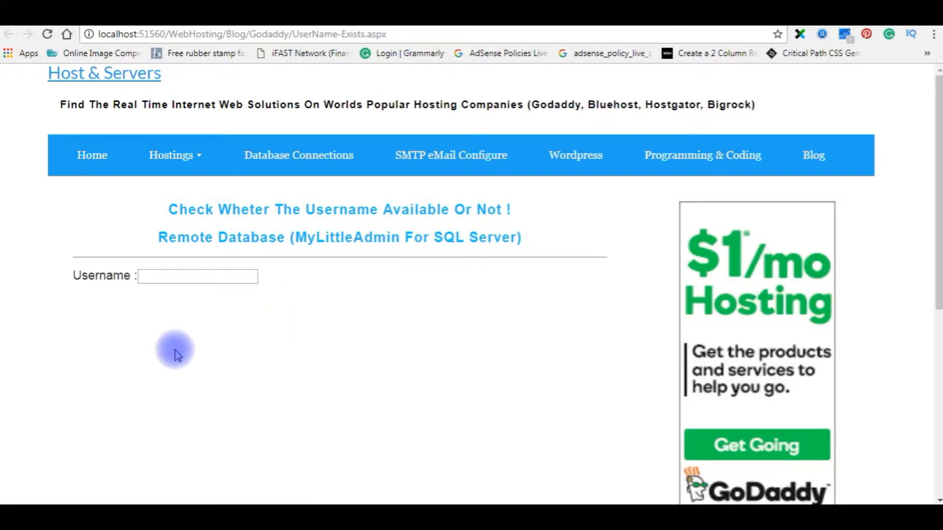
pyautogui.moveTo(260, 256)
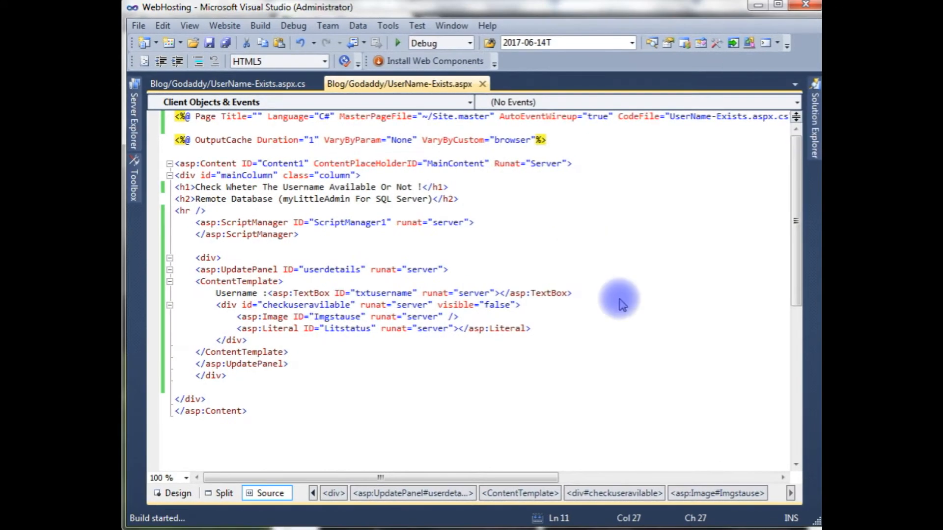
# In the code-behind, add using System.Data, System.Data.SqlClient and System.Configuration
pyautogui.click(227, 83)
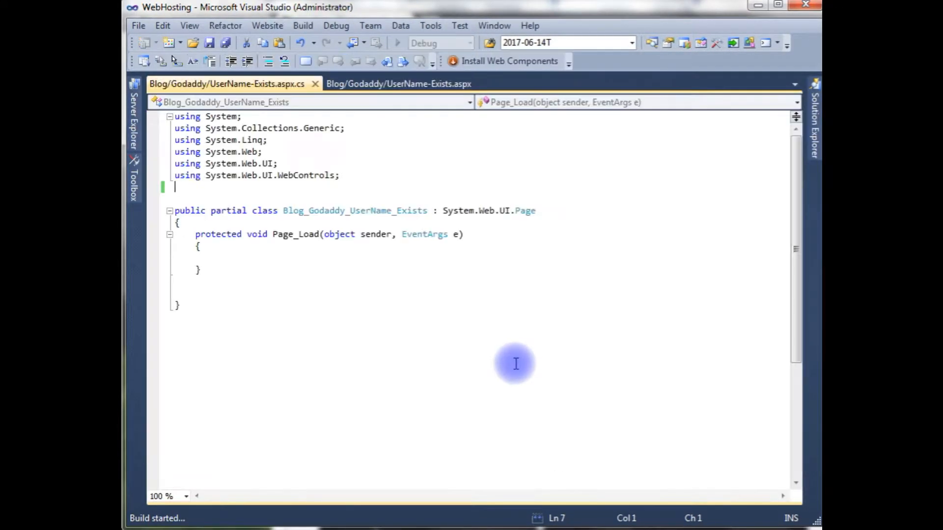
pyautogui.moveTo(341, 180)
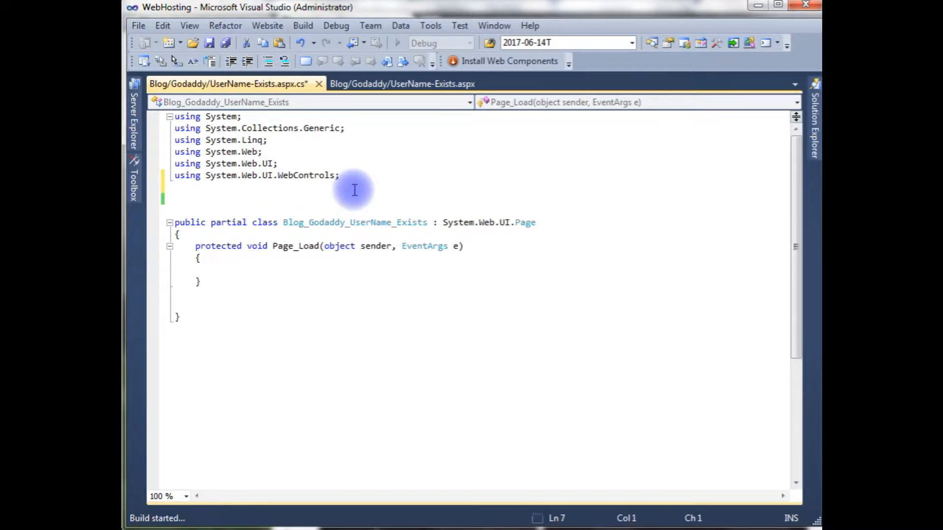
pyautogui.write('using')
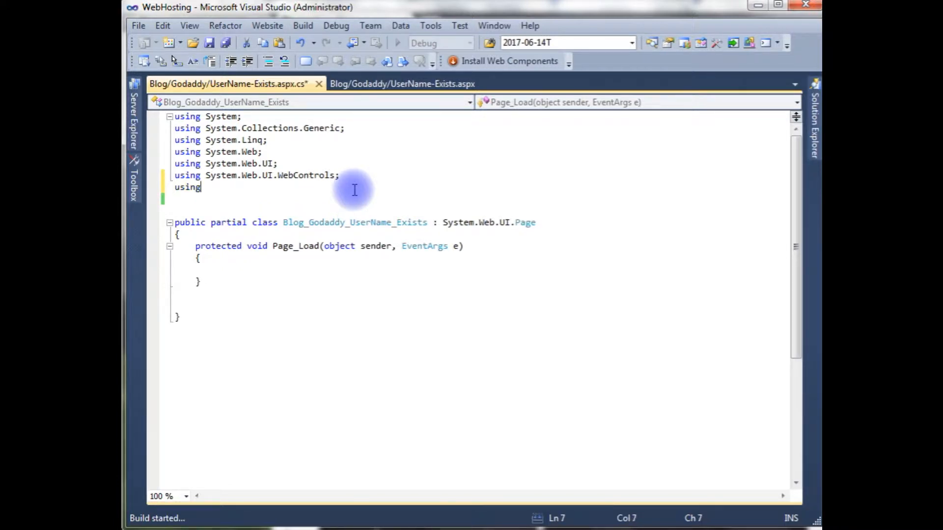
pyautogui.write('System.d')
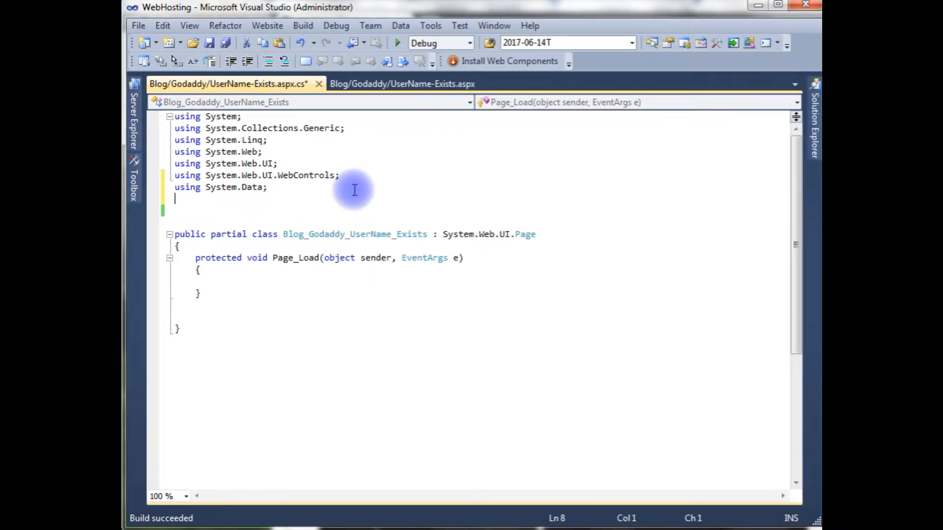
pyautogui.write('using System.Data.SqlClient')
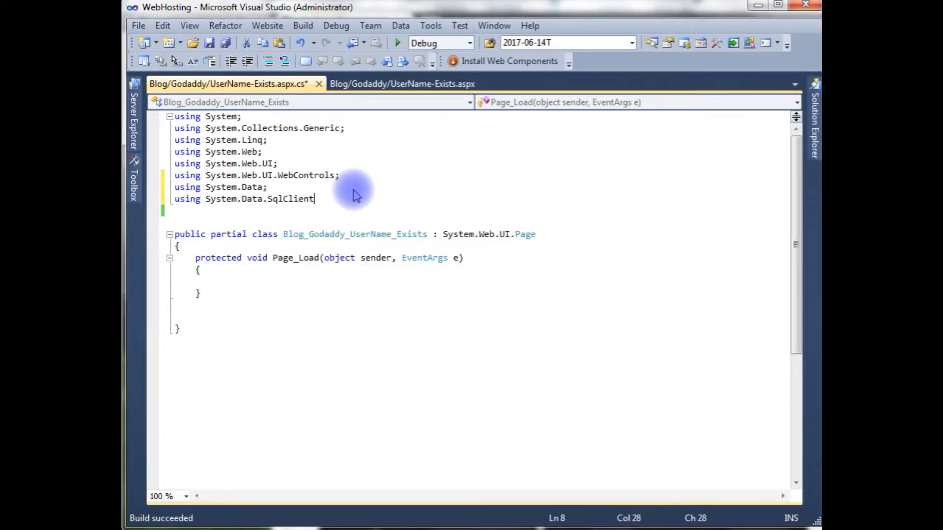
pyautogui.write(';')
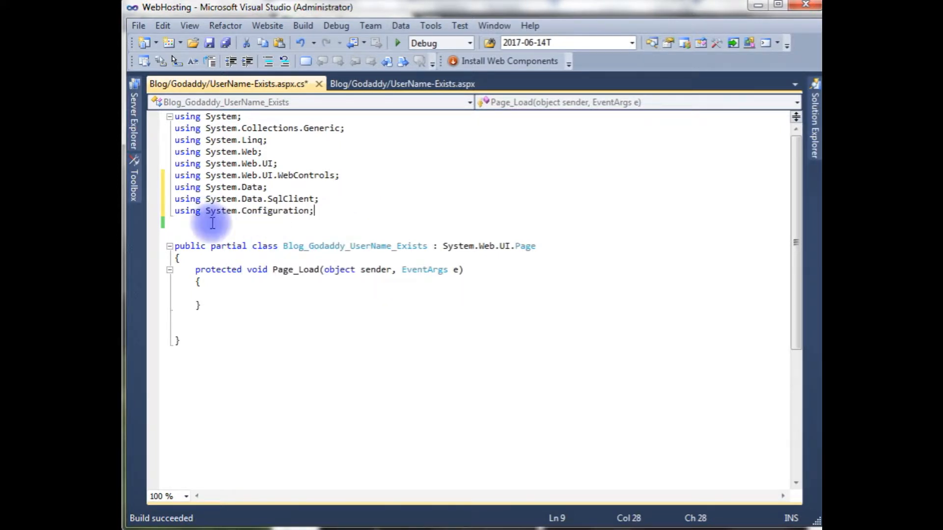
pyautogui.moveTo(268, 269)
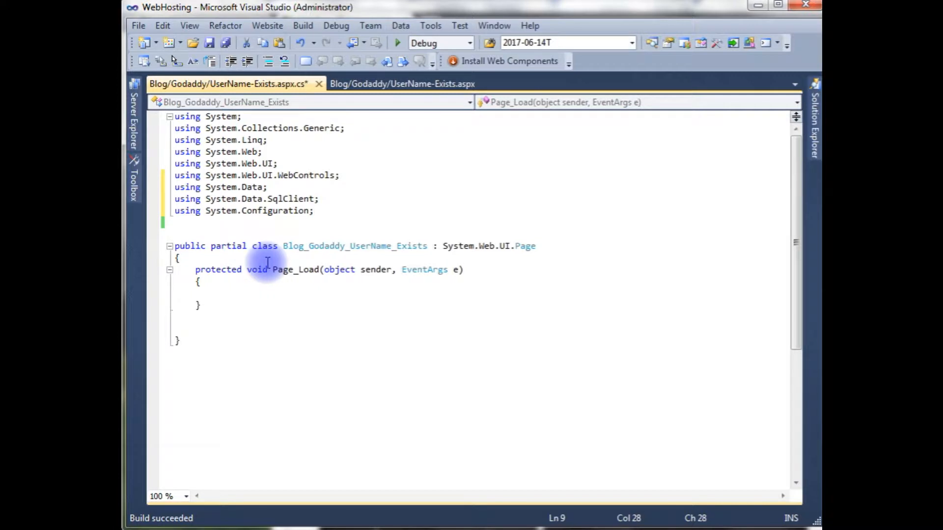
# Begin a new protected void method below Page_Load
pyautogui.click(315, 210)
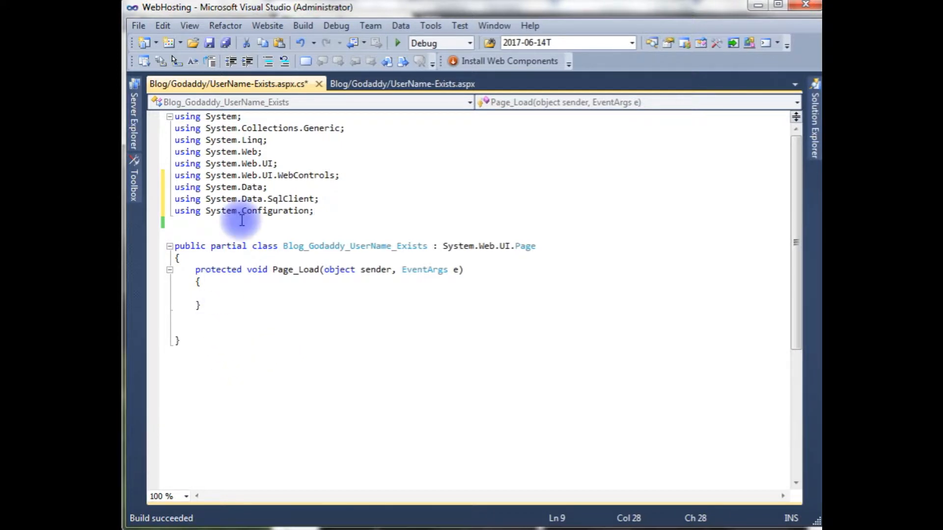
pyautogui.write('protected void')
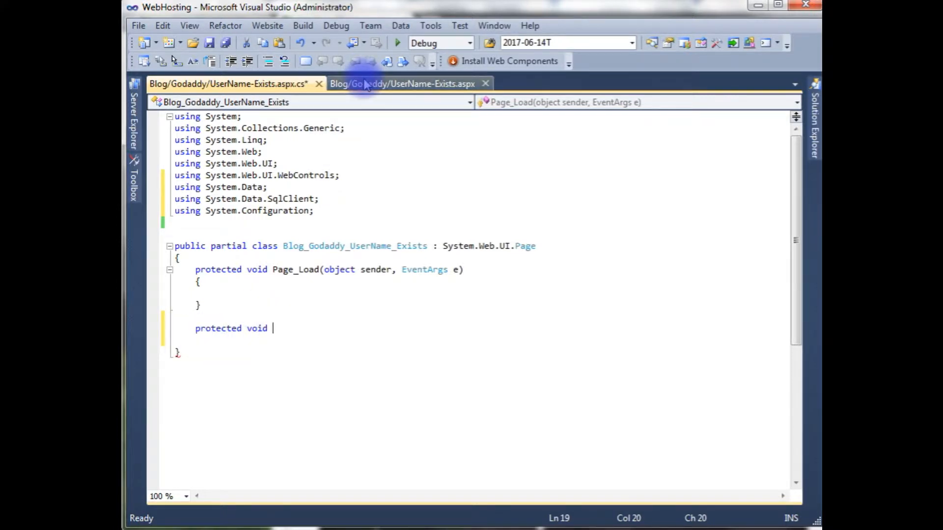
# Write the empty handler protected void txtusername_TextChanged(object sender, EventArgs e)
pyautogui.click(402, 83)
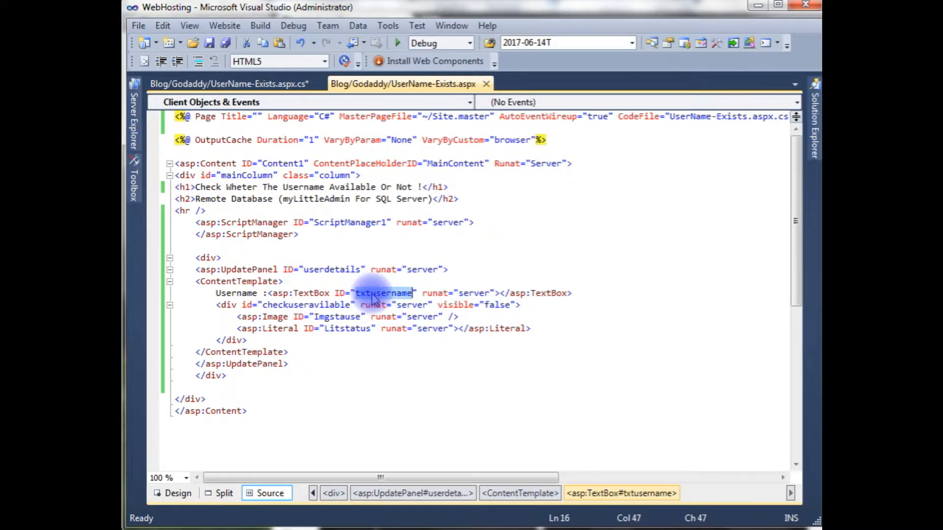
pyautogui.click(229, 83)
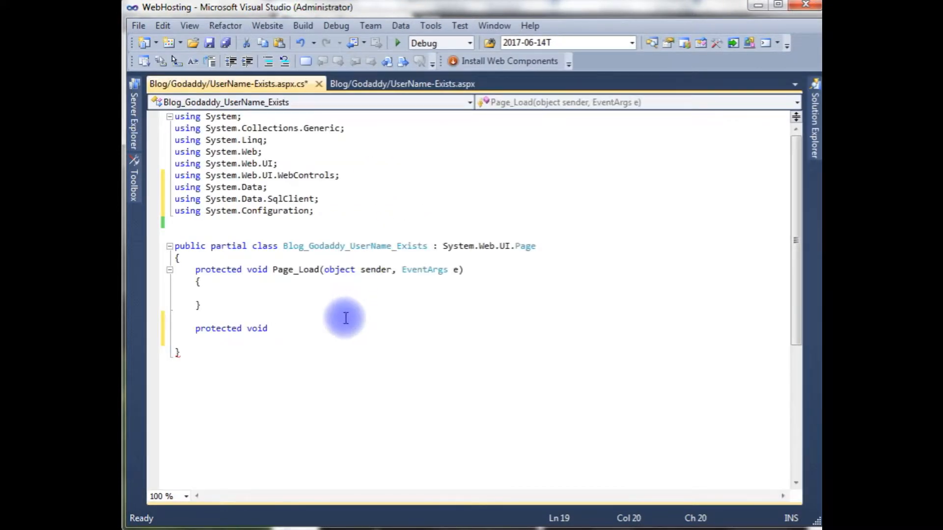
pyautogui.write('txtusername_')
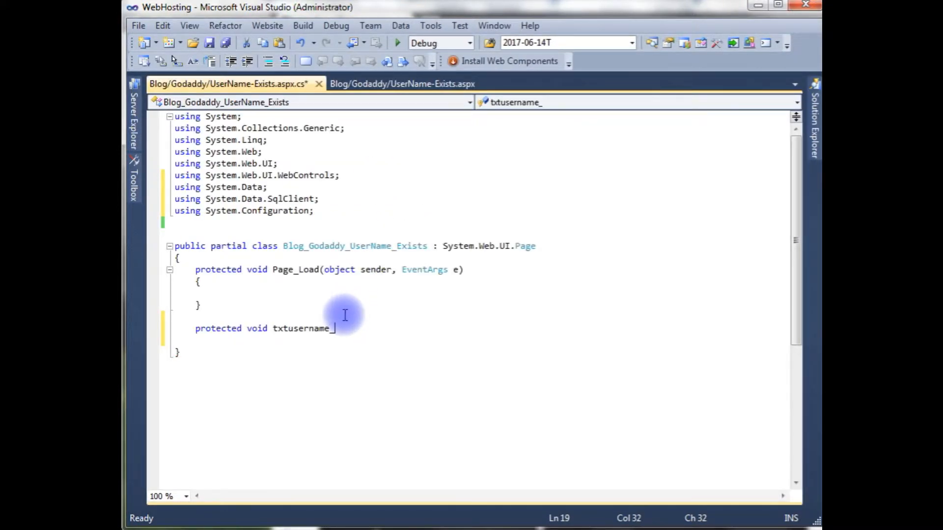
pyautogui.write('Text')
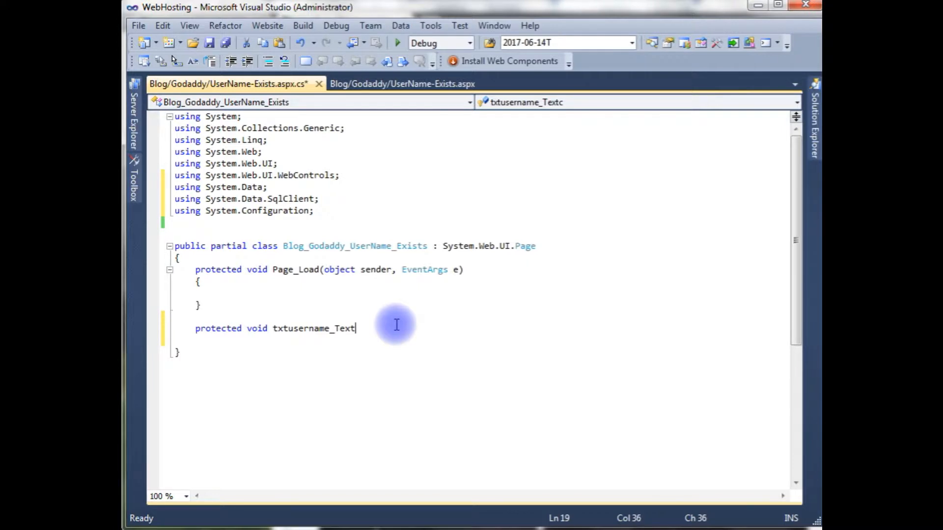
pyautogui.write('Changed')
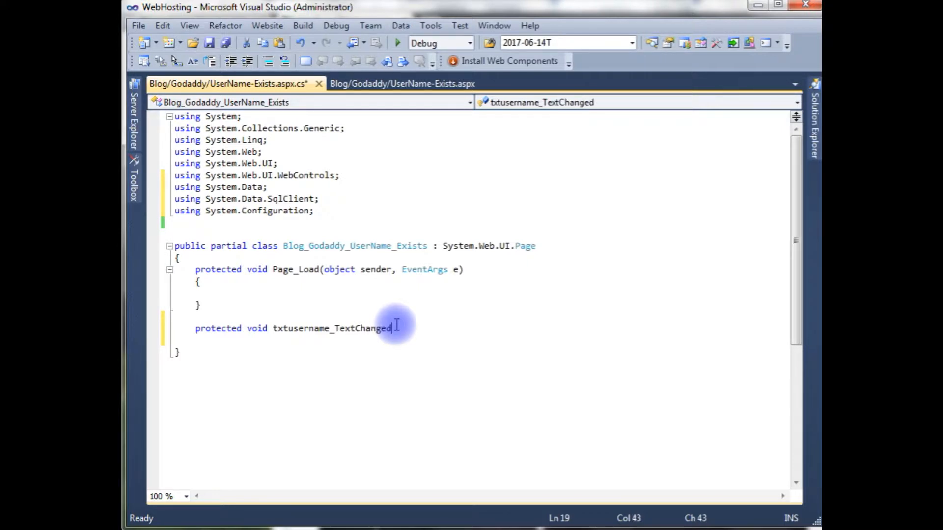
pyautogui.write('(object sender,')
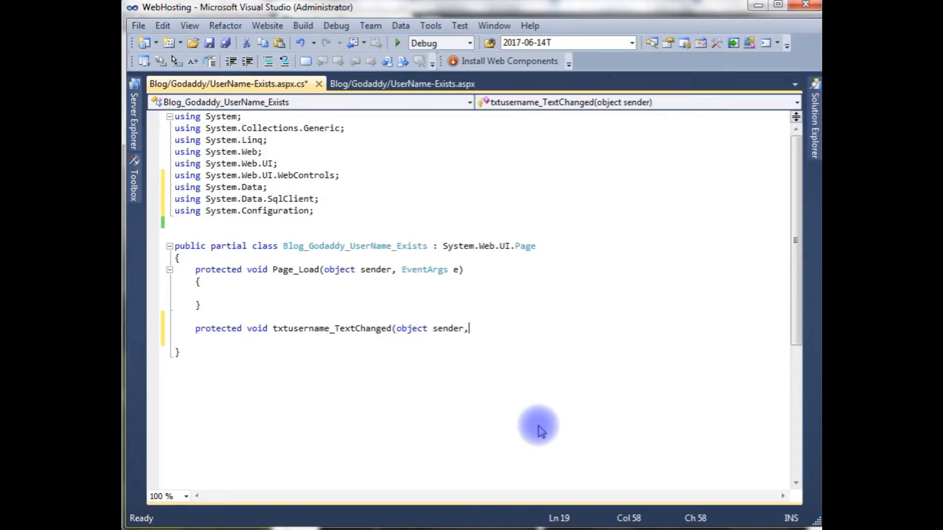
pyautogui.write('EventArgs 3')
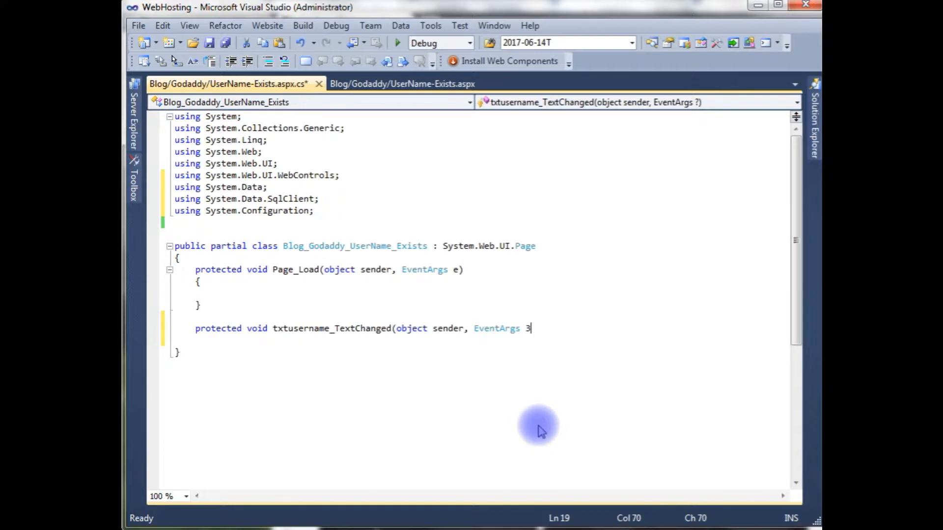
pyautogui.write('e)')
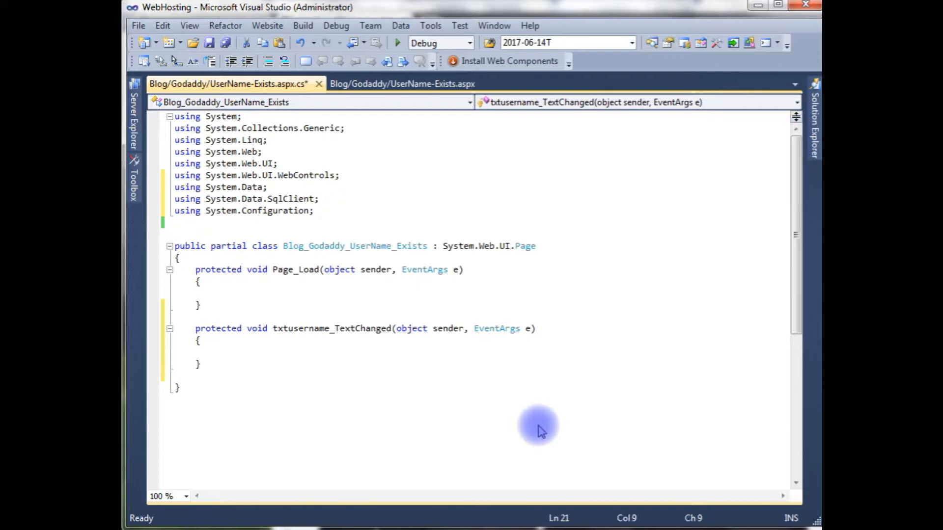
pyautogui.click(394, 328)
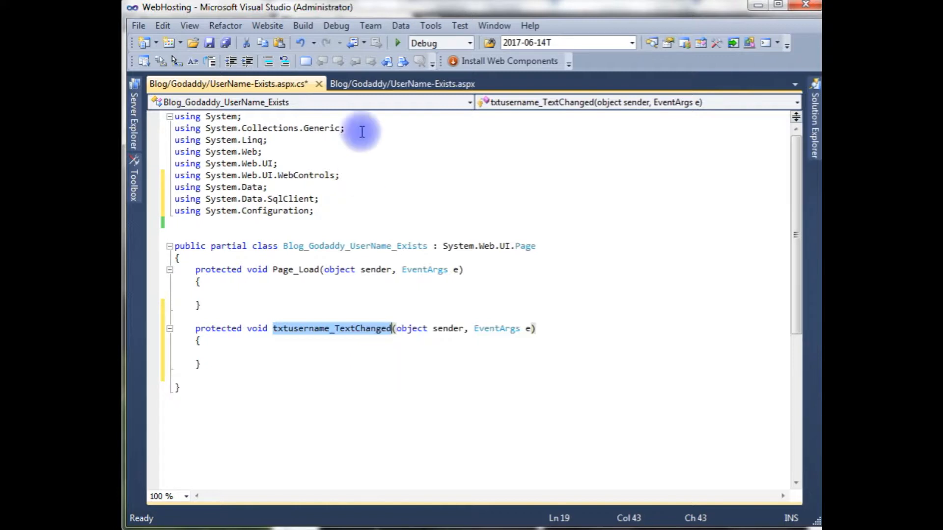
# On the txtusername TextBox set OnTextChanged="txtusername_TextChanged" and AutoPostBack="true"
pyautogui.click(402, 83)
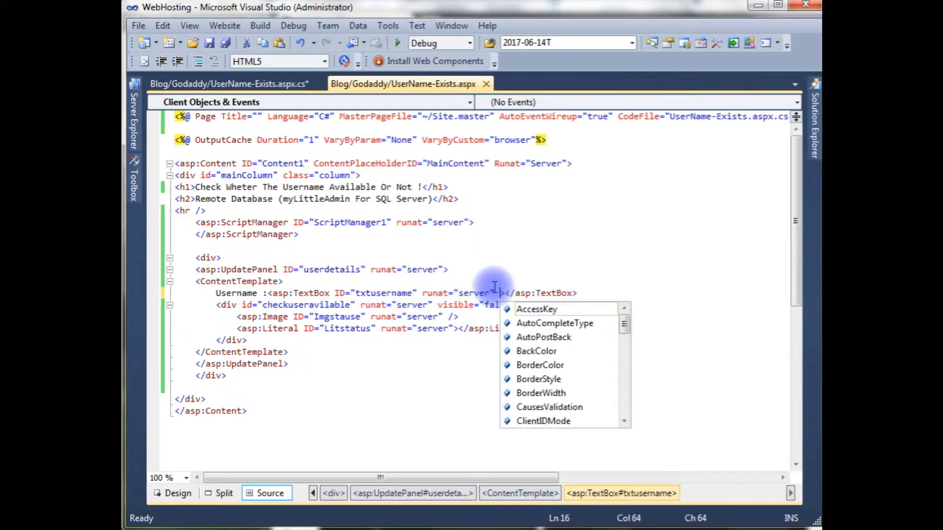
pyautogui.write('ontex')
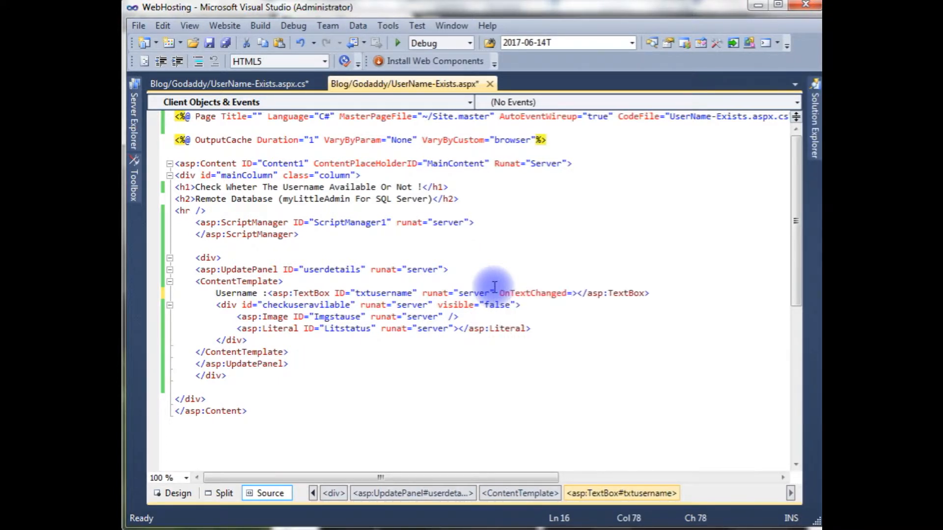
pyautogui.write('txtusername_TextChanged"')
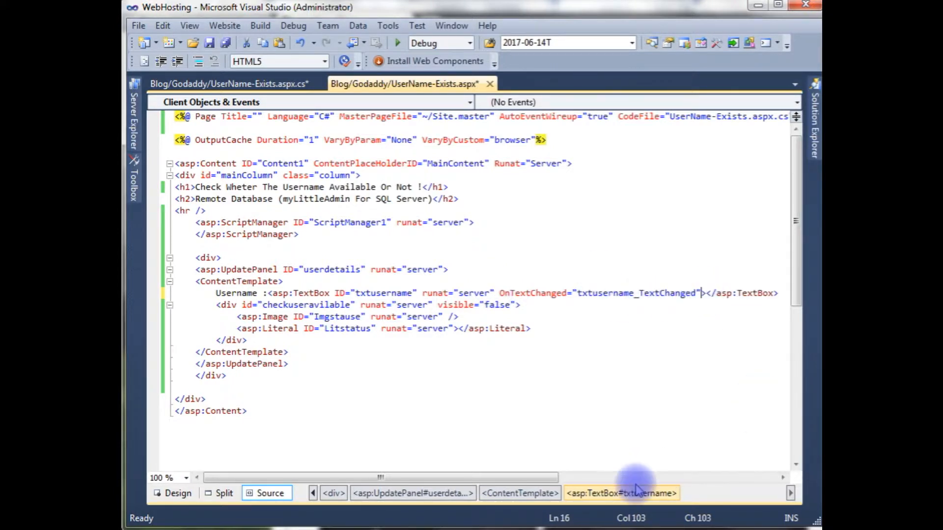
pyautogui.write('au')
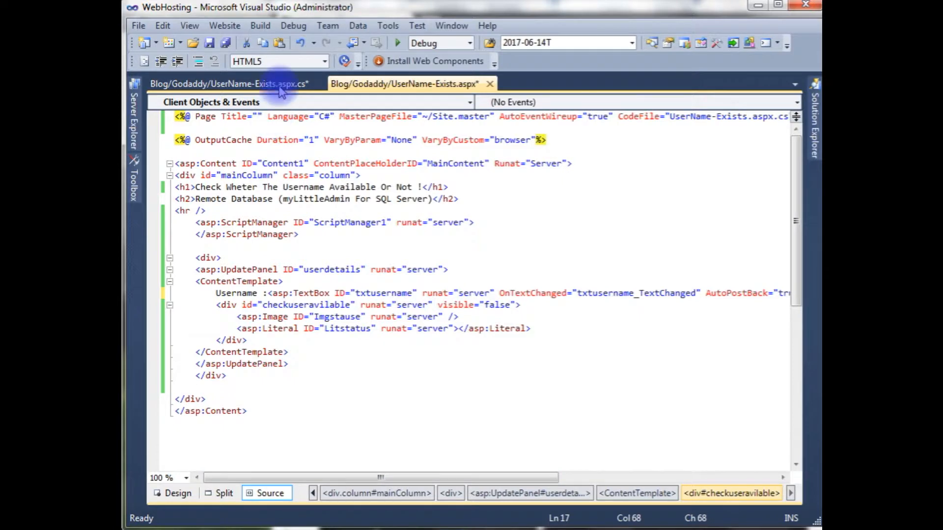
# In the handler, read the connection string via ConfigurationManager into string mainconn
pyautogui.click(229, 84)
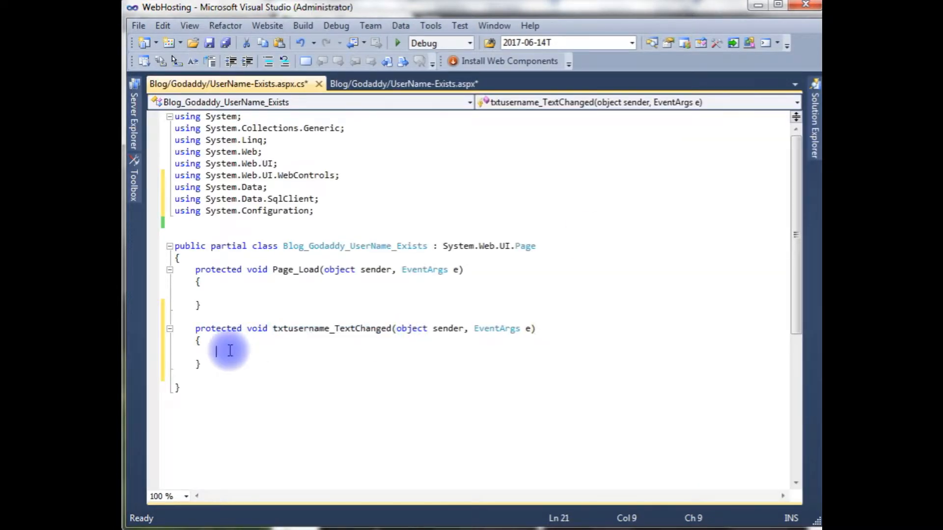
pyautogui.write('string mainconn')
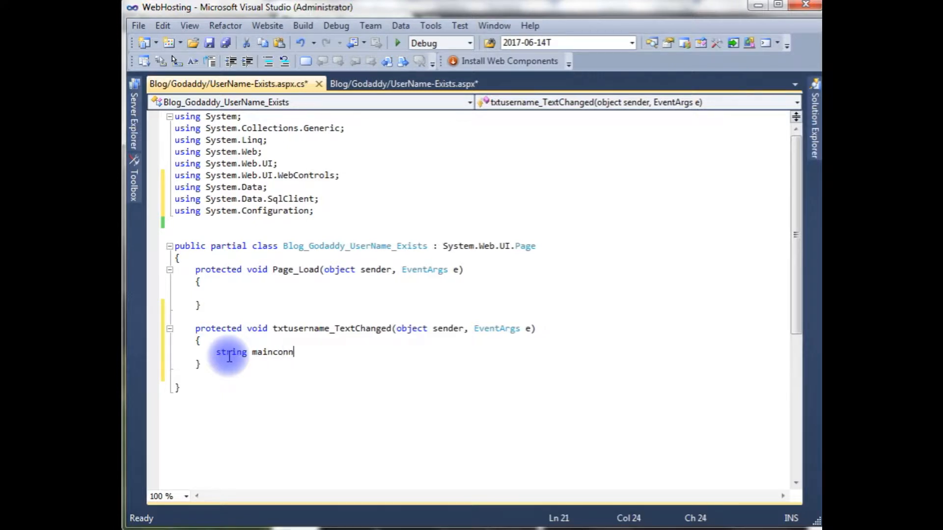
pyautogui.write('=configurationManager.ConnectionStrings[')
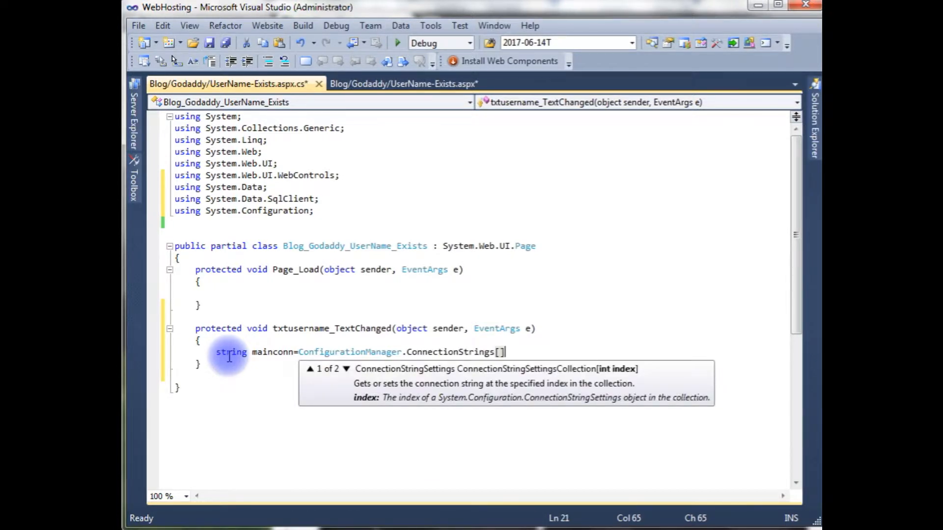
pyautogui.write('""')
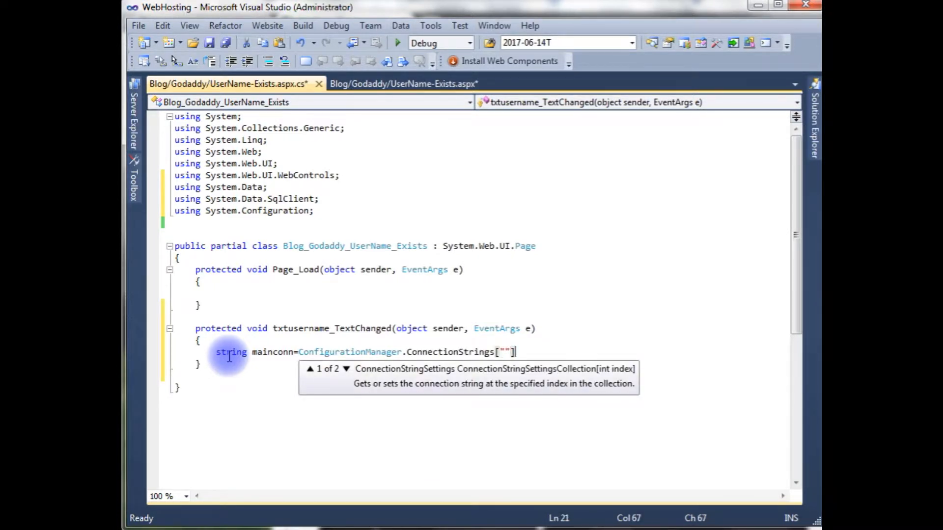
pyautogui.write('.ConnectionString;')
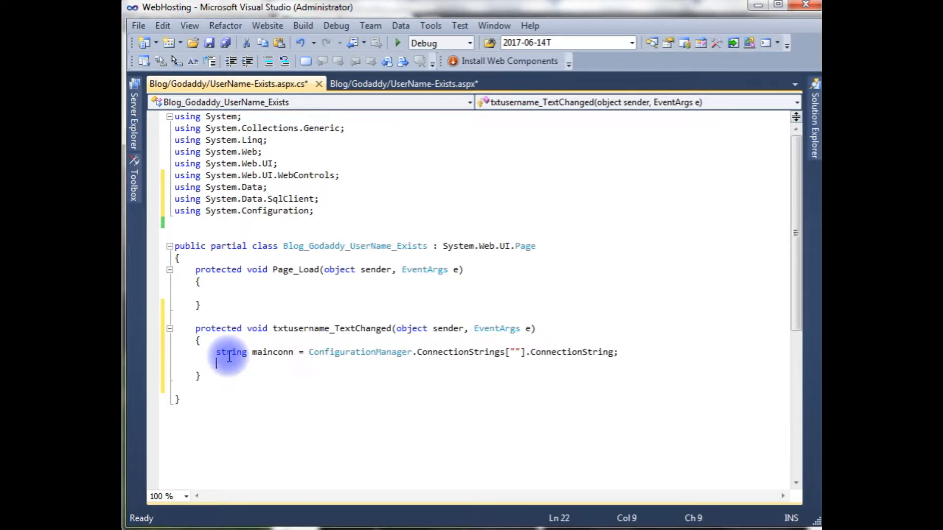
# Create SqlConnection sqlconn from mainconn and call sqlconn.Open()
pyautogui.write('SqlConnection s')
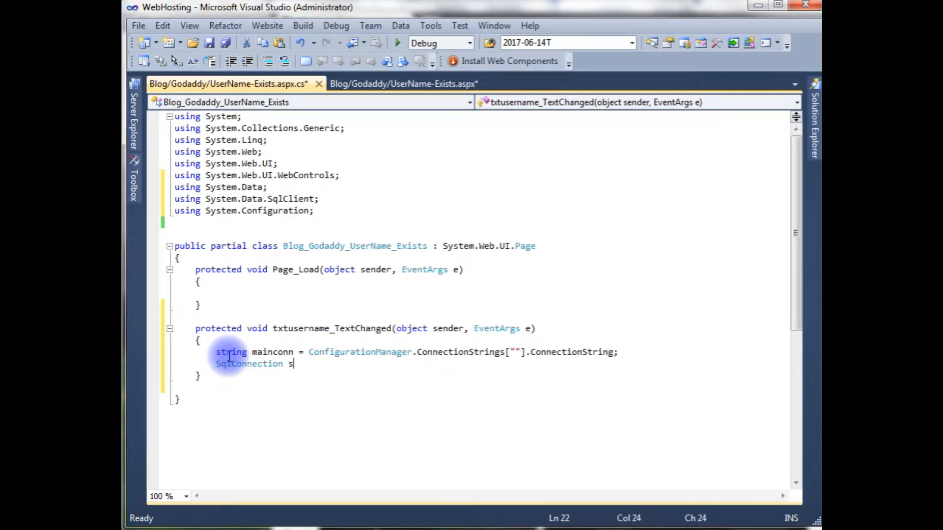
pyautogui.write('qlconn=new')
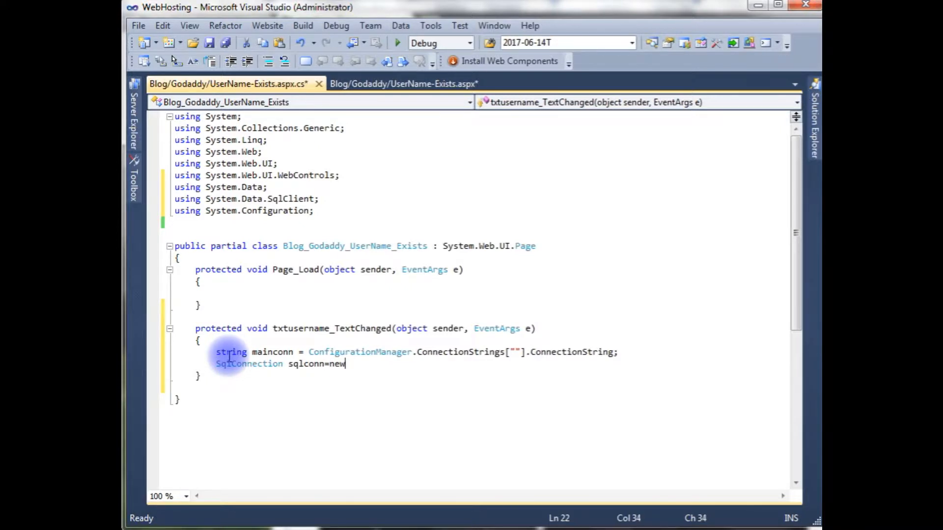
pyautogui.write('SqlConnection(mainconn);')
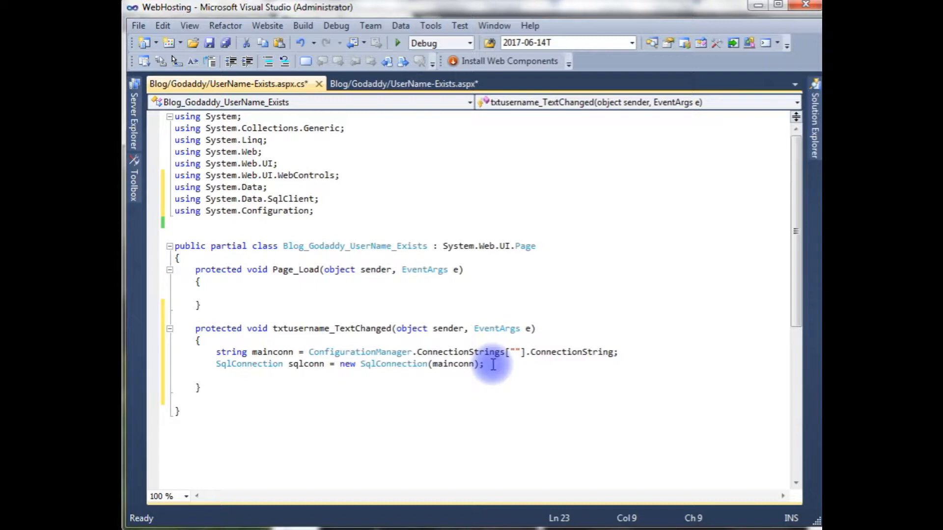
pyautogui.write('sqlconn.o')
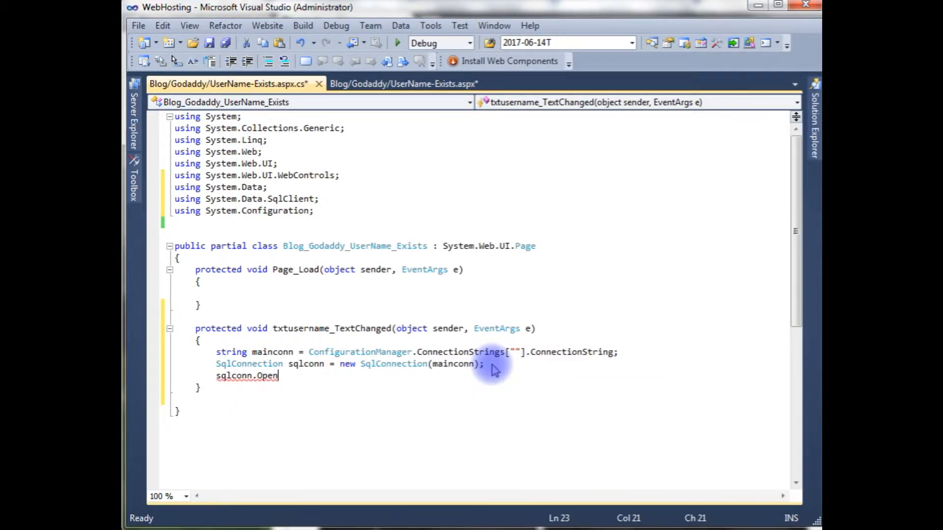
pyautogui.write('();')
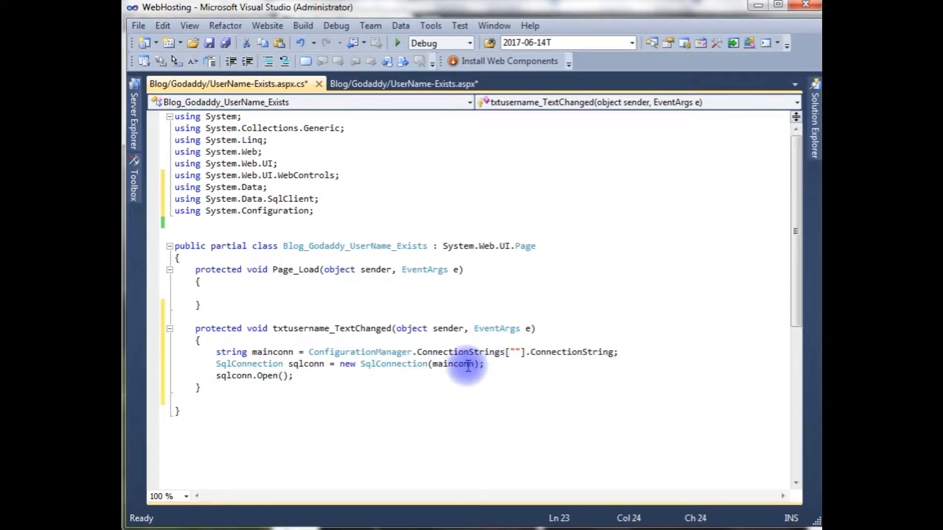
pyautogui.moveTo(428, 426)
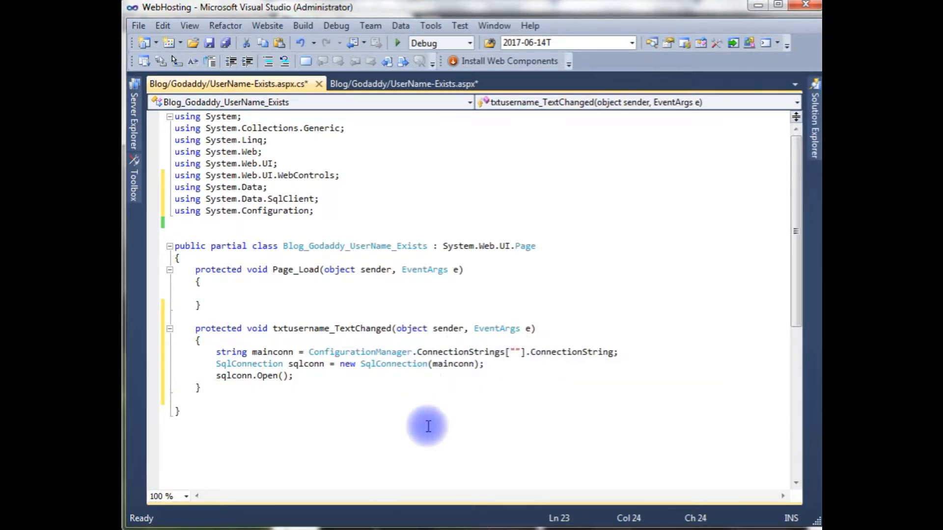
pyautogui.moveTo(340, 392)
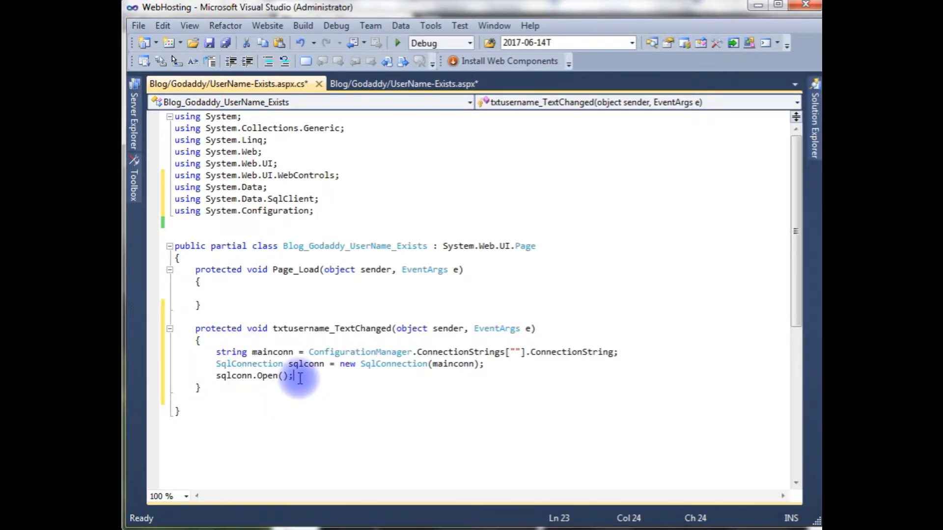
# Declare SqlCommand cmd = new SqlCommand("", sqlconn) below the Open call
pyautogui.write('sql')
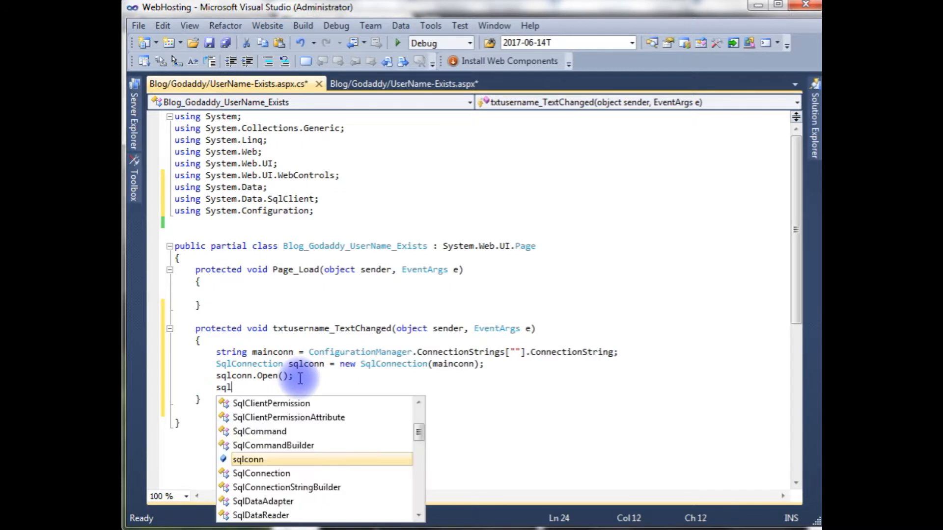
pyautogui.write('co')
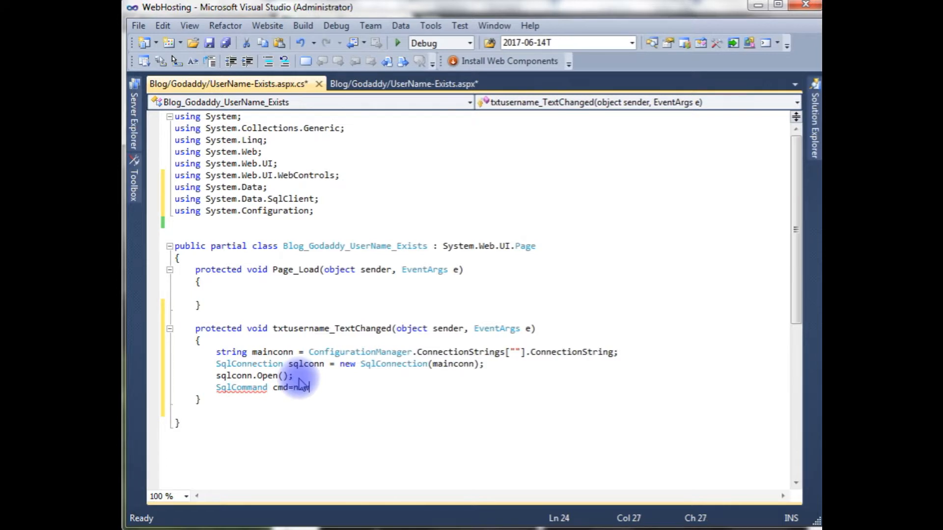
pyautogui.write('SqlCommand(')
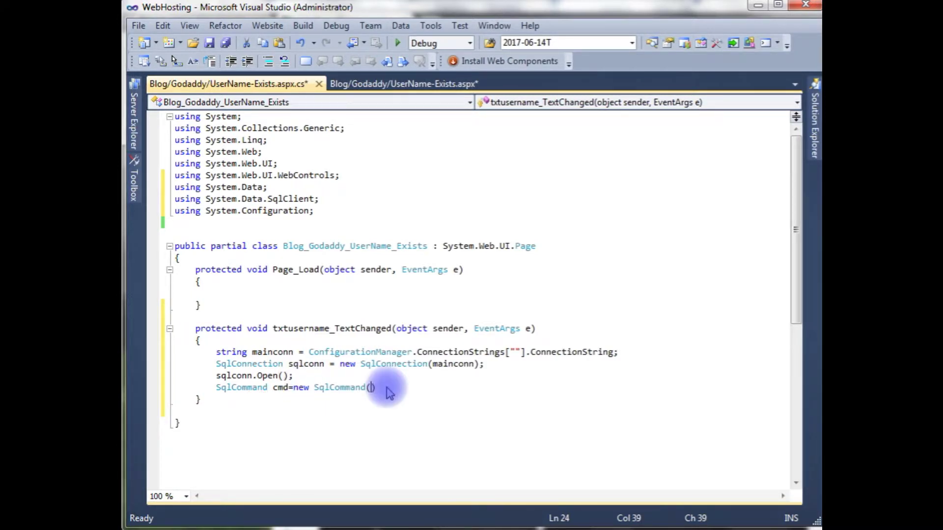
pyautogui.write('"", sqlconn')
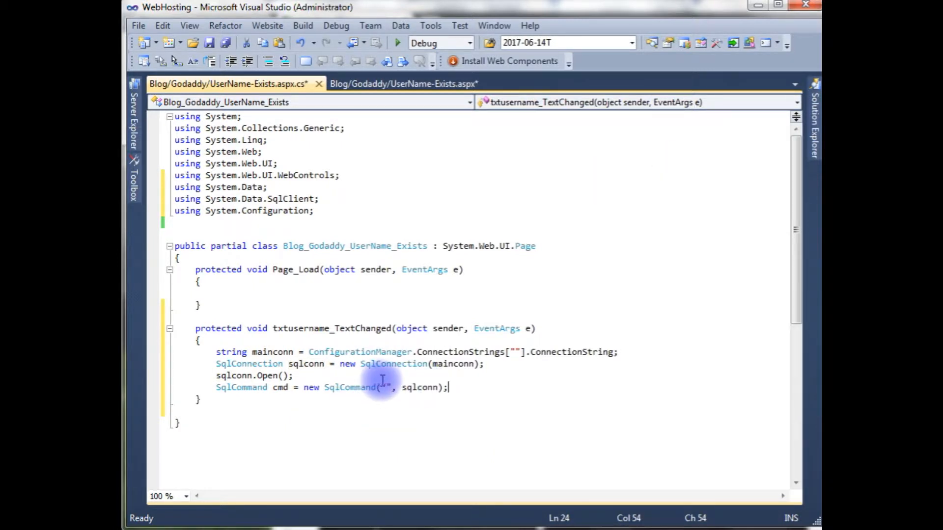
pyautogui.moveTo(385, 387)
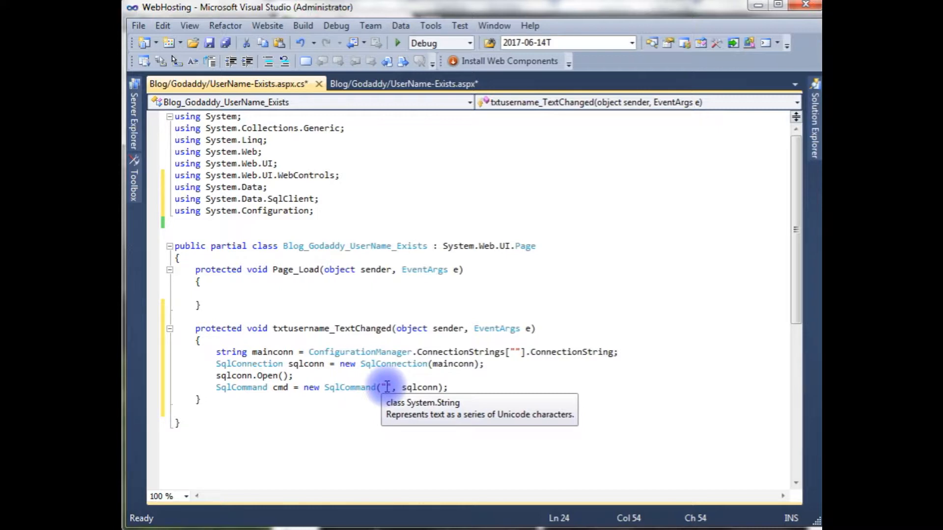
pyautogui.click(484, 425)
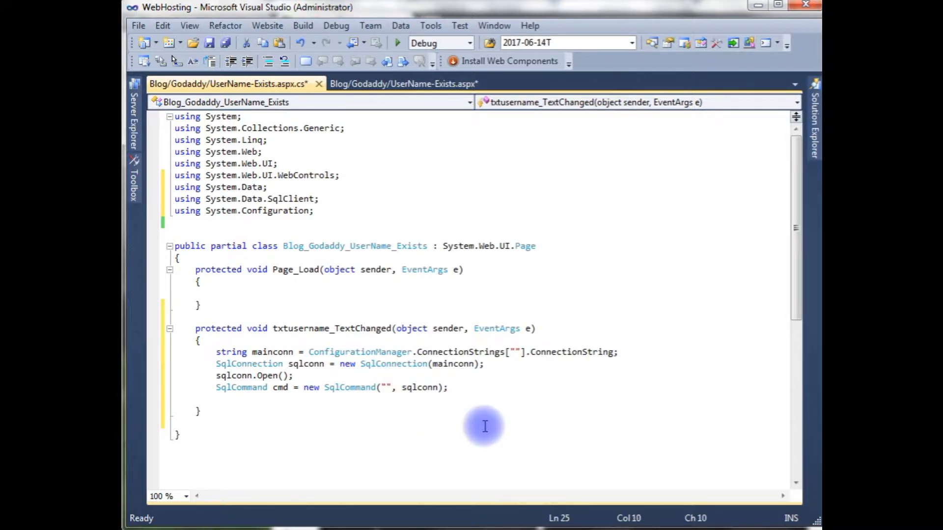
# Add a cmd.Parameters.AddWithValue line passing txtusername's text as the parameter
pyautogui.write('cmd.Parameters')
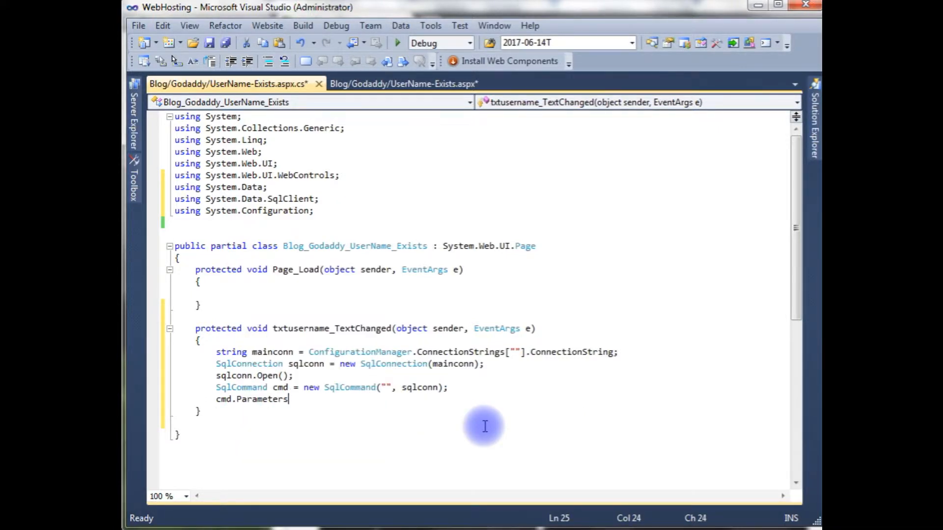
pyautogui.write('.a')
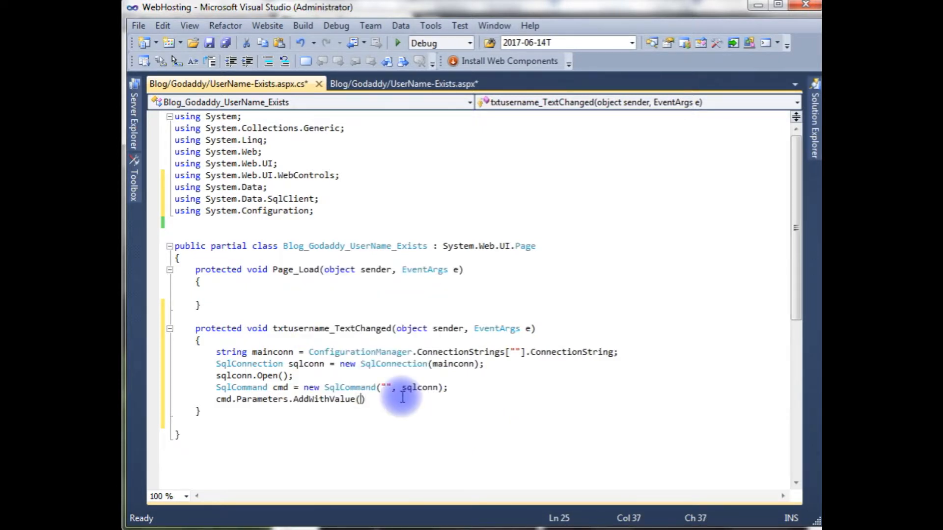
pyautogui.write('"",')
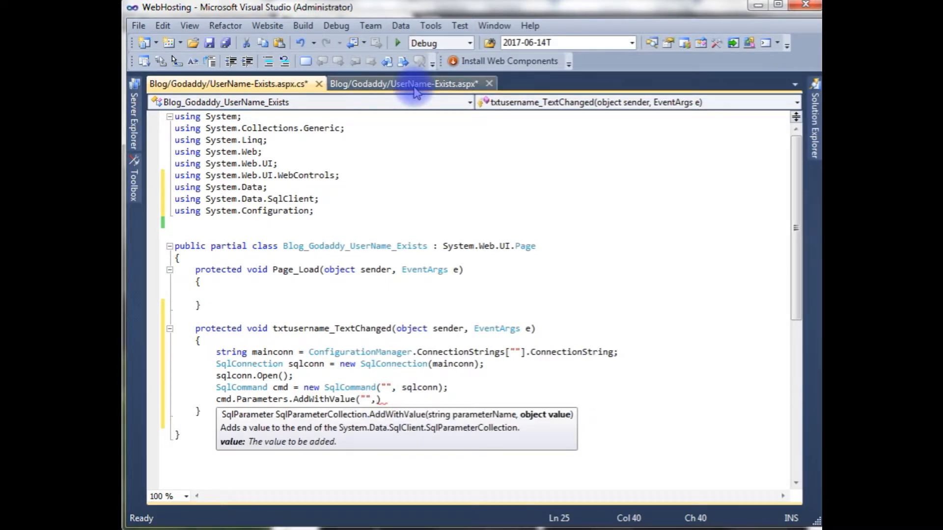
pyautogui.click(403, 83)
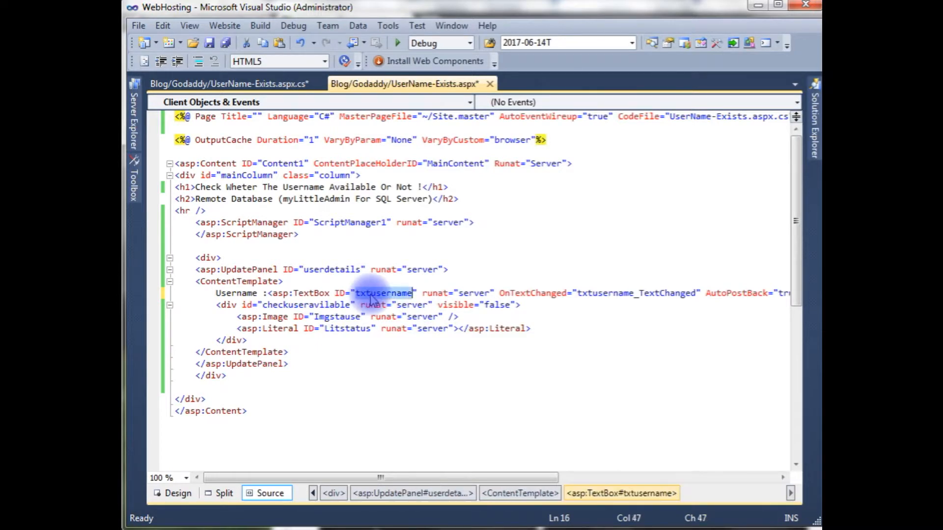
pyautogui.click(229, 84)
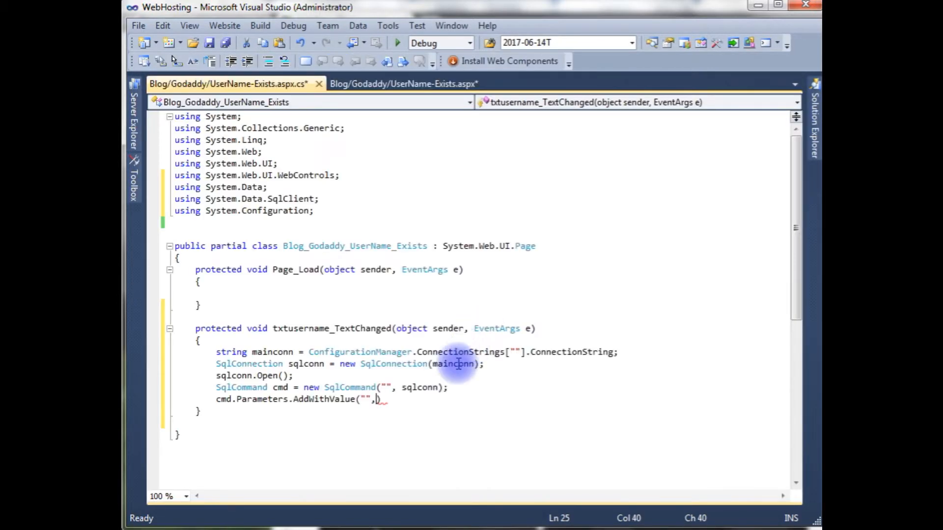
pyautogui.write('txtusername')
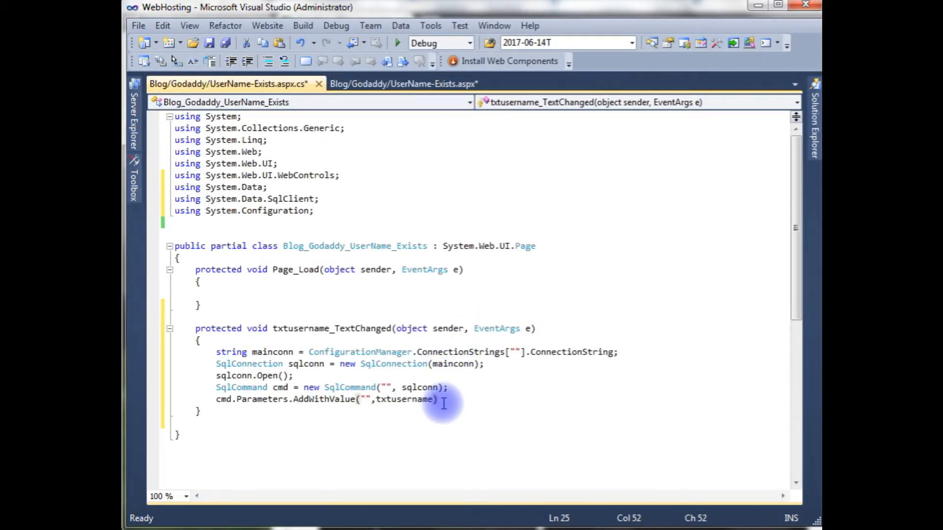
pyautogui.press('enter')
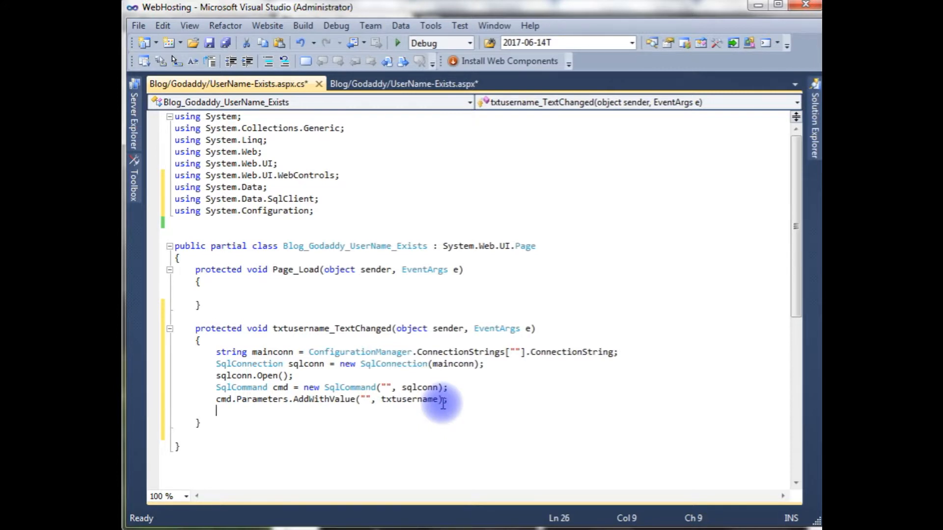
# Execute the command into SqlDataReader sdr and start an empty if (sdr.HasRows) block
pyautogui.write('sqldat')
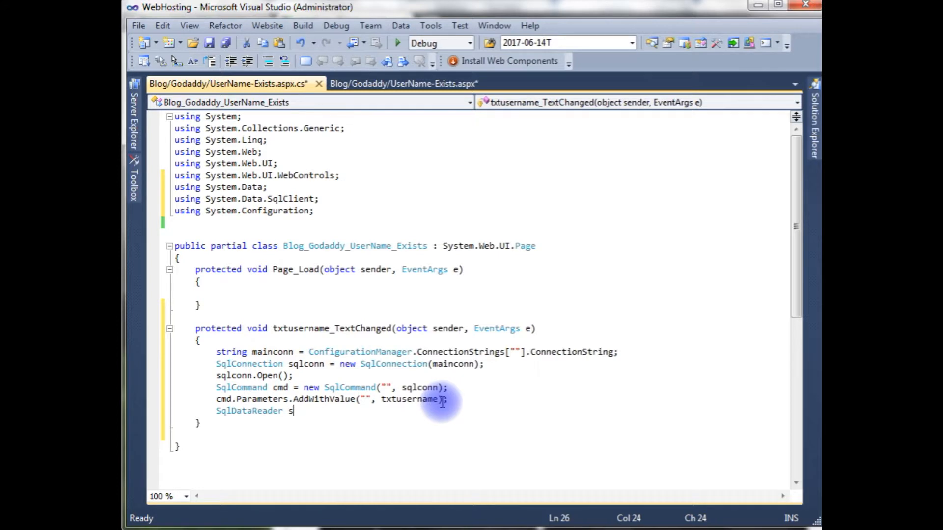
pyautogui.write('dr=')
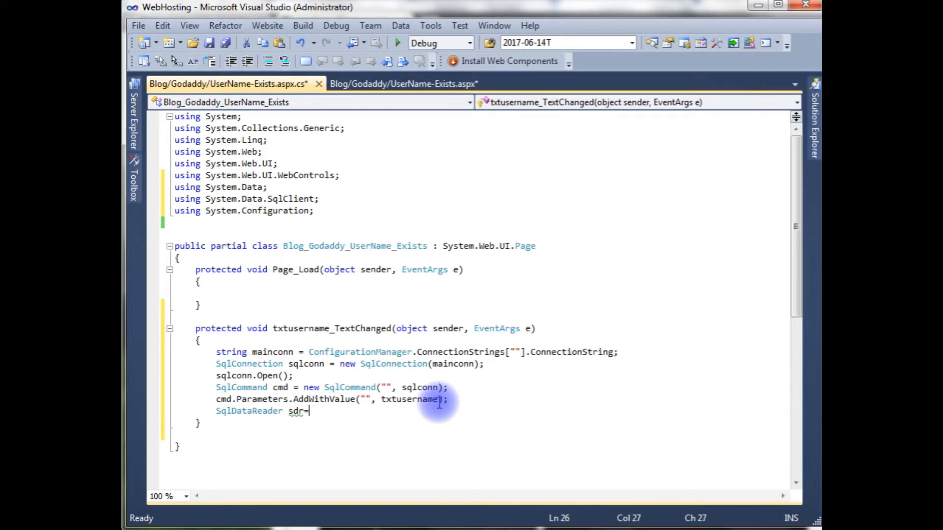
pyautogui.write('cmd')
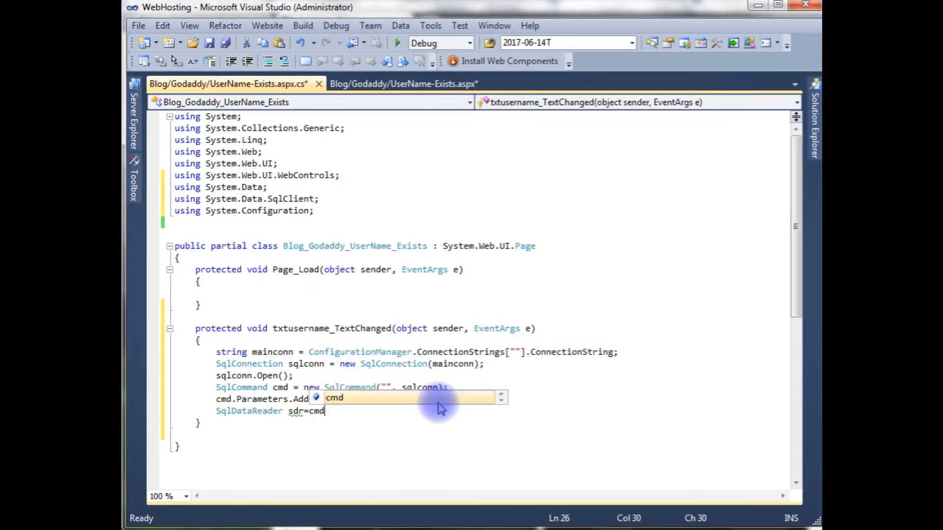
pyautogui.write('ExecuteReader();')
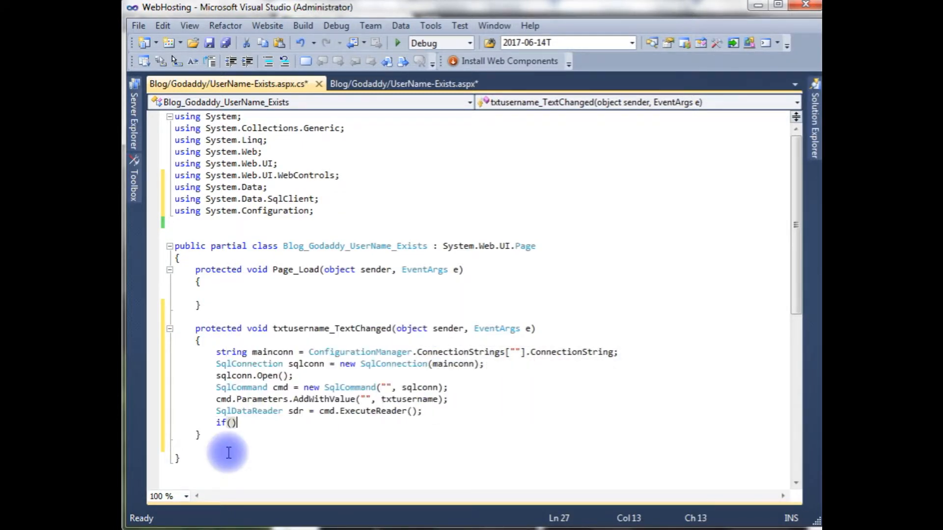
pyautogui.write('sd')
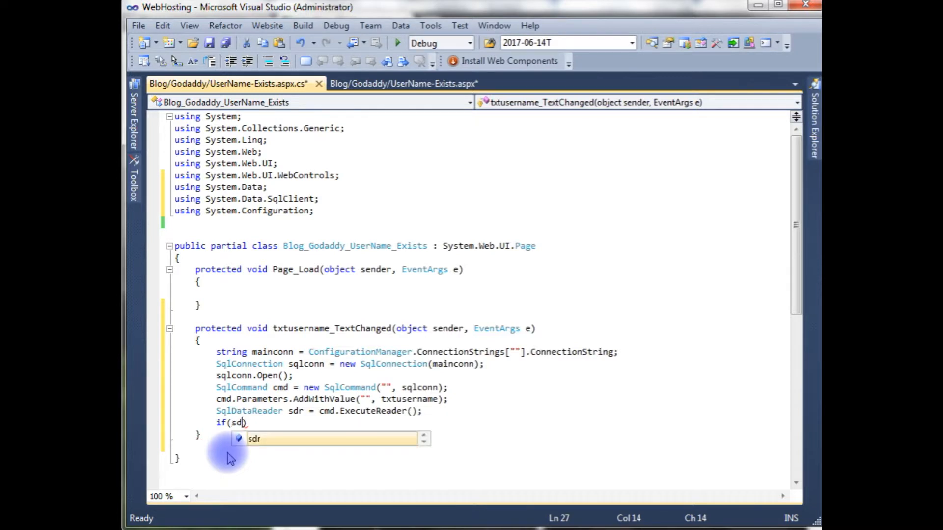
pyautogui.write('r.ha')
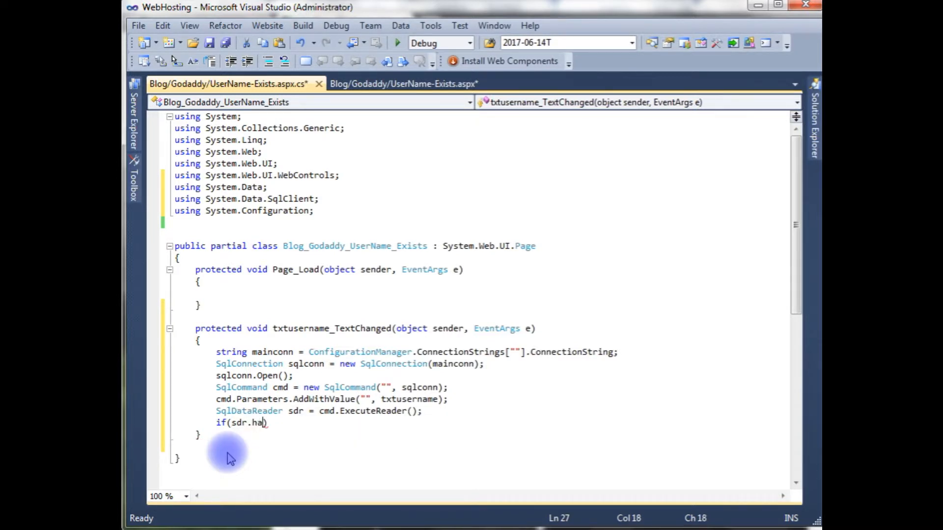
pyautogui.write('sHasRows)')
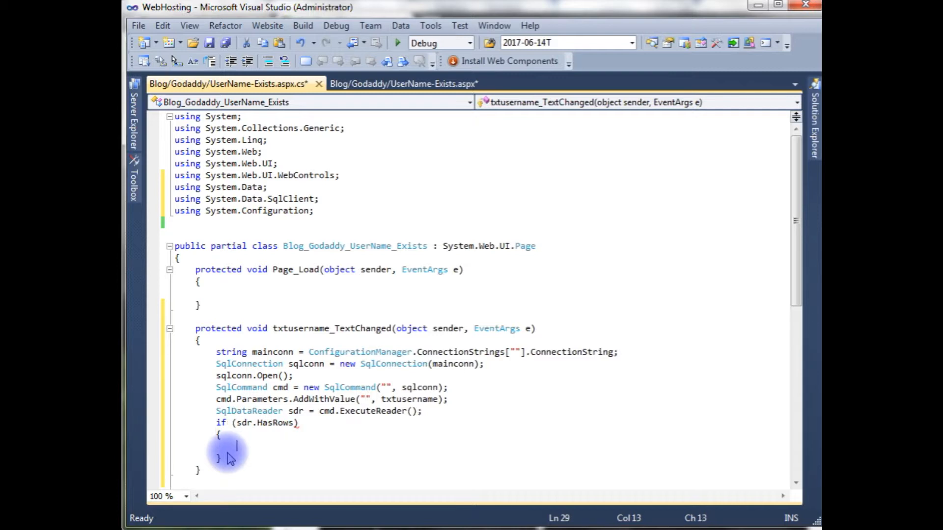
pyautogui.moveTo(232, 450)
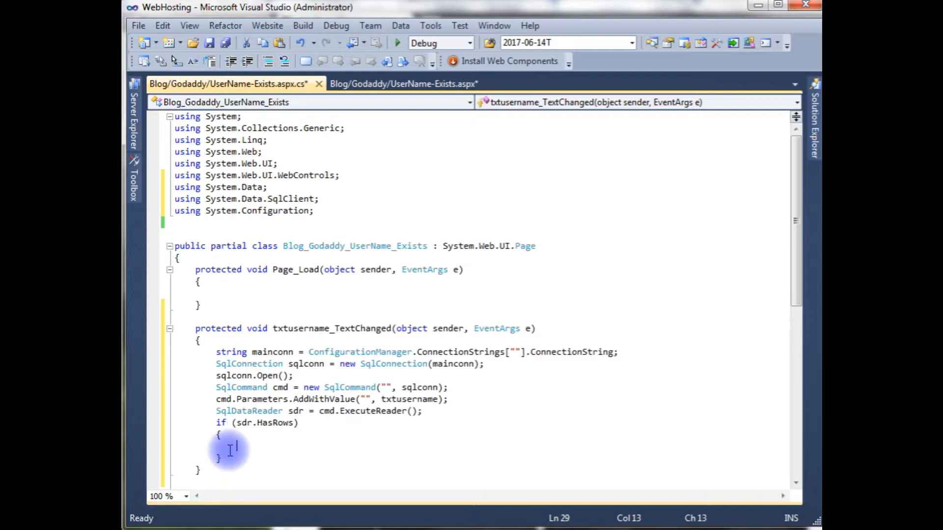
pyautogui.click(402, 83)
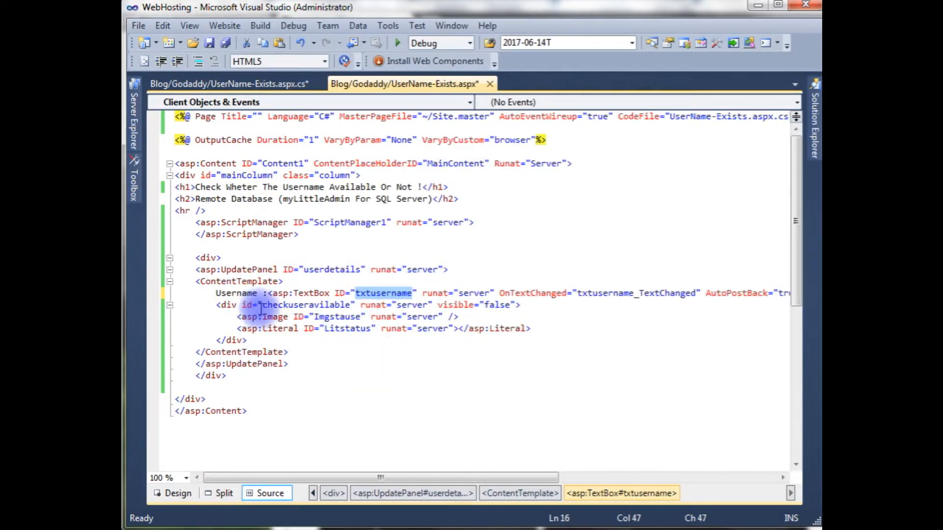
# In the HasRows block set checkuseravilable.Visible = true, copying the div id from markup
pyautogui.click(305, 305)
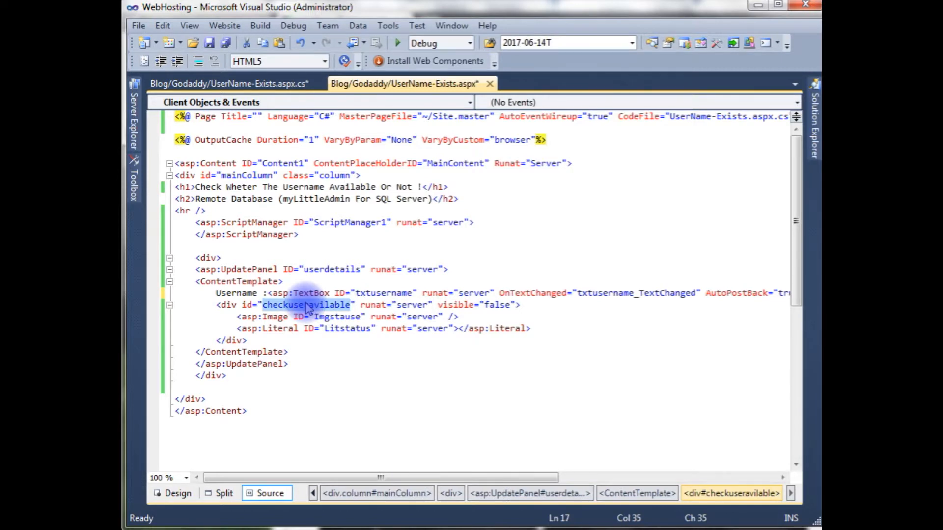
pyautogui.click(229, 84)
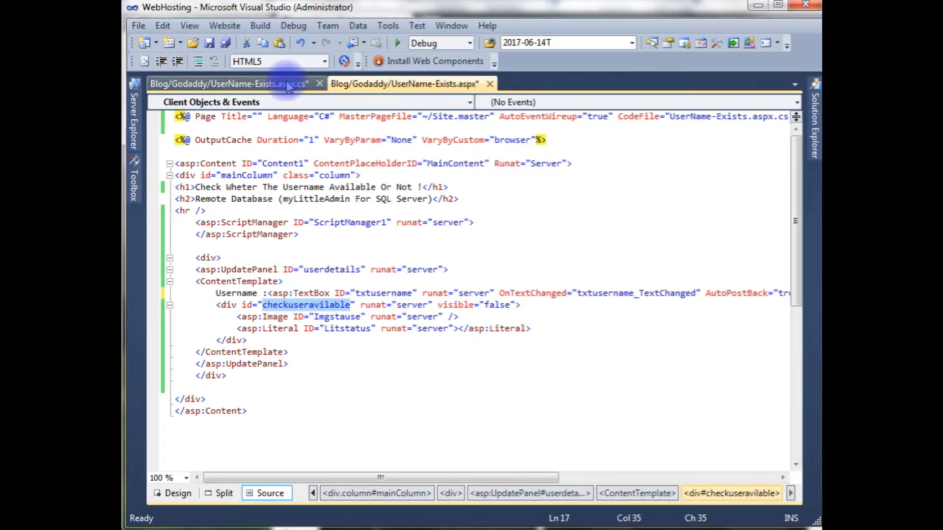
pyautogui.click(232, 83)
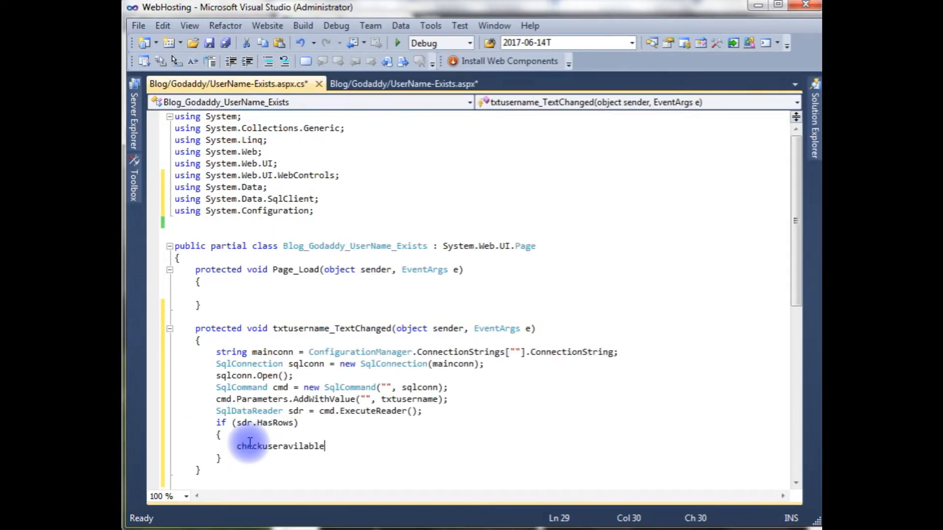
pyautogui.write('.vi')
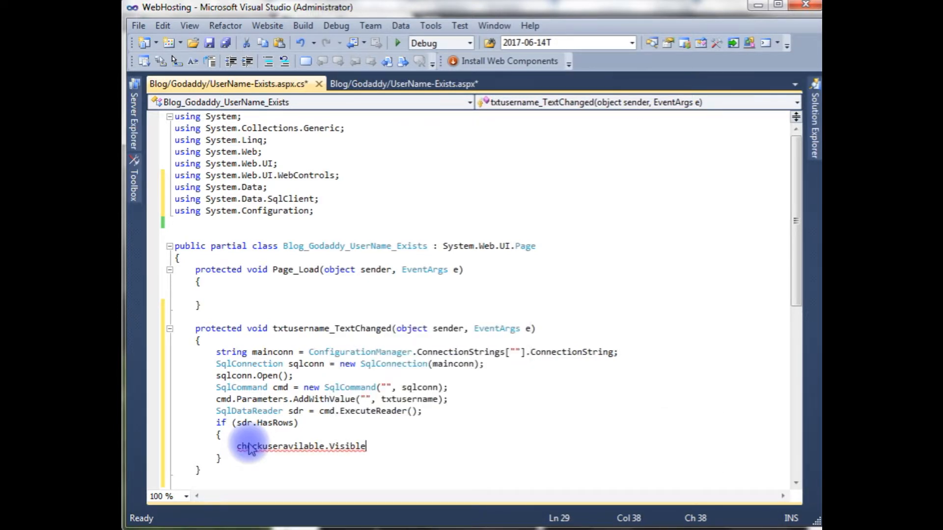
pyautogui.write('= true;')
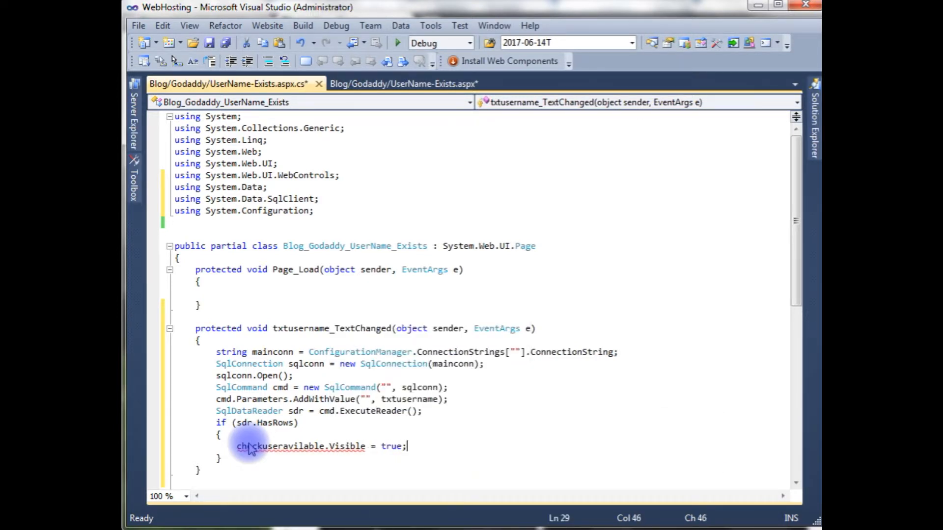
# Set Imgstause.ImageUrl to the images/wrong.jpg path
pyautogui.press('Enter')
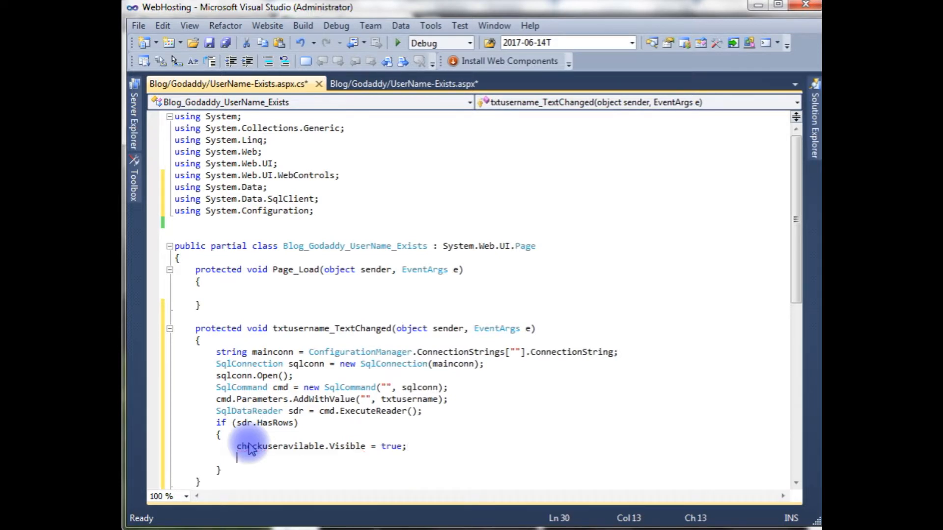
pyautogui.write('Imgstause')
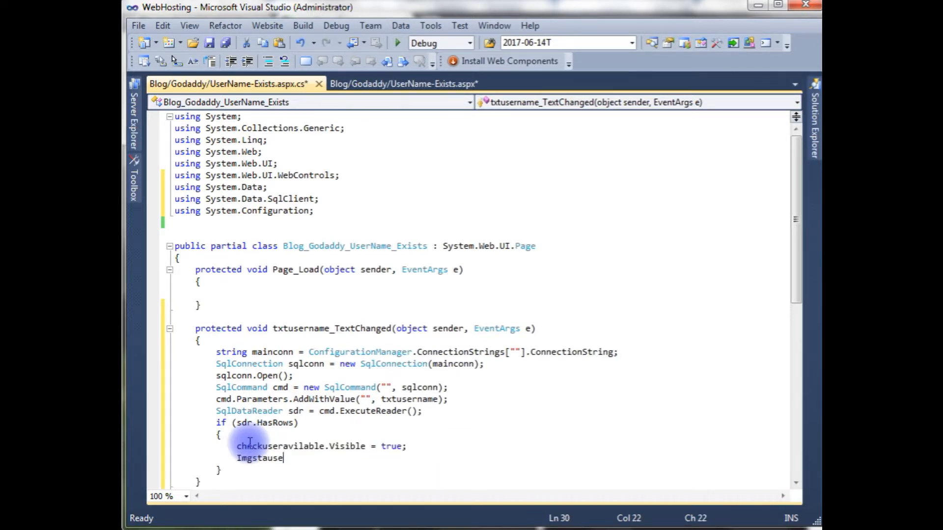
pyautogui.write('.')
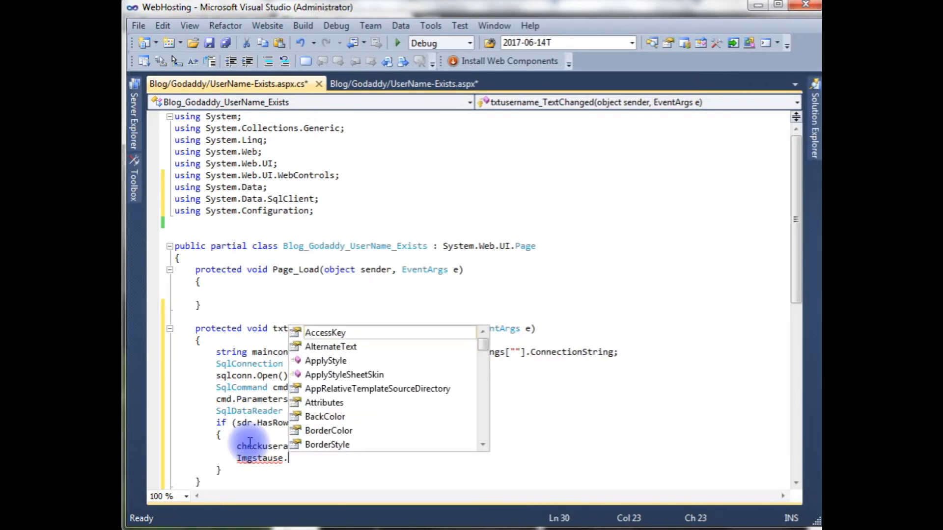
pyautogui.write('ImageUrl')
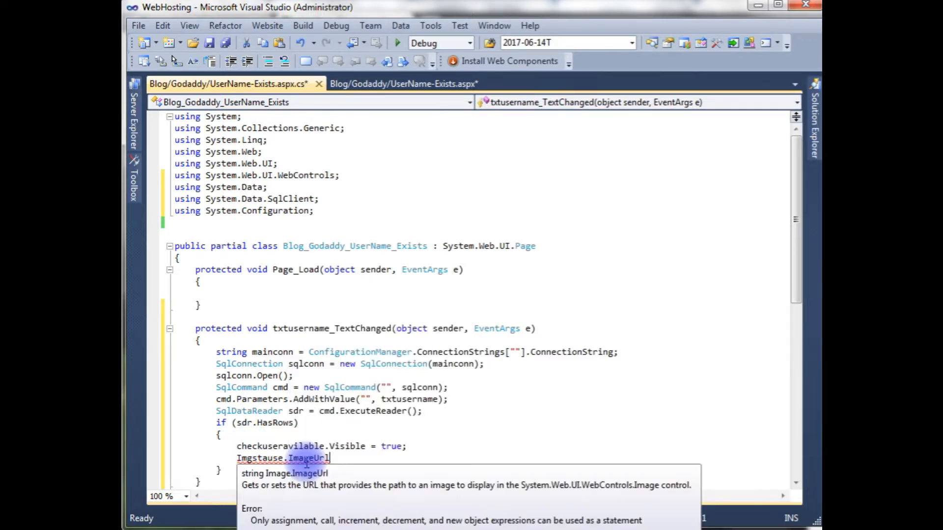
pyautogui.write('=""')
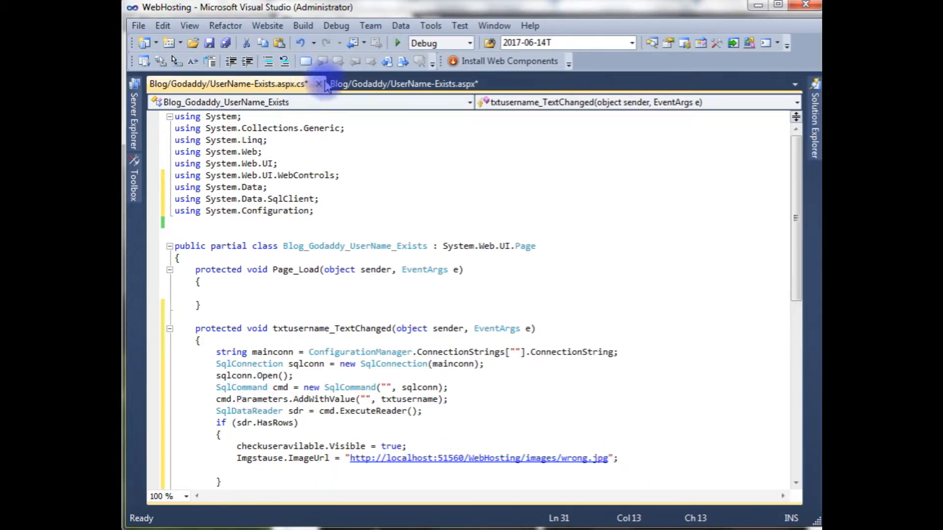
# Inside the HasRows block set Litstatus.Text to "Username Not Available !" after checking the id in the markup
pyautogui.click(401, 84)
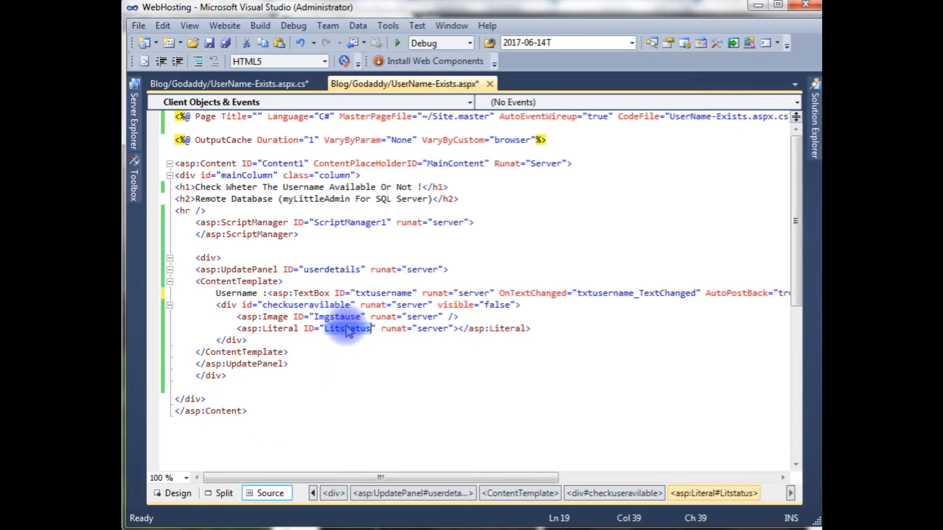
pyautogui.click(229, 83)
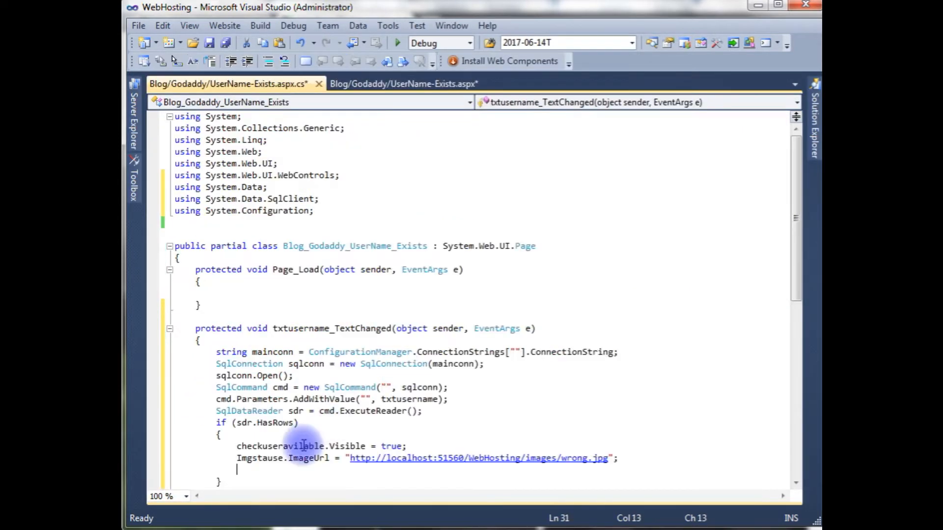
pyautogui.write('Litstatus.te')
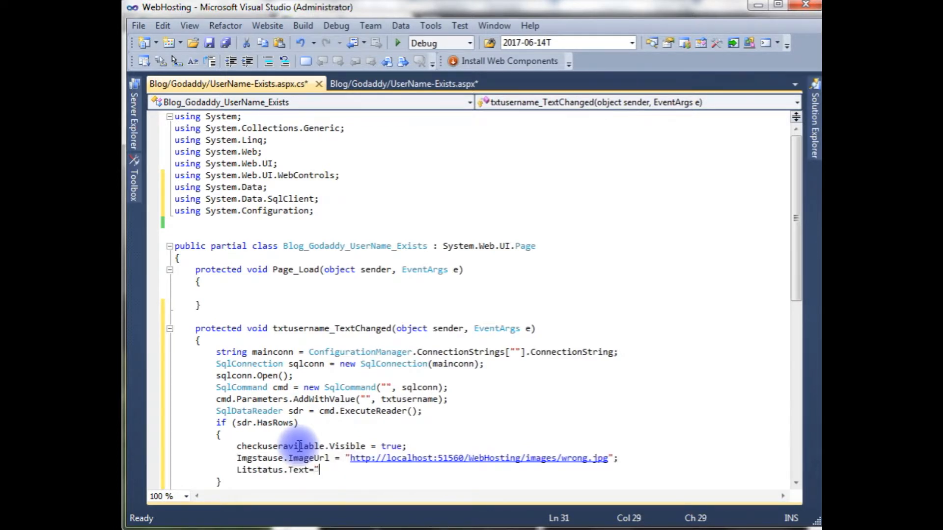
pyautogui.write('Username Not"')
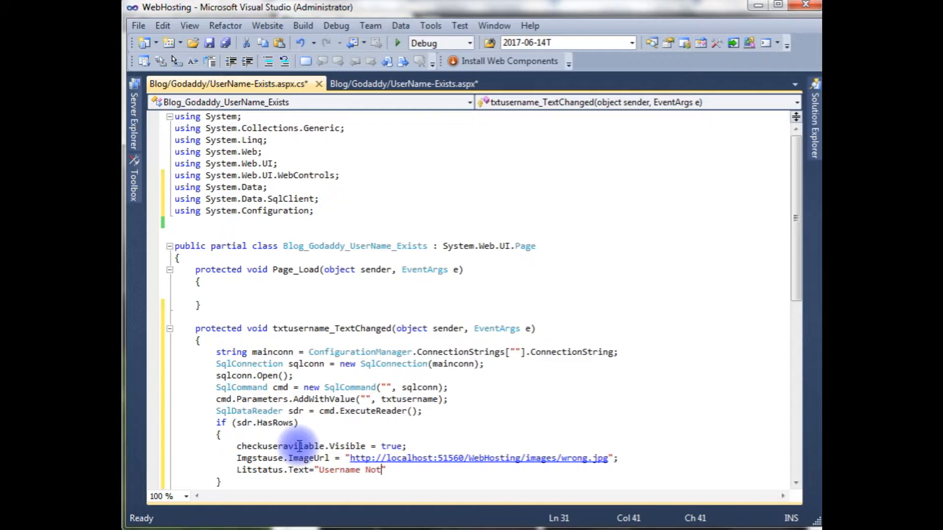
pyautogui.write('Available !')
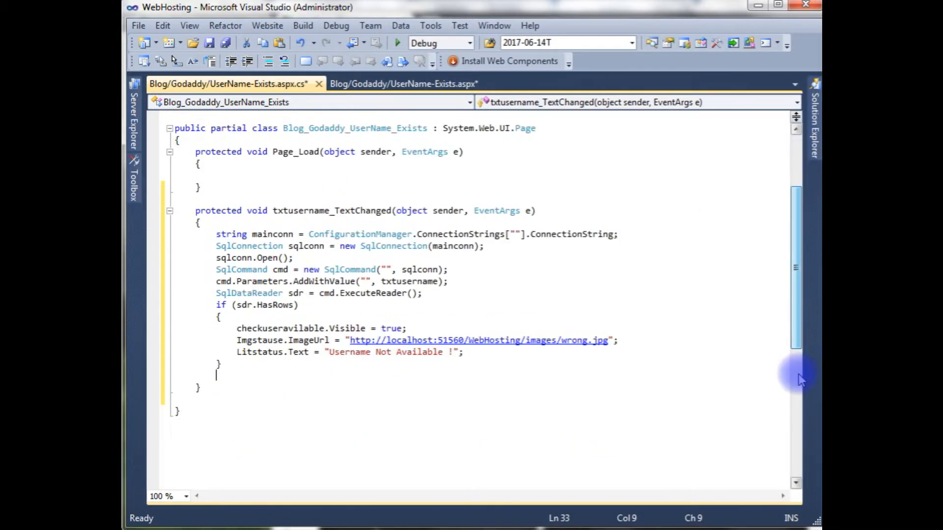
# Add an else block making checkuseravilable visible and pointing Imgstause.ImageUrl to right.jpg
pyautogui.write('els')
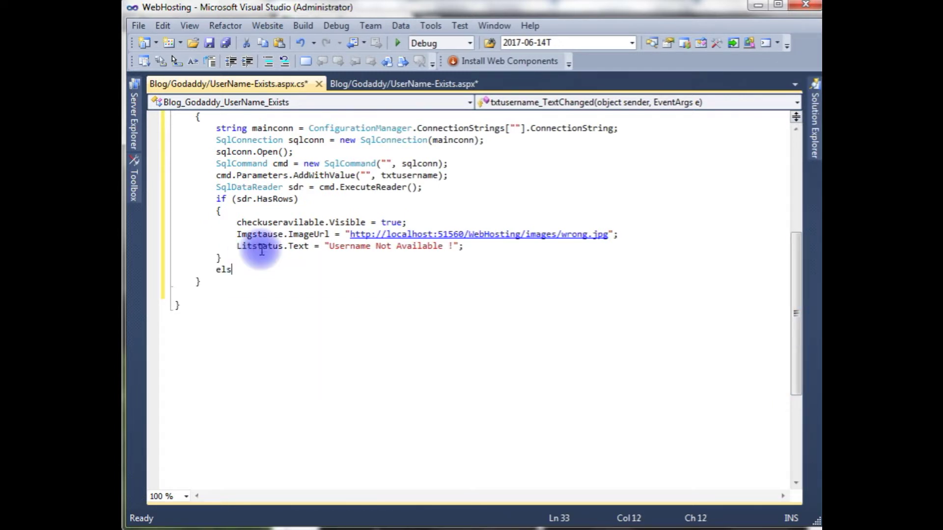
pyautogui.write('e')
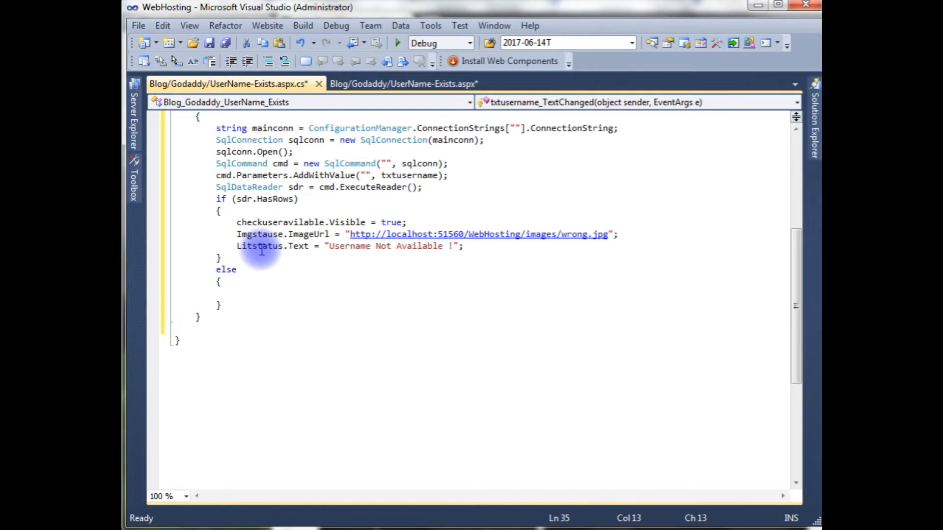
pyautogui.write('checkuseravilable.Visible=')
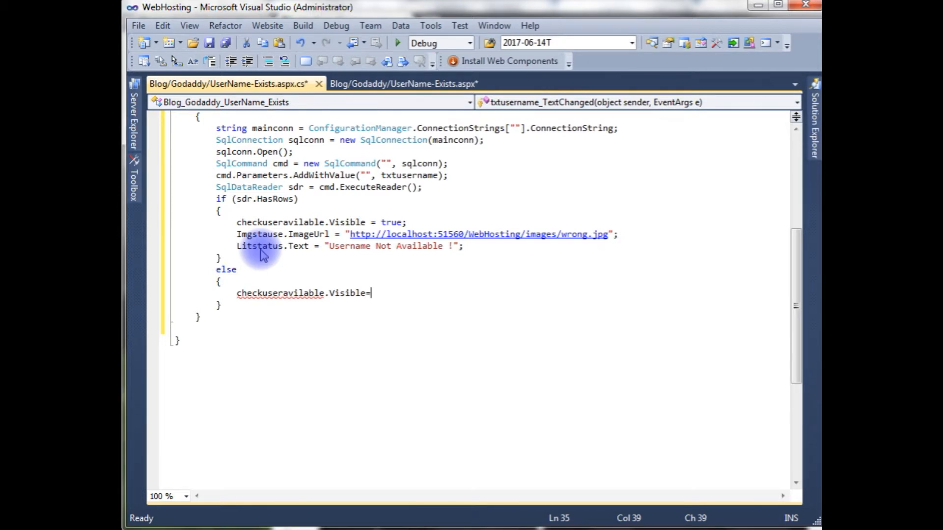
pyautogui.write('true;')
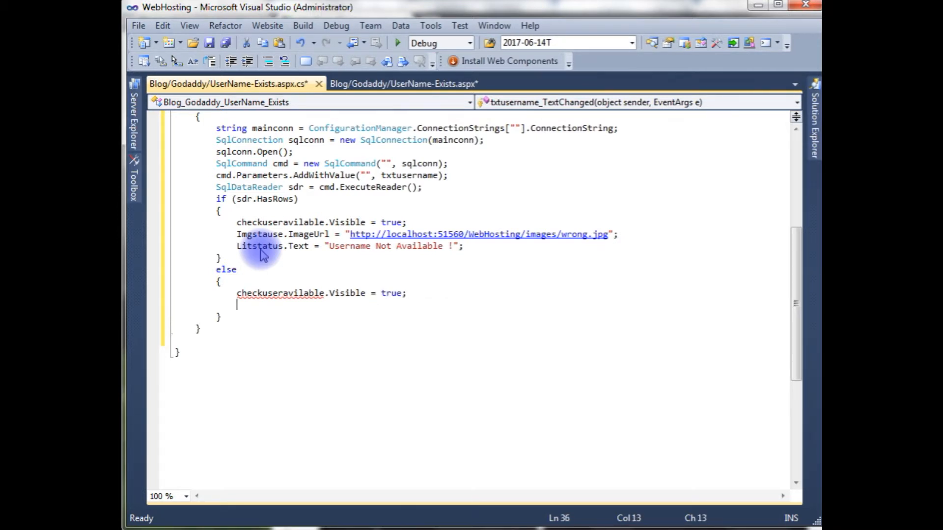
pyautogui.write('Imgstause')
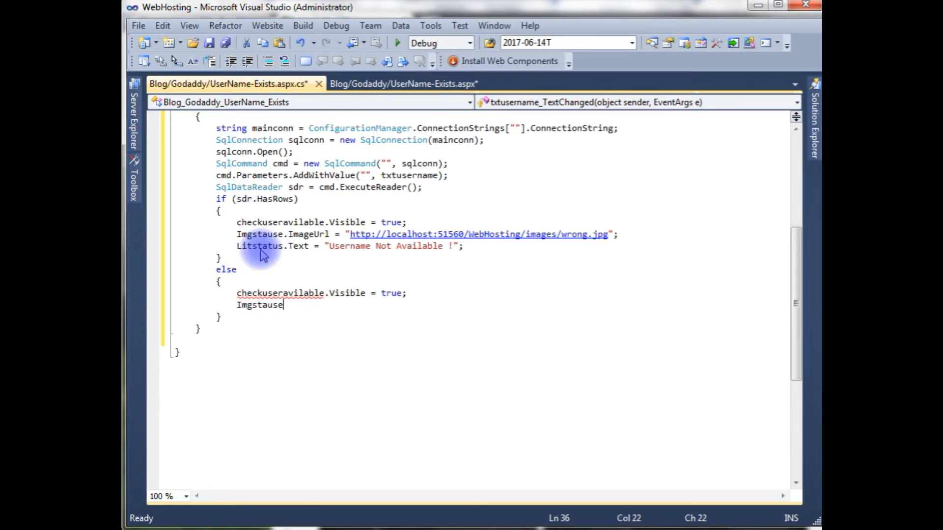
pyautogui.write('.ImageUrl')
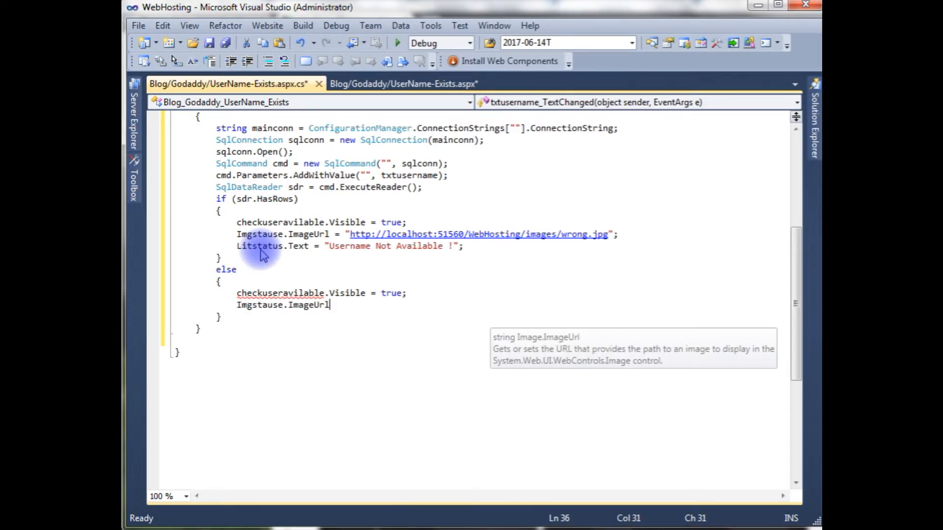
pyautogui.write('= "";')
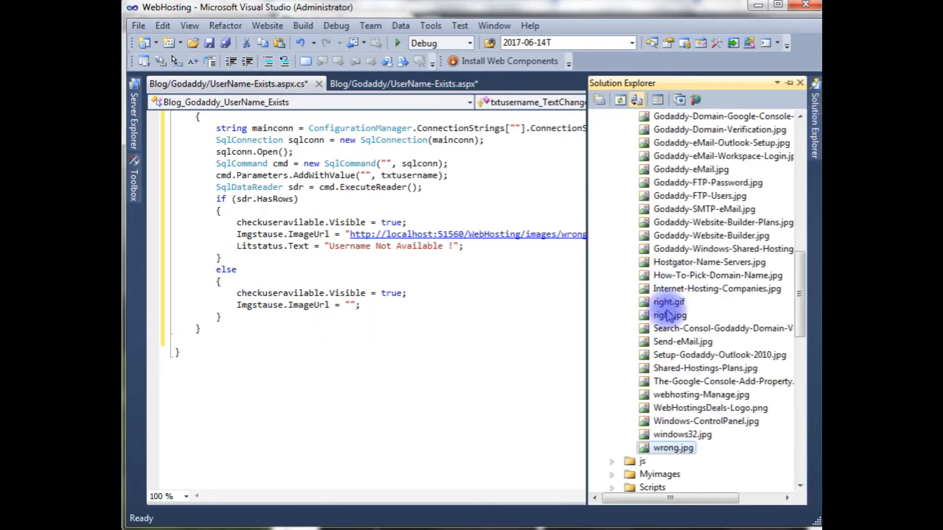
pyautogui.click(669, 315)
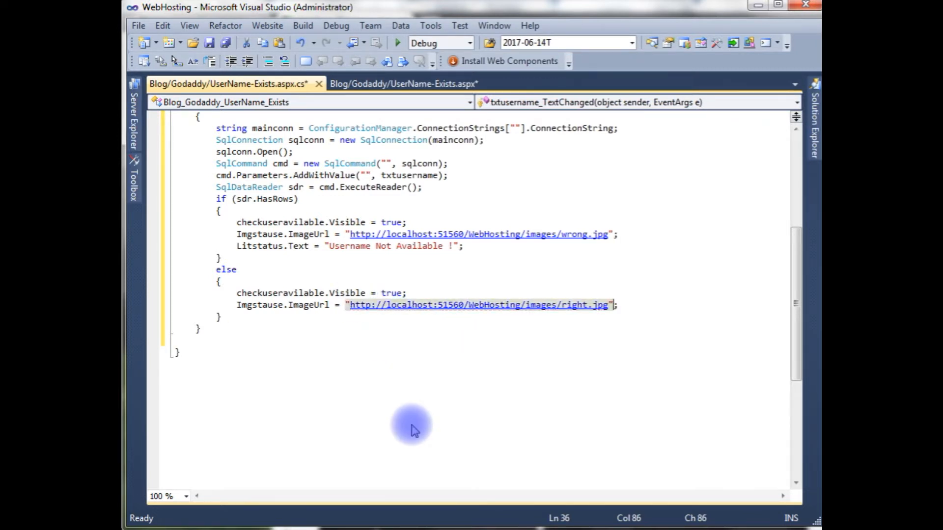
pyautogui.write('1')
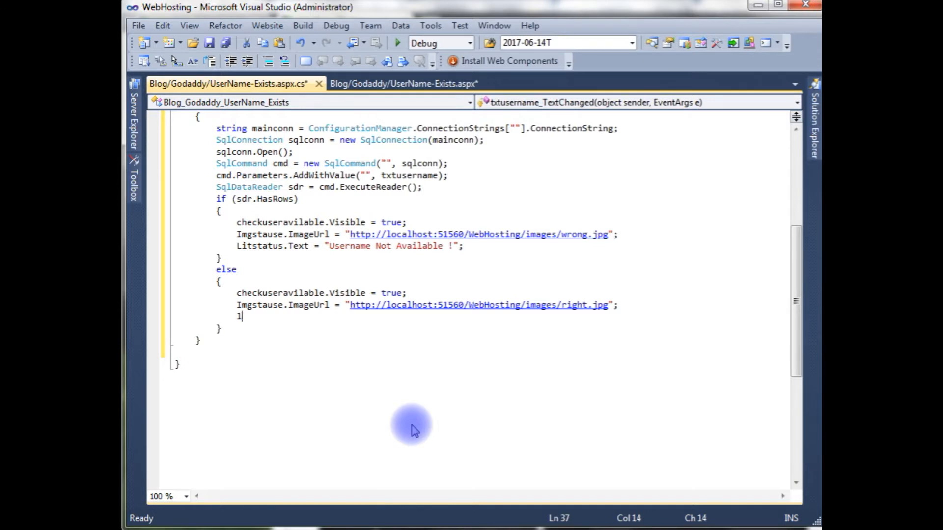
# In the else block set Litstatus.Text to "Username Available"
pyautogui.write('Litstatus.tex')
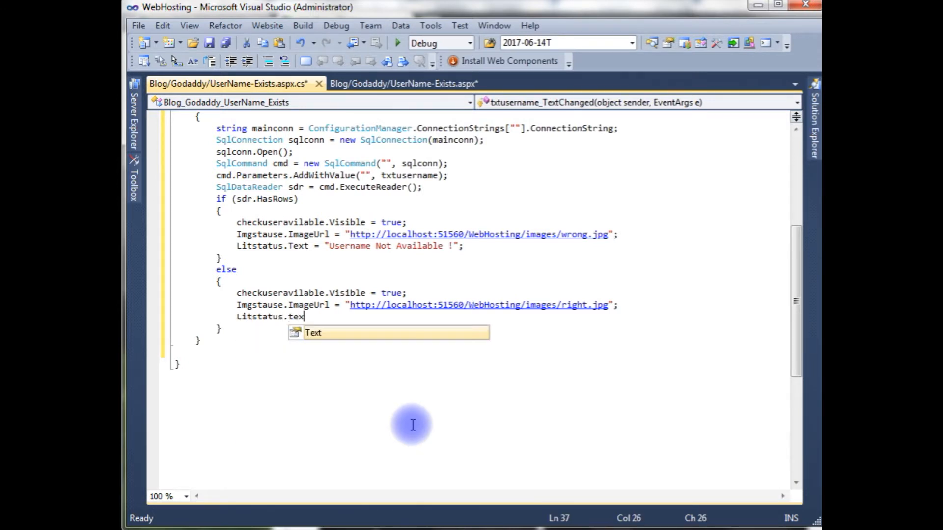
pyautogui.write('="')
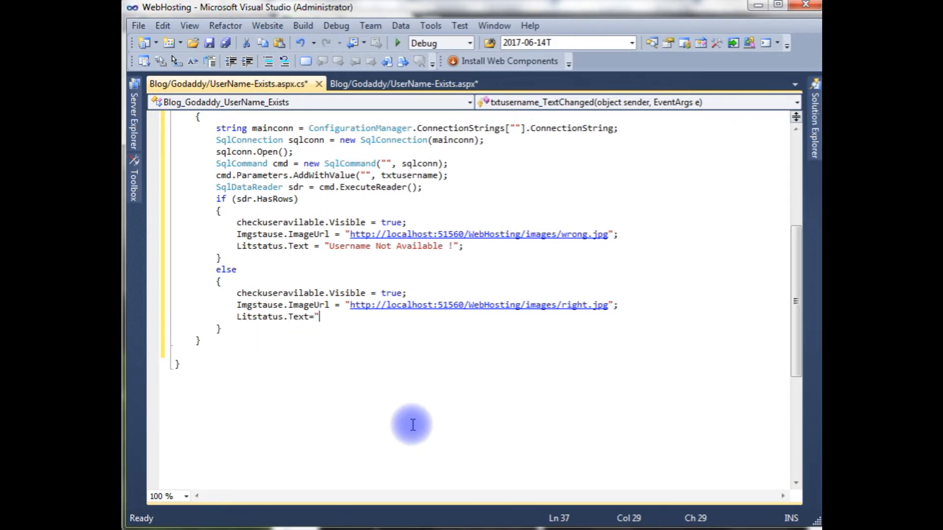
pyautogui.write('U')
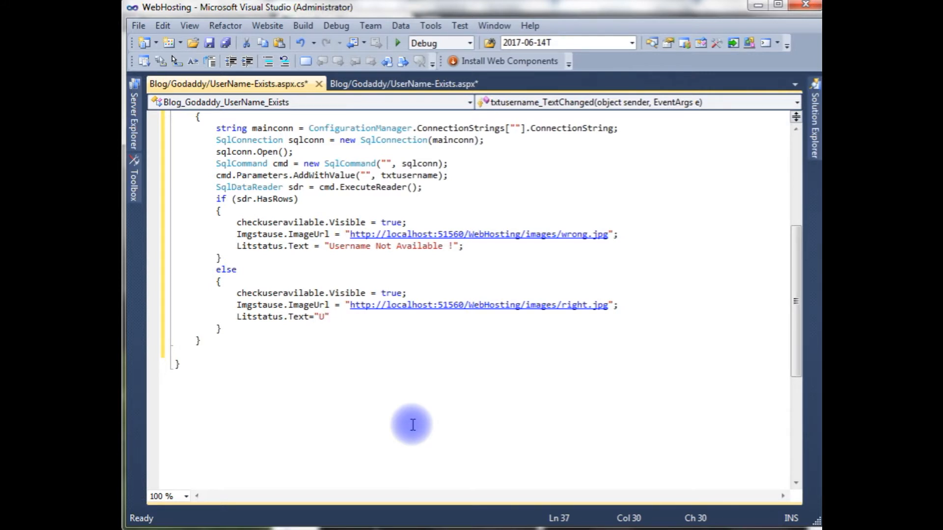
pyautogui.write('sername')
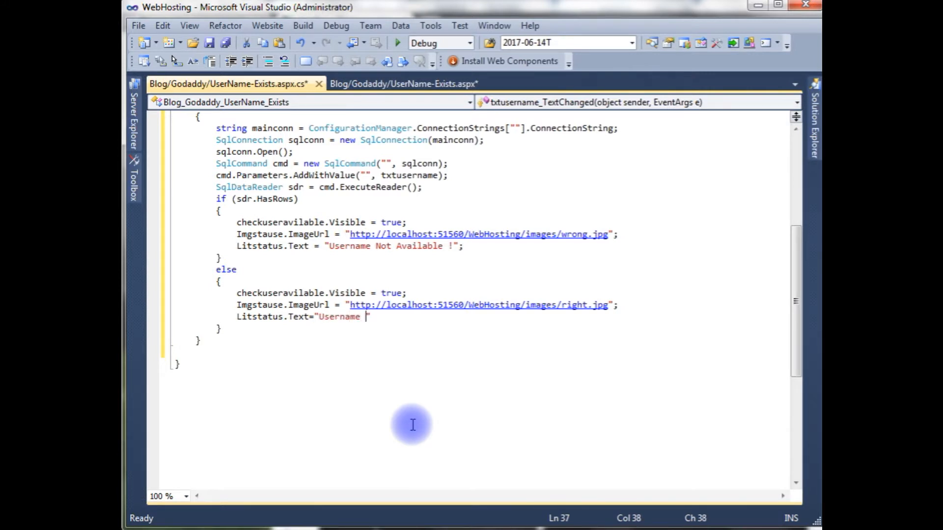
pyautogui.write('A')
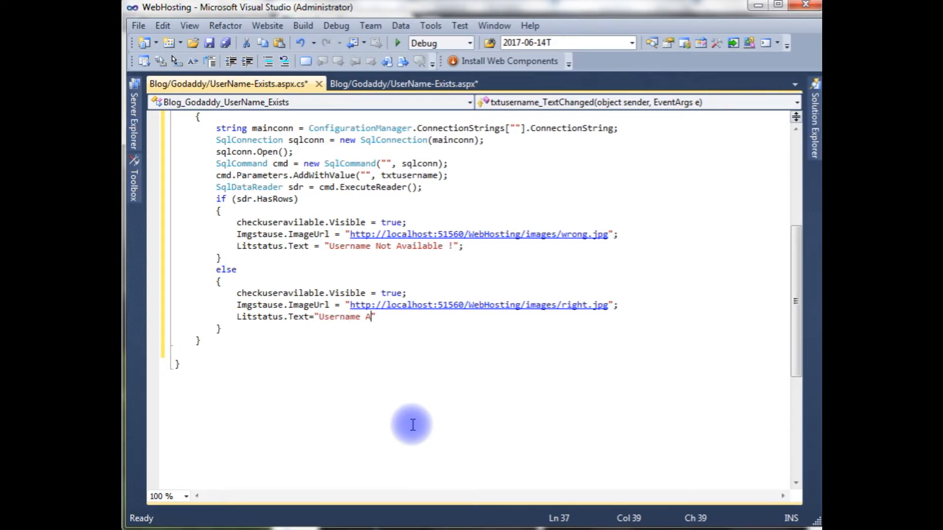
pyautogui.write('vailable"')
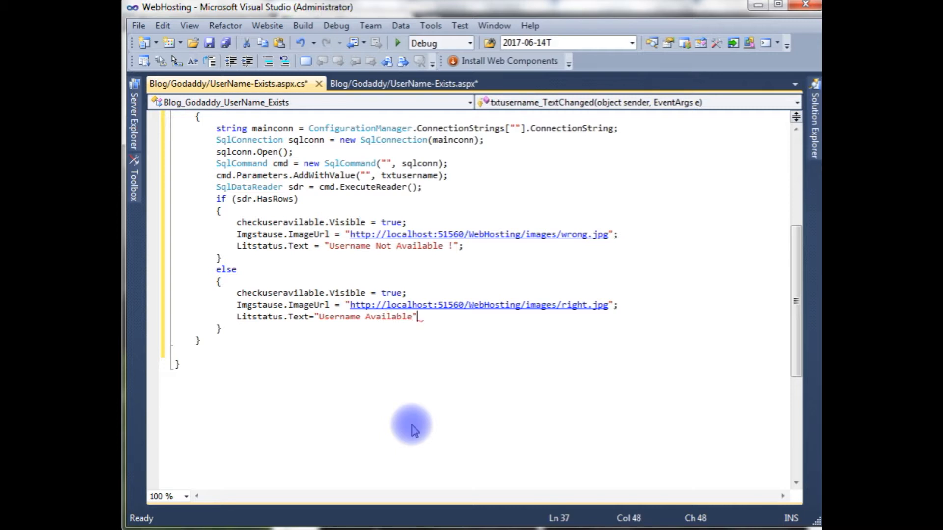
# Build the solution via Build > Build Solution and confirm it succeeds
pyautogui.click(302, 25)
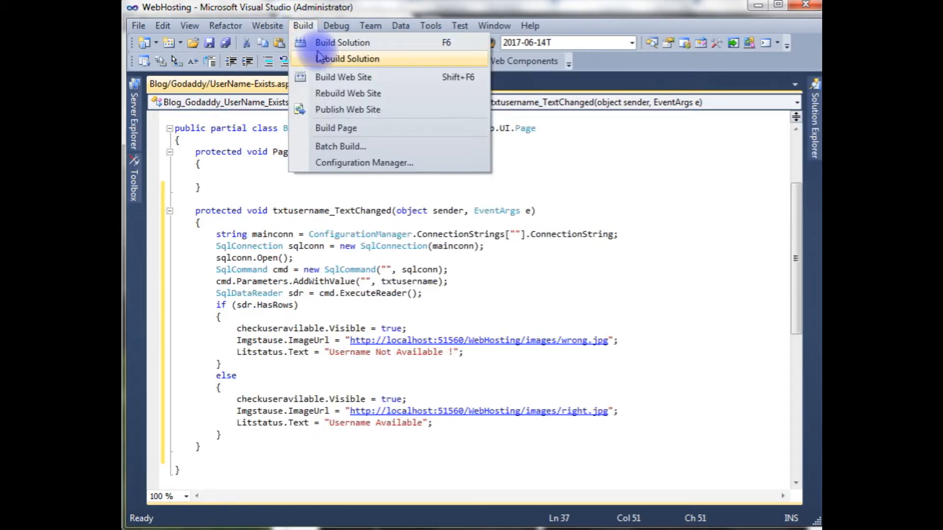
pyautogui.click(342, 43)
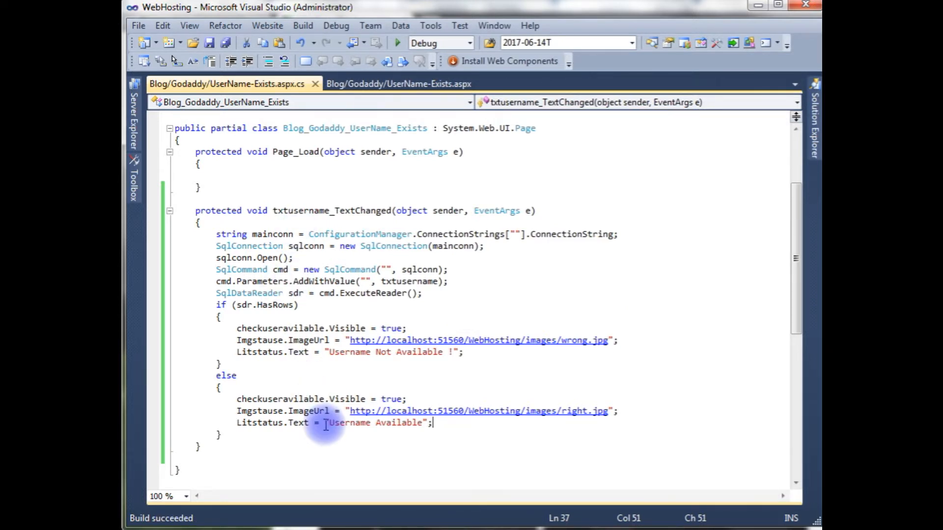
pyautogui.moveTo(469, 246)
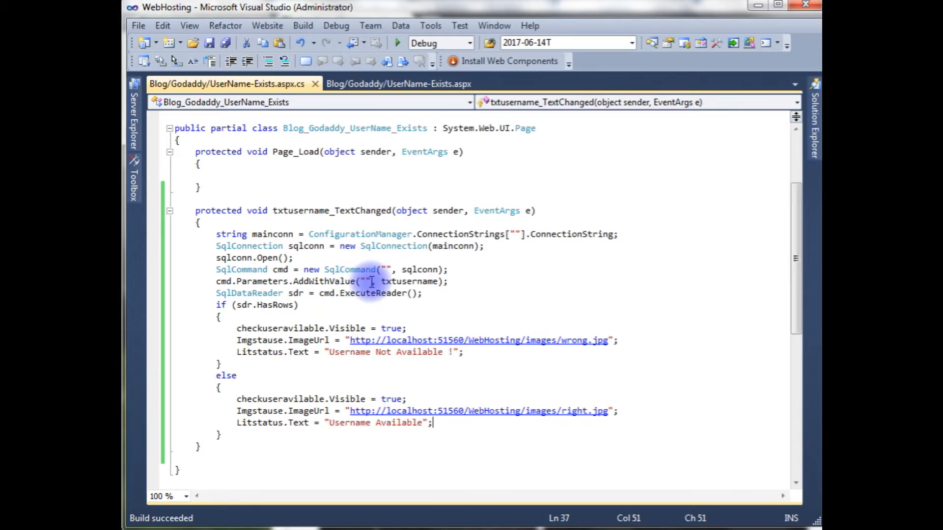
pyautogui.moveTo(408, 282)
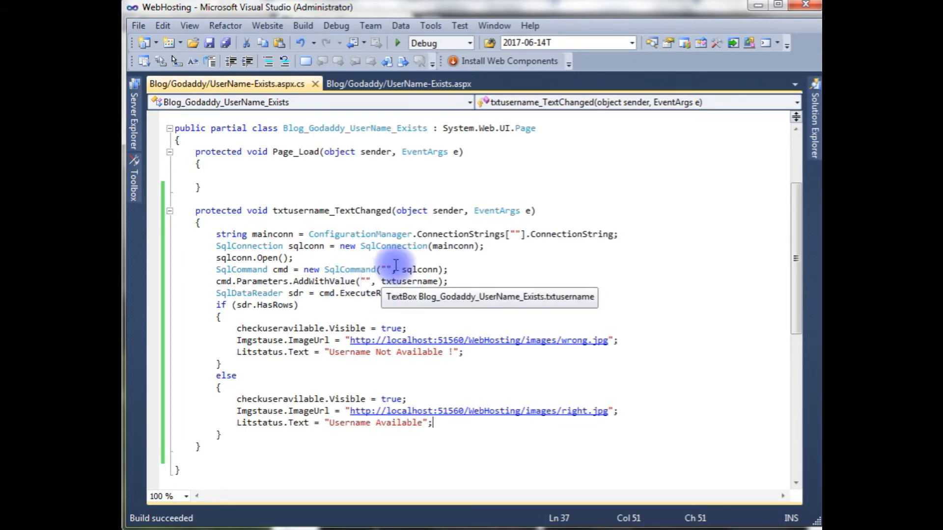
pyautogui.moveTo(518, 234)
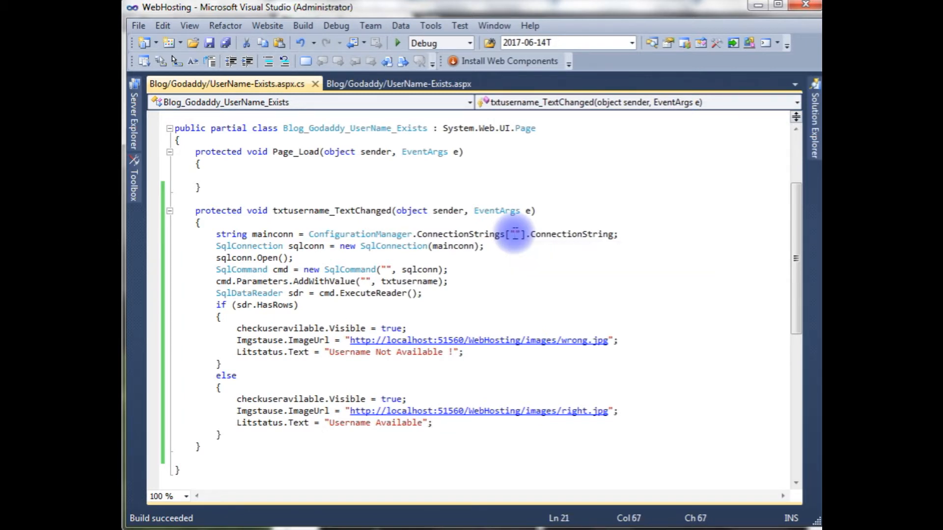
# Name the ConnectionStrings lookup "abcconnection" and move into the empty SqlCommand text
pyautogui.write('abcd')
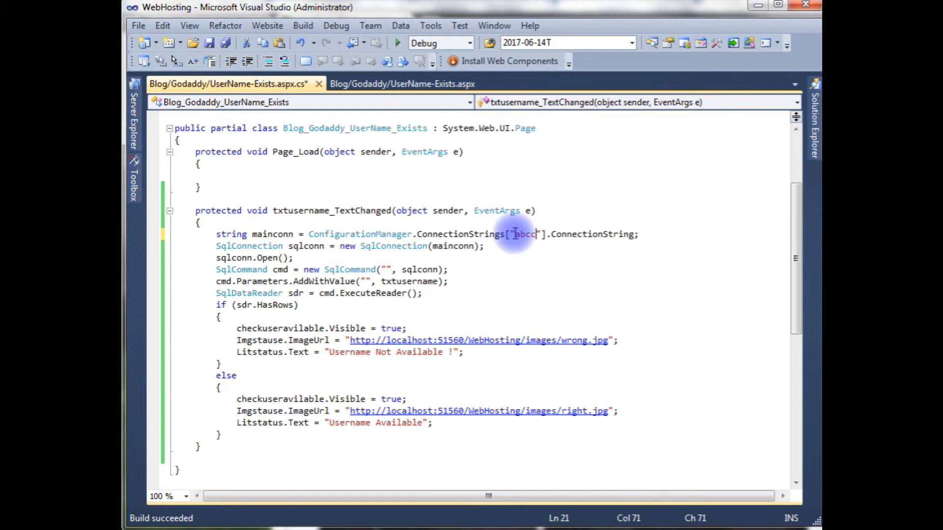
pyautogui.write('onnection')
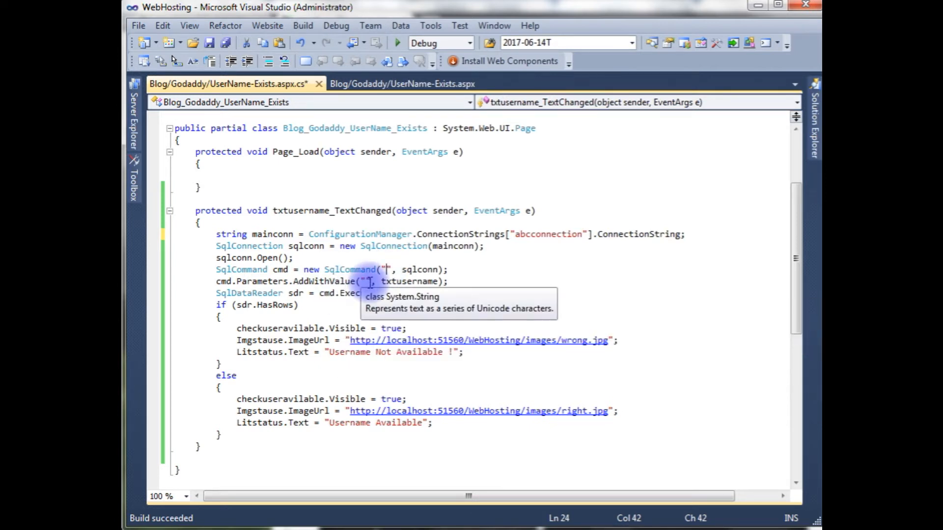
pyautogui.click(371, 269)
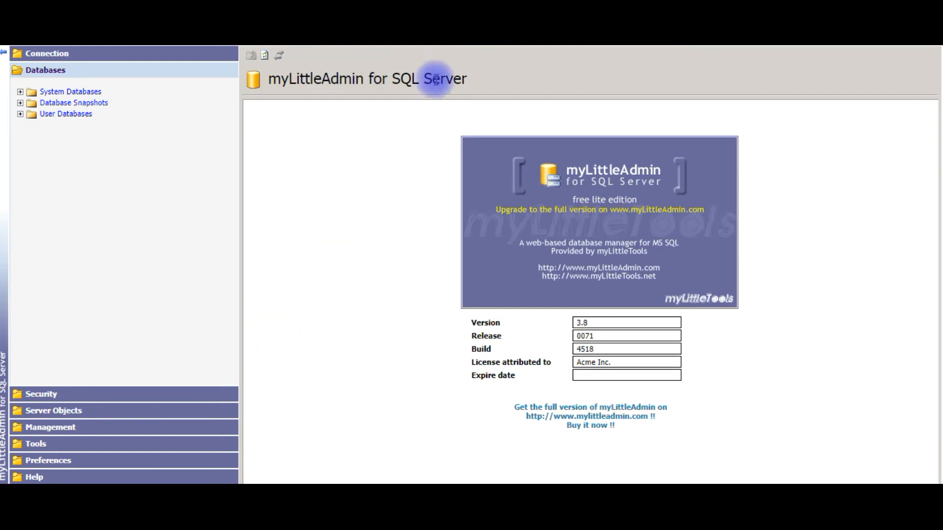
pyautogui.moveTo(288, 69)
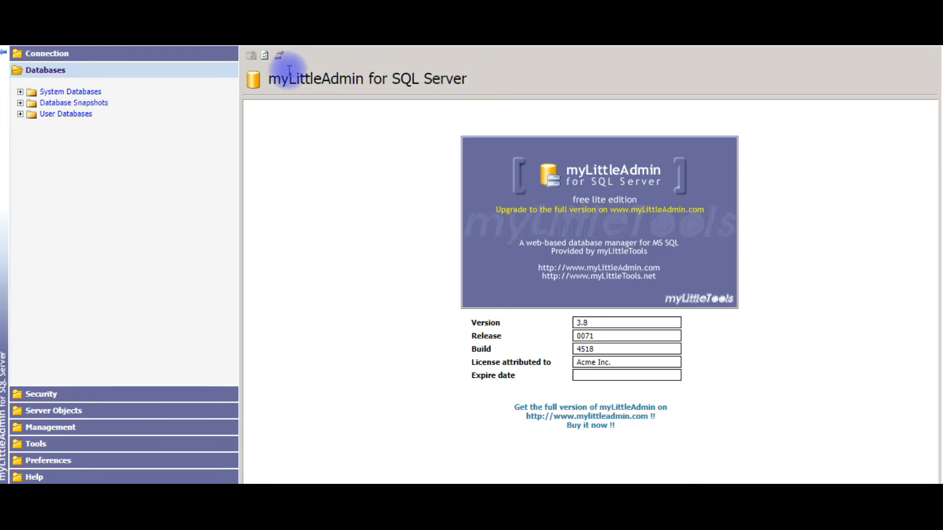
pyautogui.moveTo(47, 127)
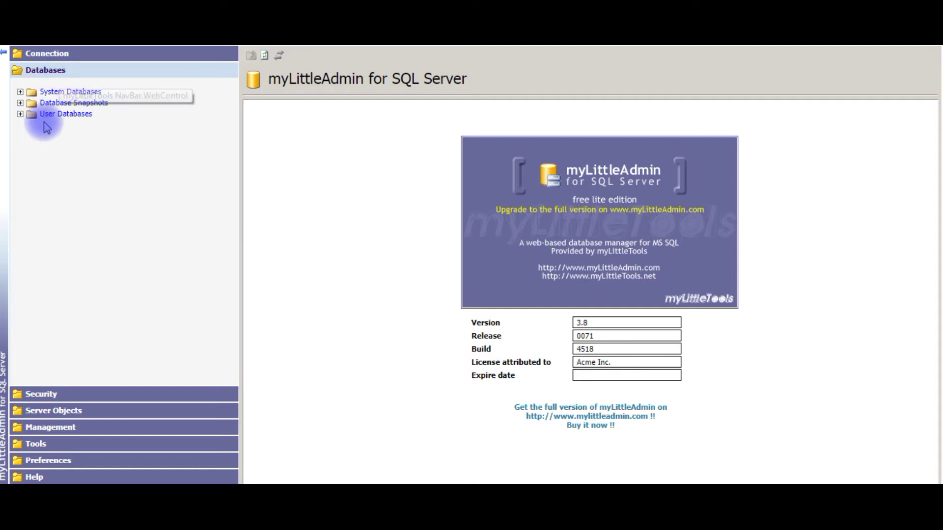
# In myLittleAdmin expand the myhostandserver_ database tables and view the rows of dbo.userexists
pyautogui.click(20, 114)
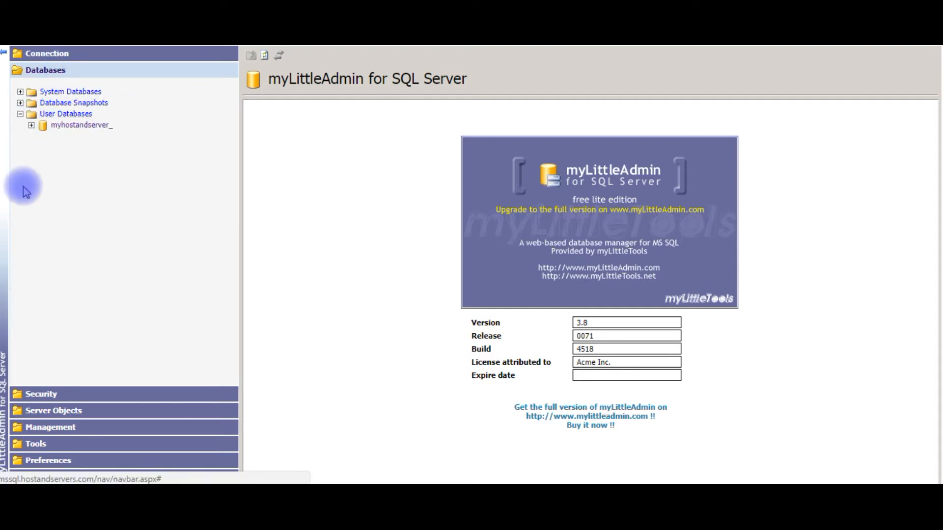
pyautogui.moveTo(31, 125)
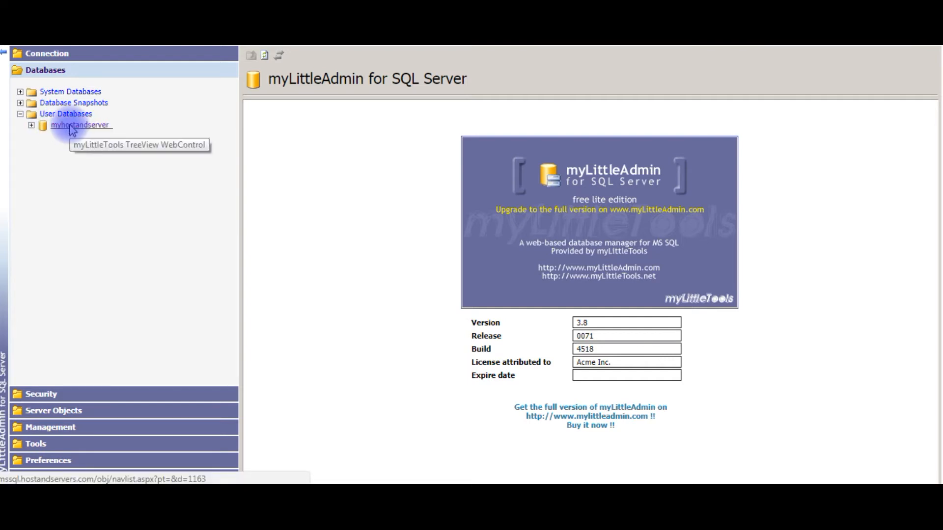
pyautogui.click(80, 125)
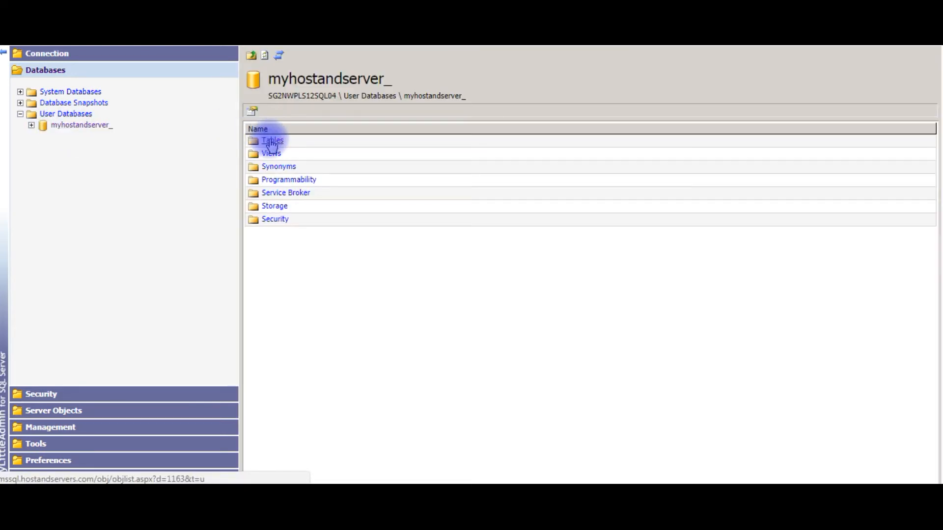
pyautogui.click(272, 140)
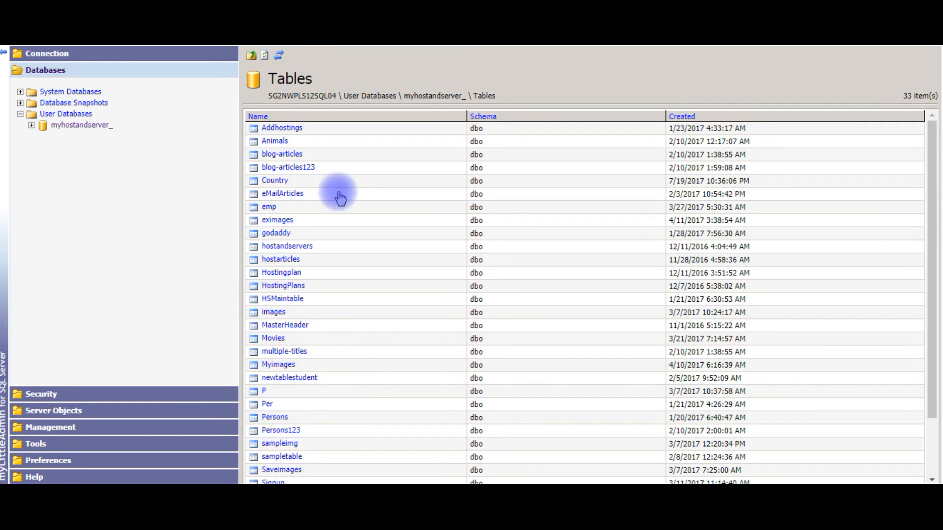
pyautogui.scroll(-3)
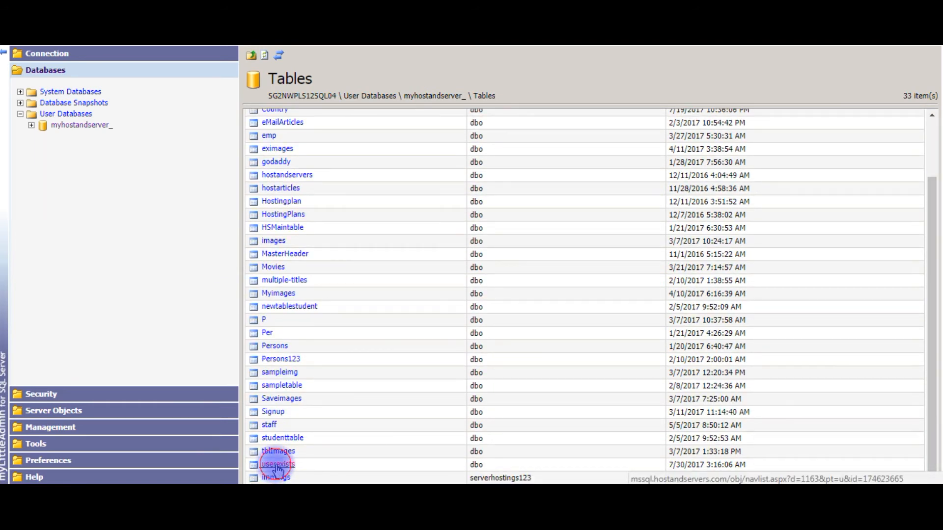
pyautogui.rightClick(277, 465)
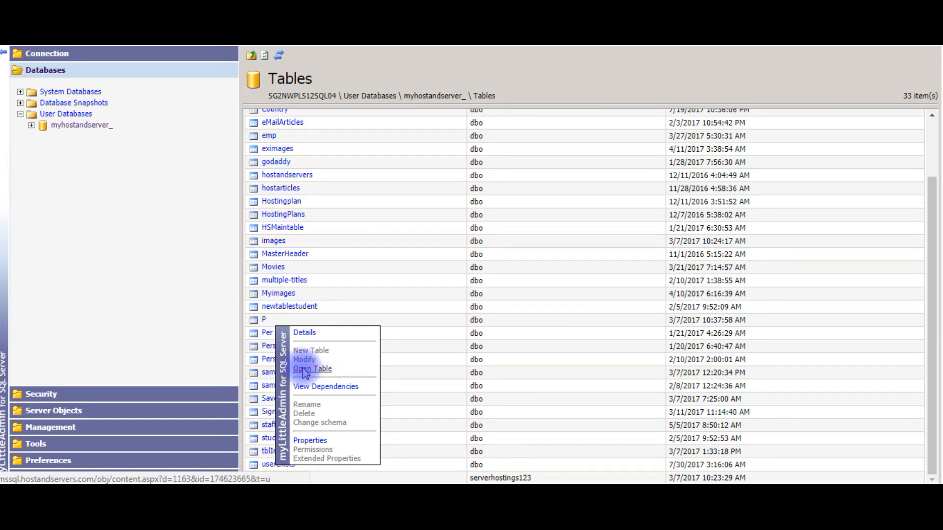
pyautogui.click(313, 368)
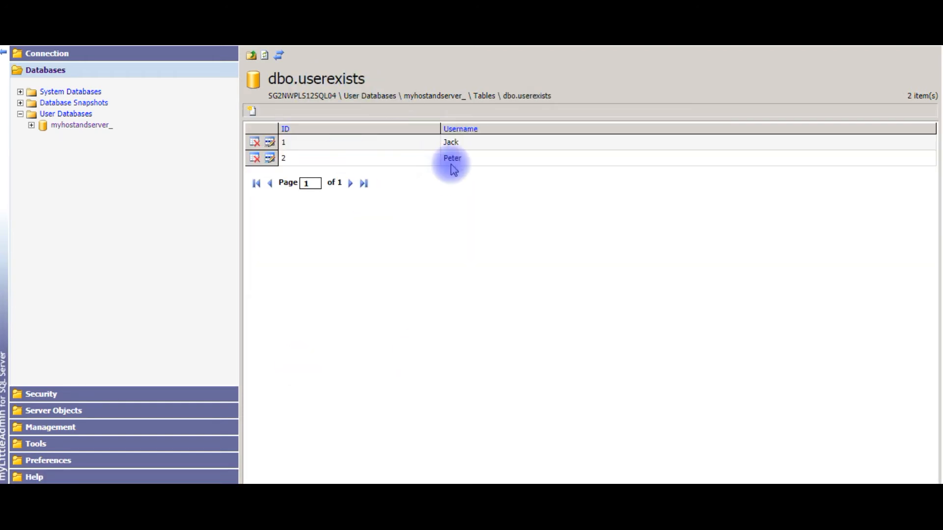
pyautogui.moveTo(446, 171)
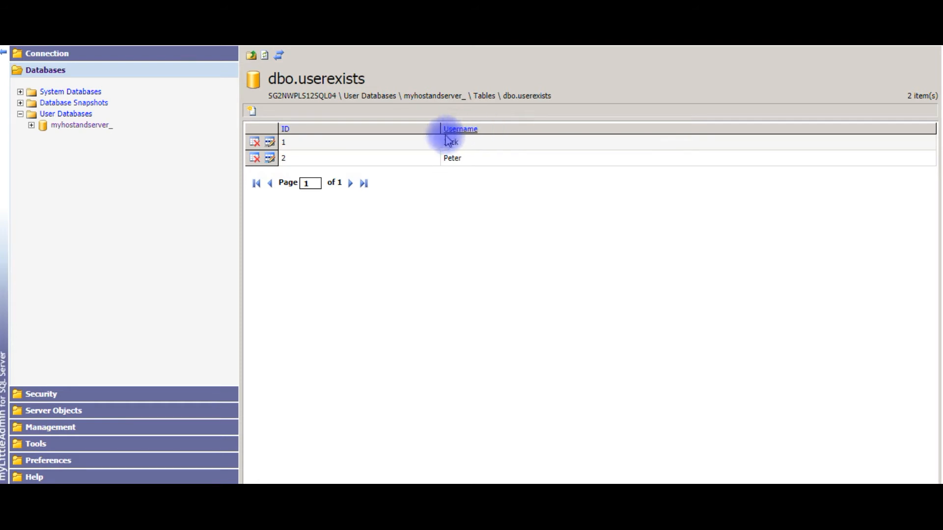
pyautogui.moveTo(422, 185)
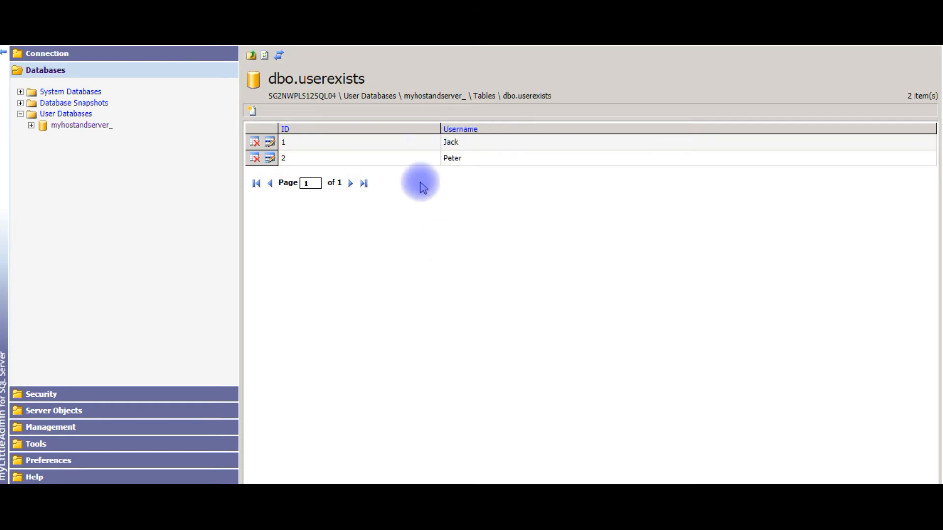
pyautogui.moveTo(422, 184)
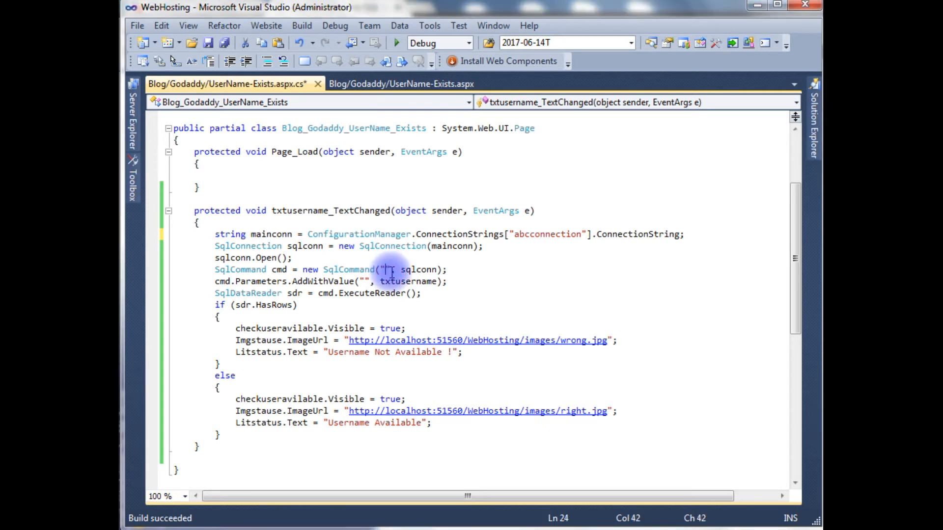
pyautogui.write('selc')
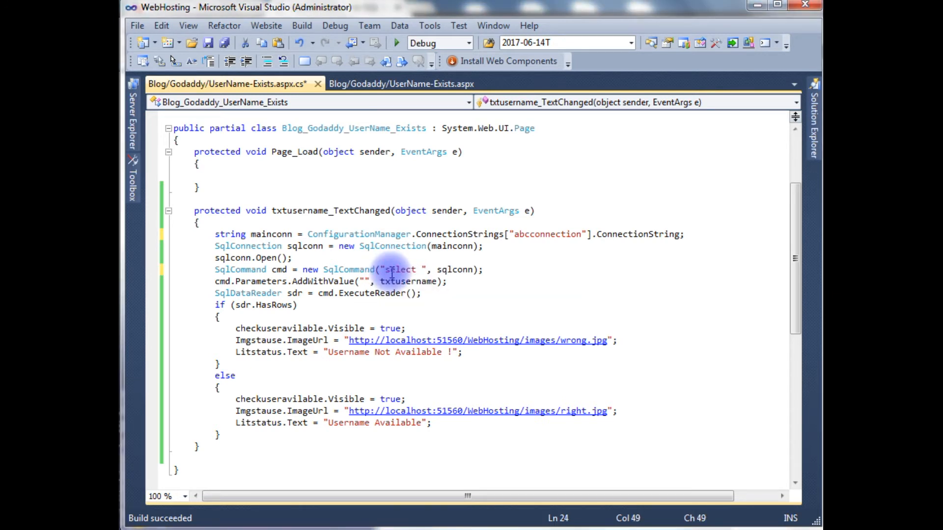
pyautogui.write('Username from')
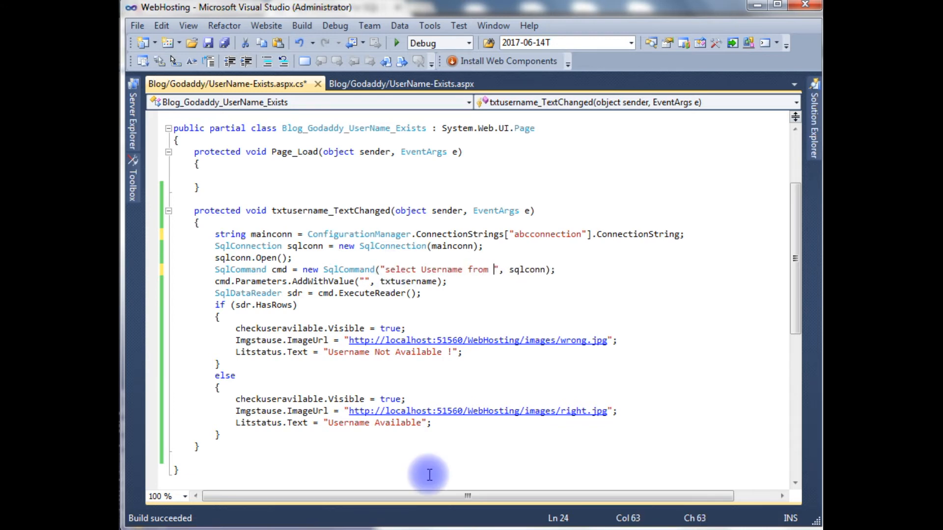
pyautogui.write('dbo.')
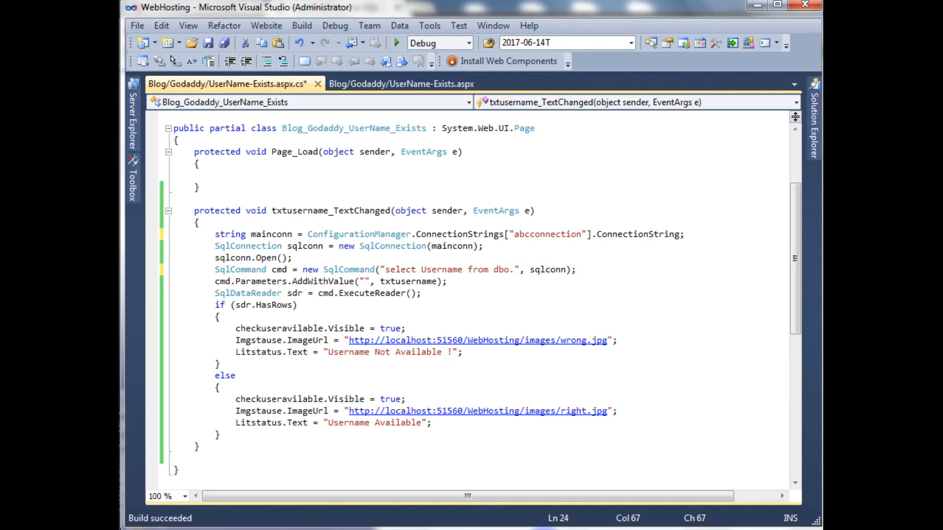
pyautogui.write('usere')
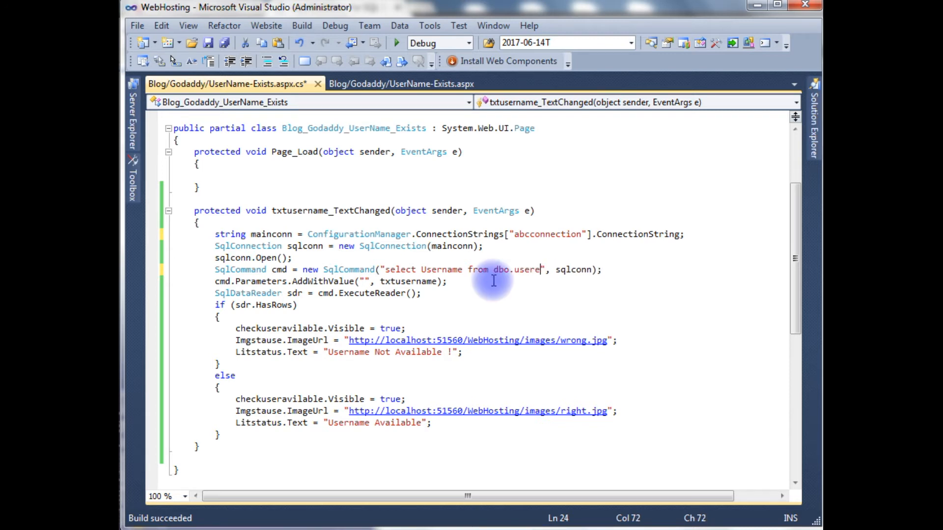
pyautogui.write('xists')
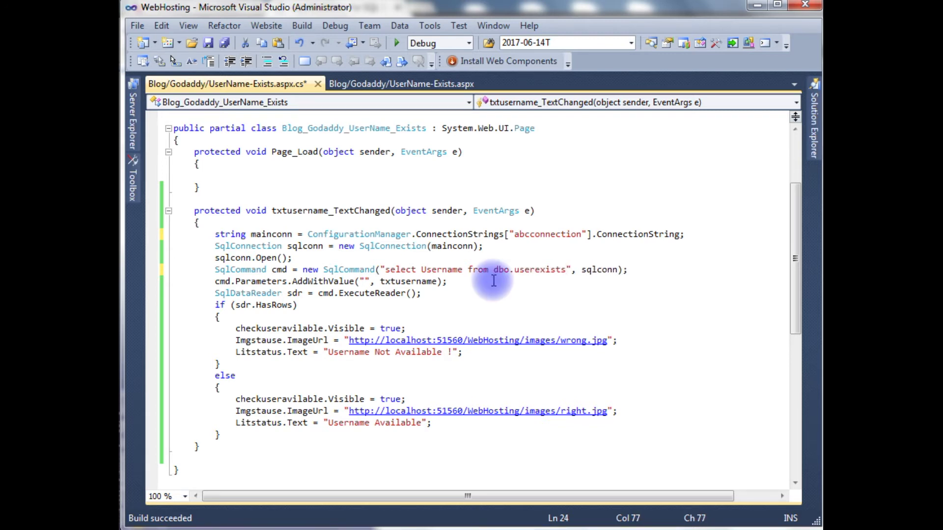
pyautogui.write('where')
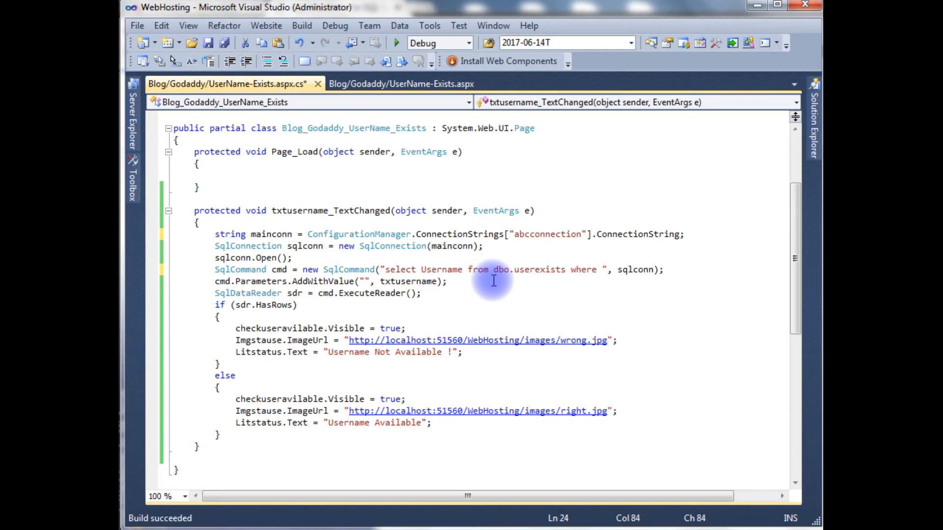
pyautogui.write('Username')
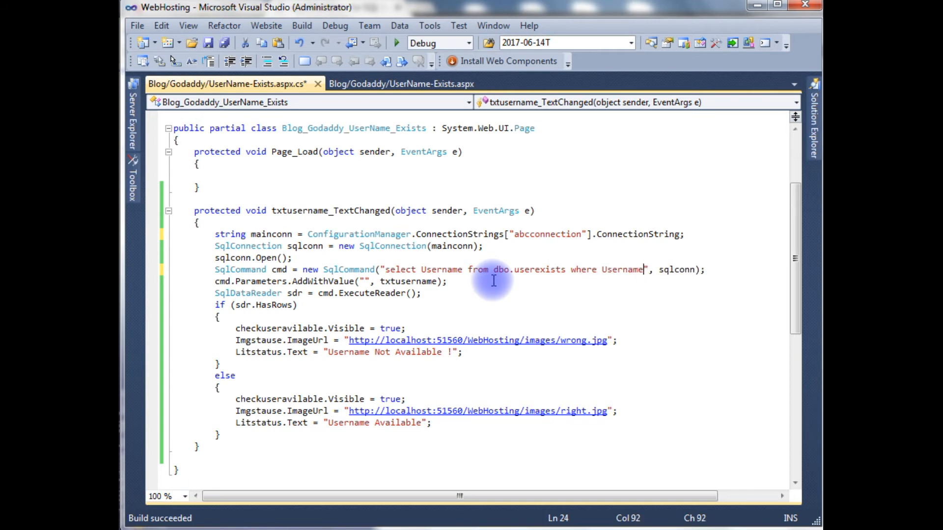
pyautogui.write('=')
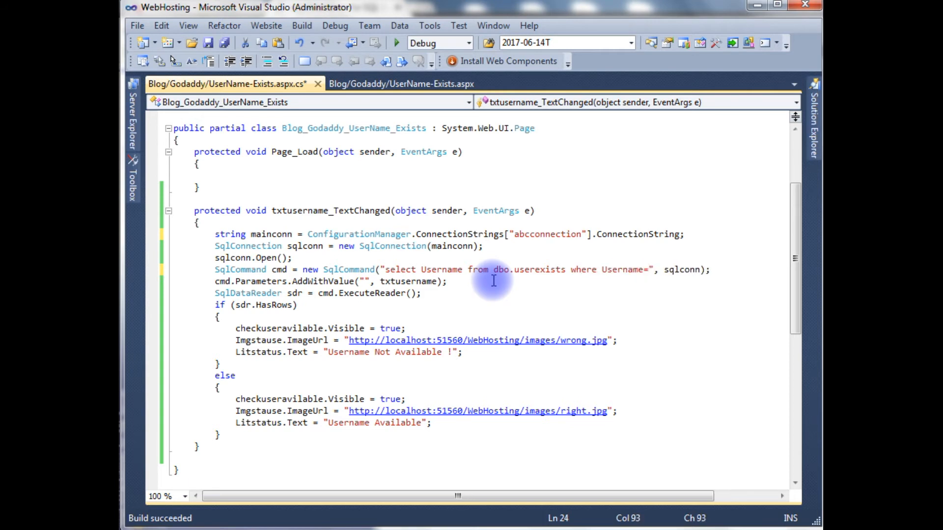
pyautogui.write('@U')
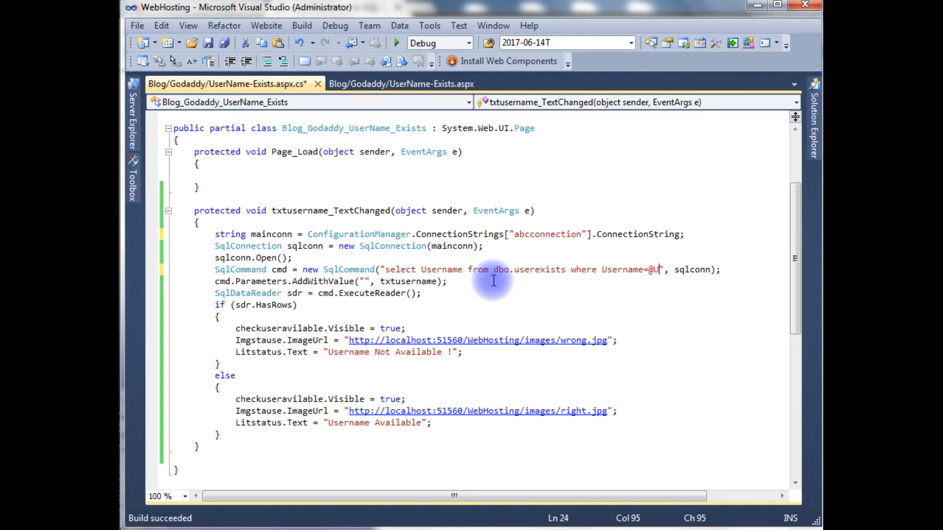
pyautogui.write('sername')
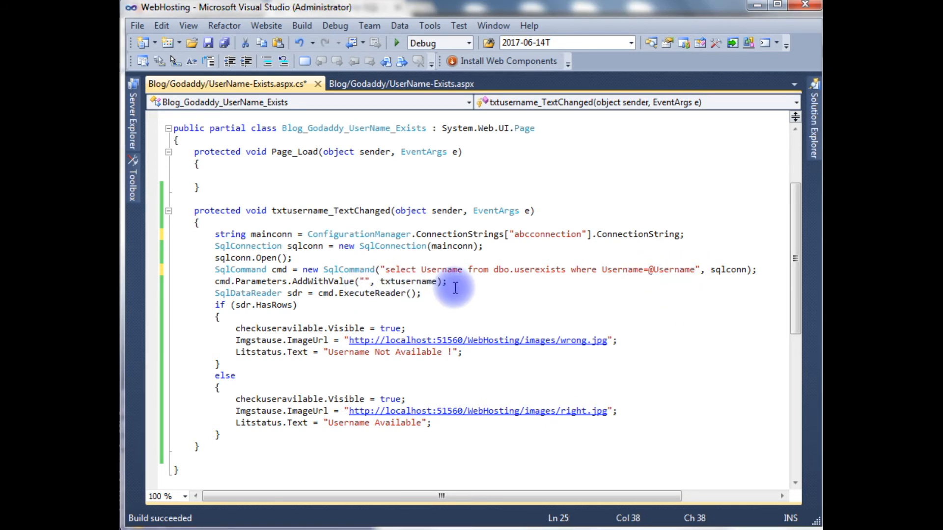
pyautogui.write('@Username')
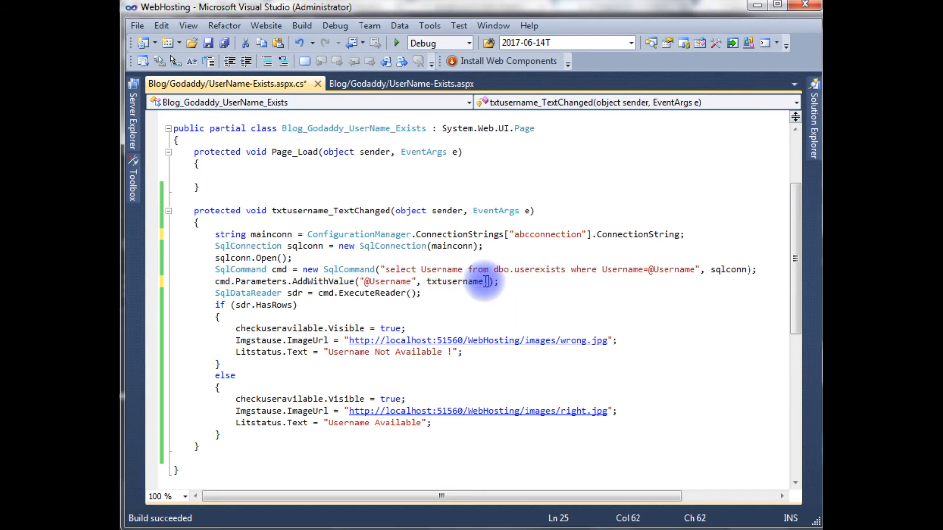
pyautogui.write('.Text')
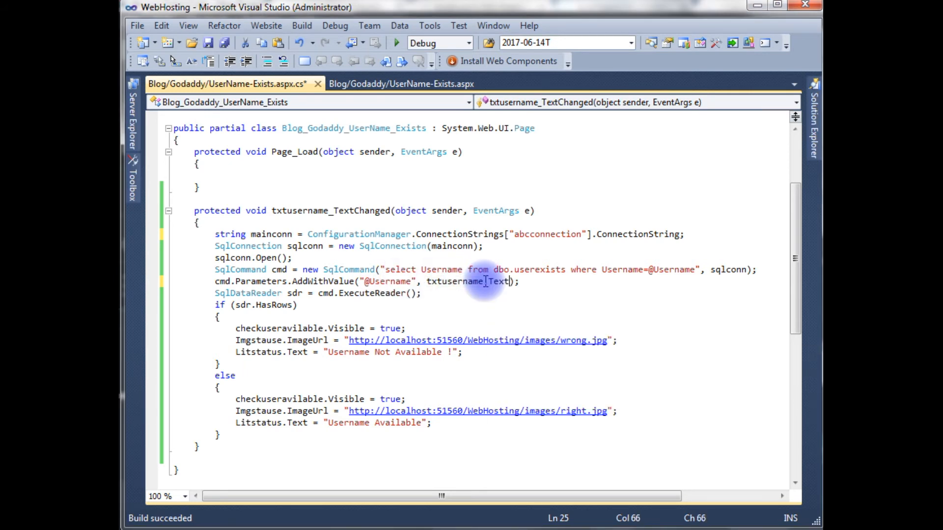
pyautogui.click(301, 26)
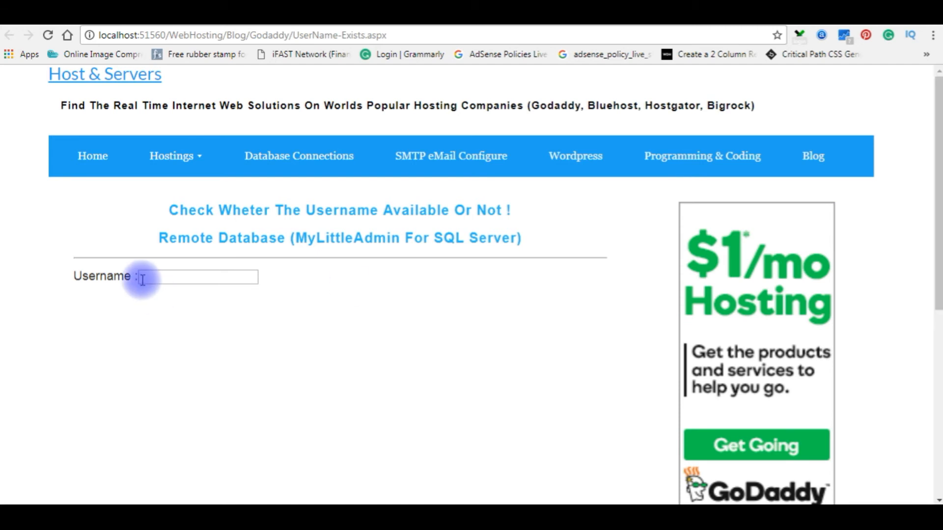
# Enter peter in the Username box and see the red X with "Username Not Available !"
pyautogui.click(195, 277)
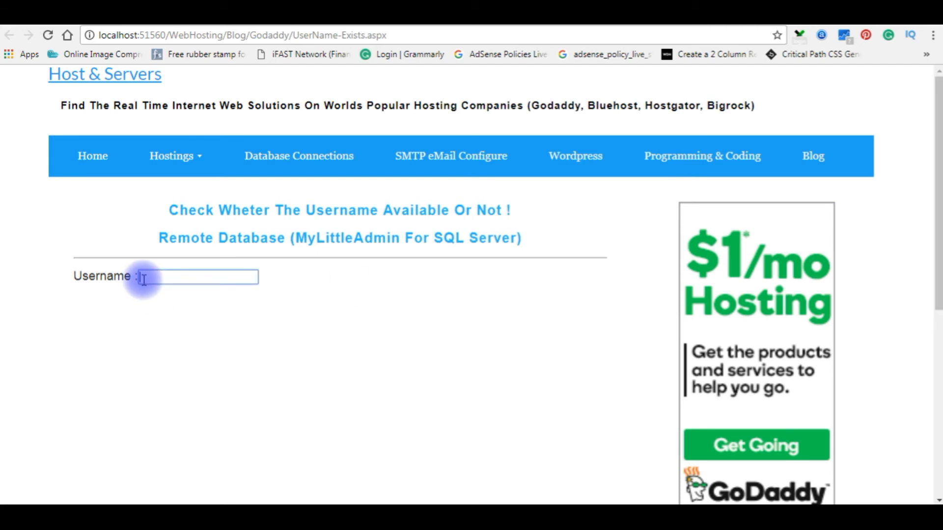
pyautogui.write('peter')
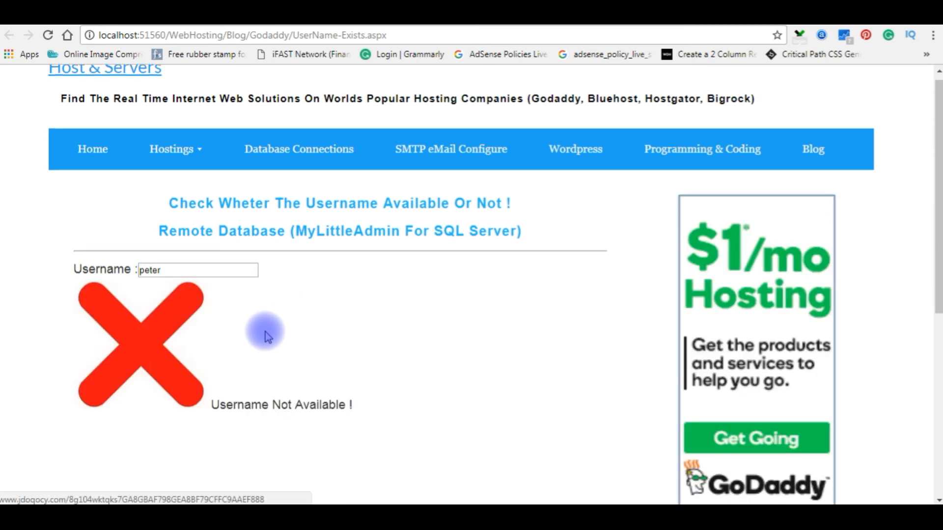
pyautogui.moveTo(272, 419)
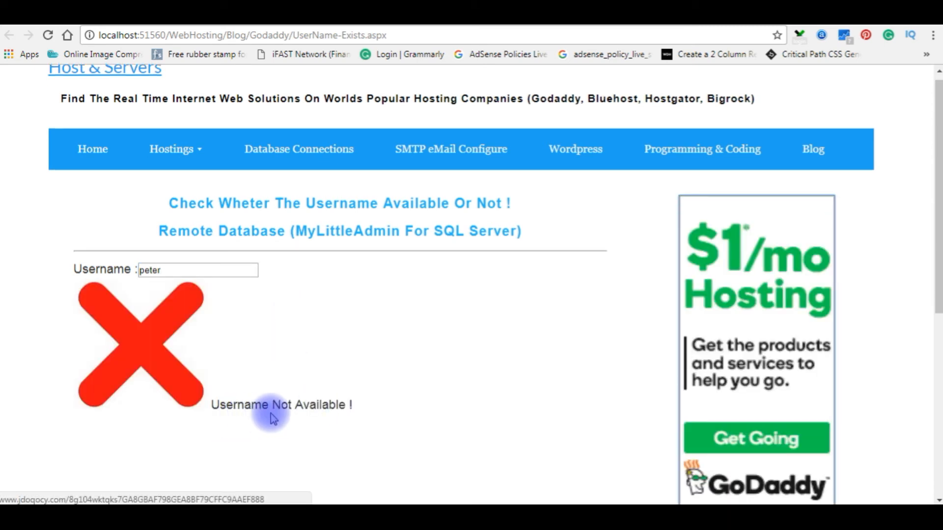
pyautogui.moveTo(272, 419)
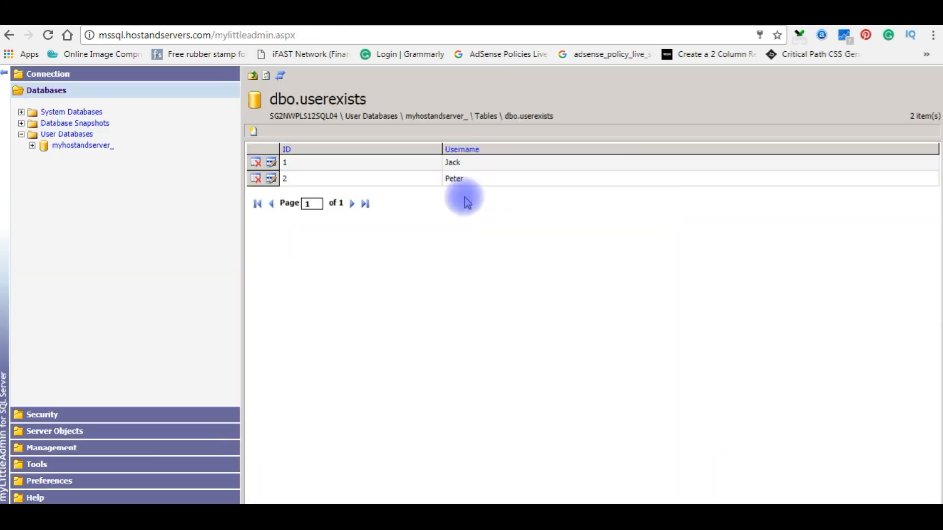
pyautogui.moveTo(569, 318)
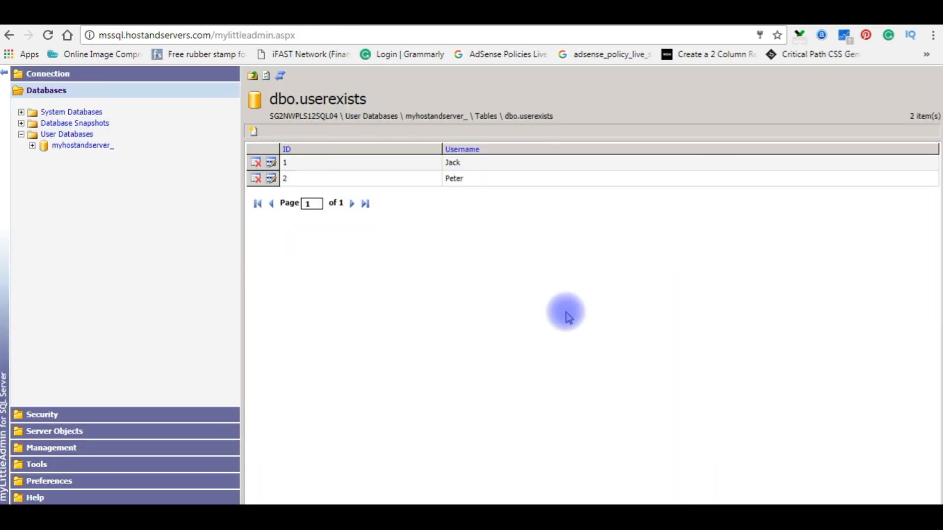
pyautogui.moveTo(470, 189)
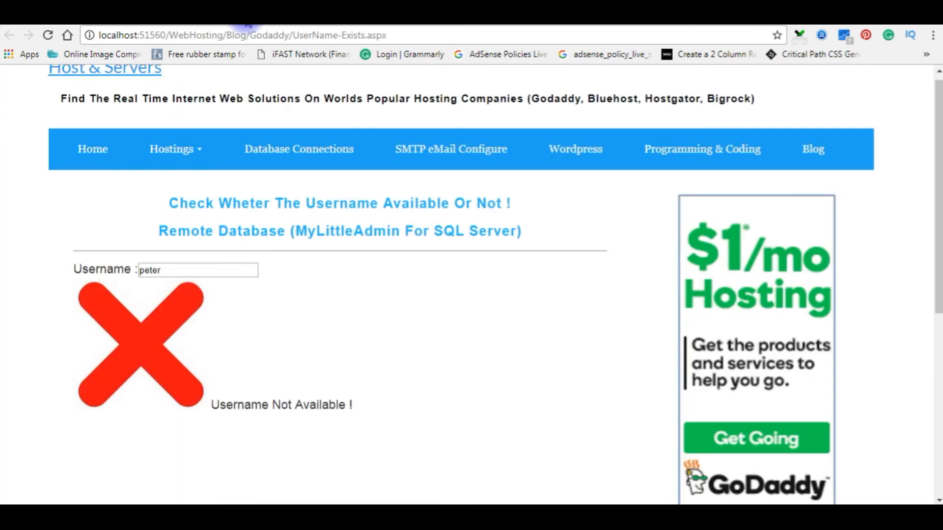
# Replace peter with sam and see the green check with "Username Available"
pyautogui.tripleClick(198, 271)
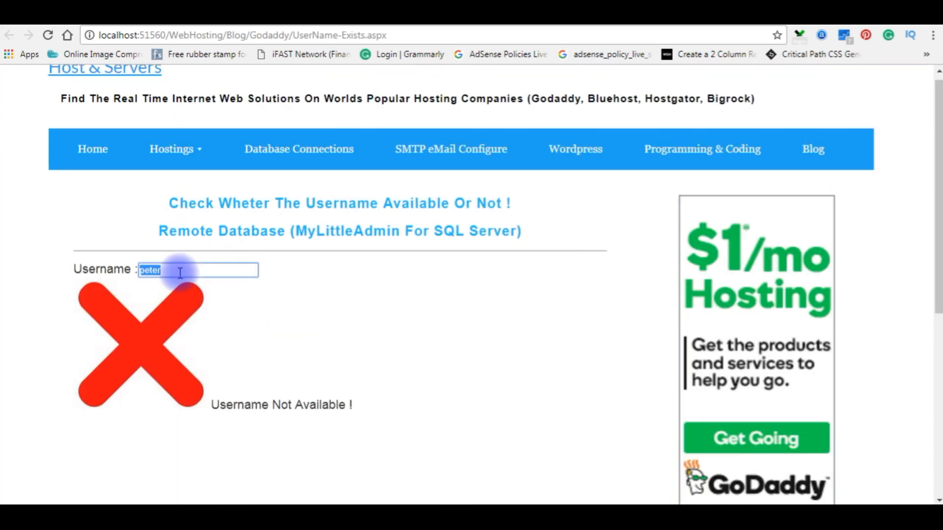
pyautogui.write('sam')
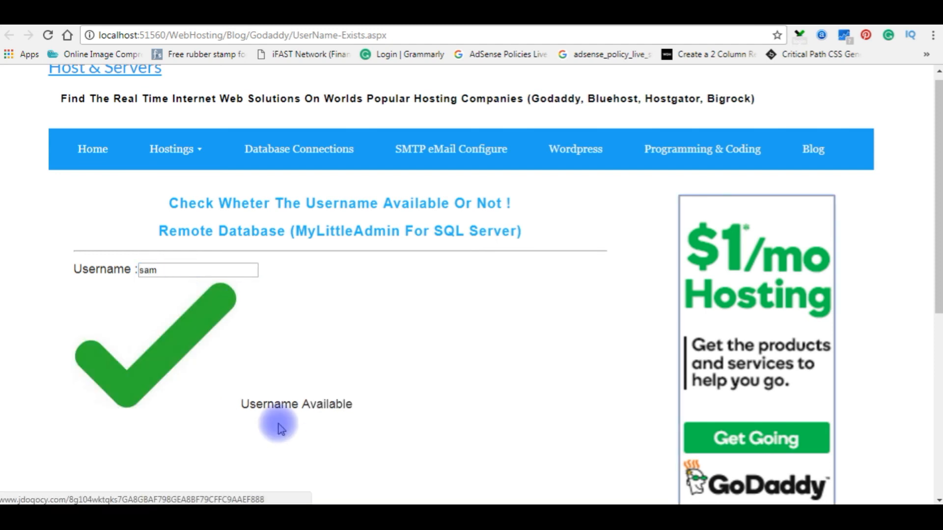
pyautogui.moveTo(341, 417)
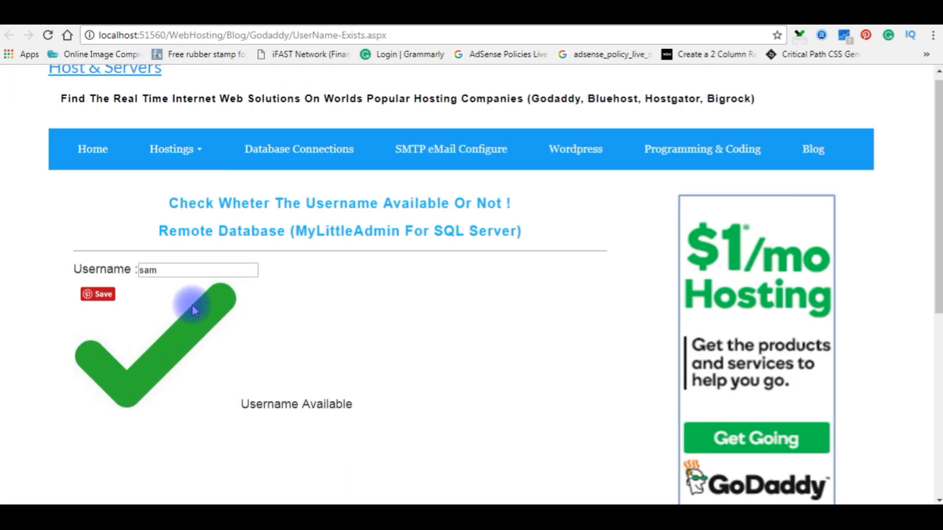
pyautogui.moveTo(232, 307)
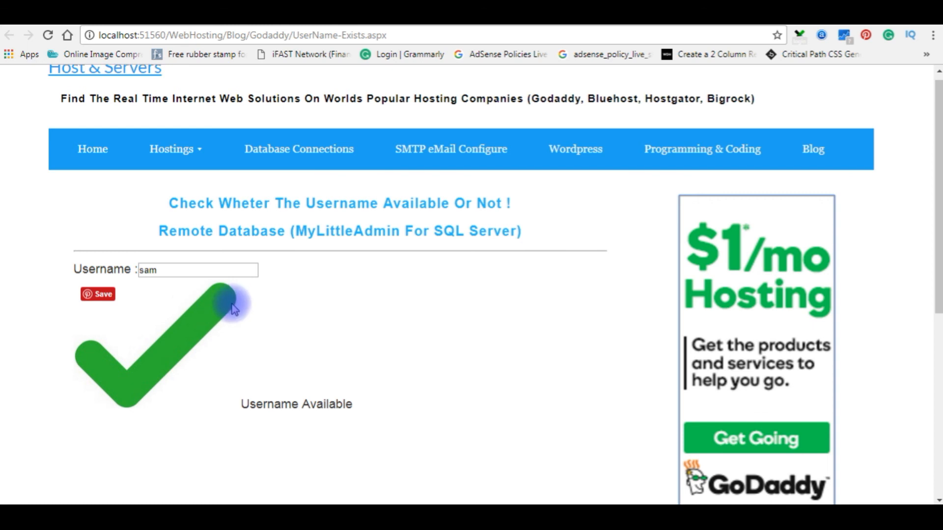
pyautogui.moveTo(167, 404)
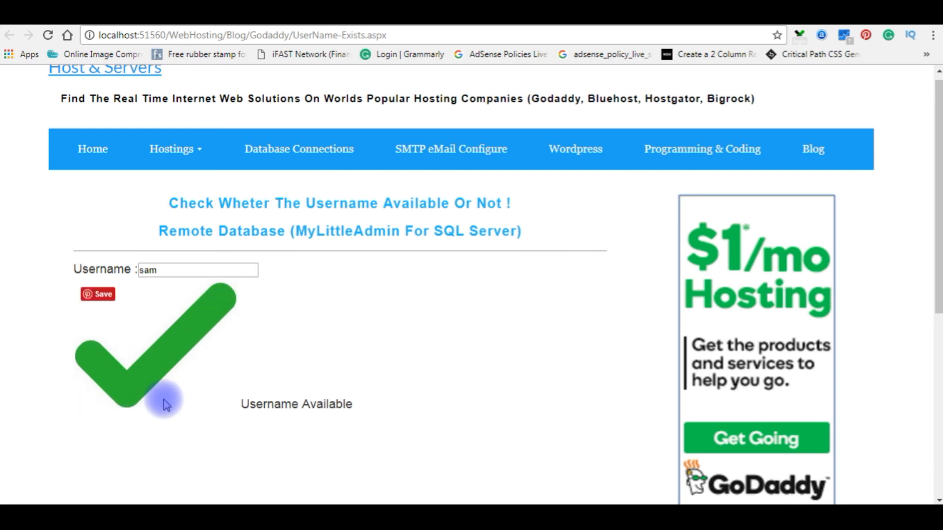